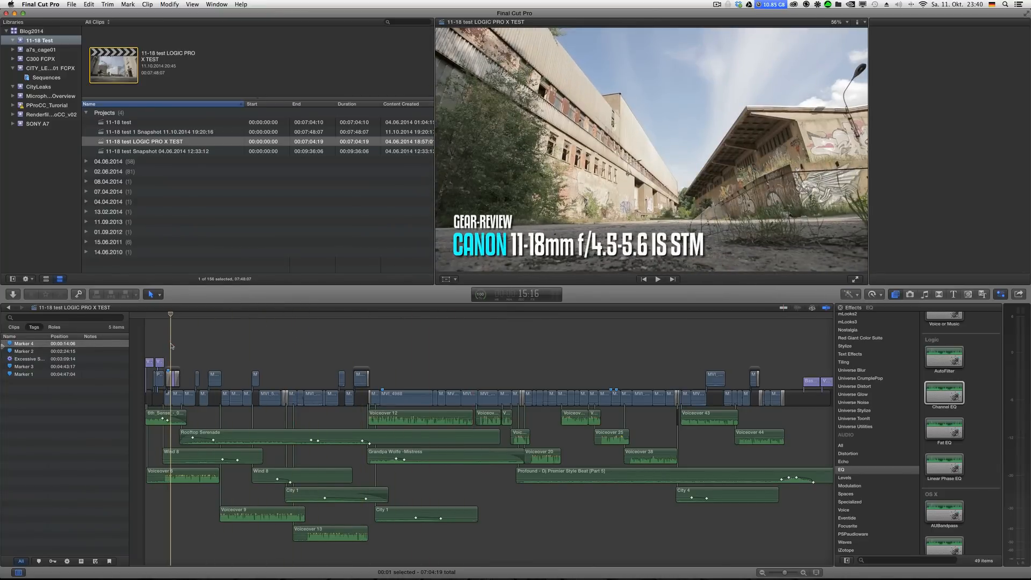
mouse_move(600, 264)
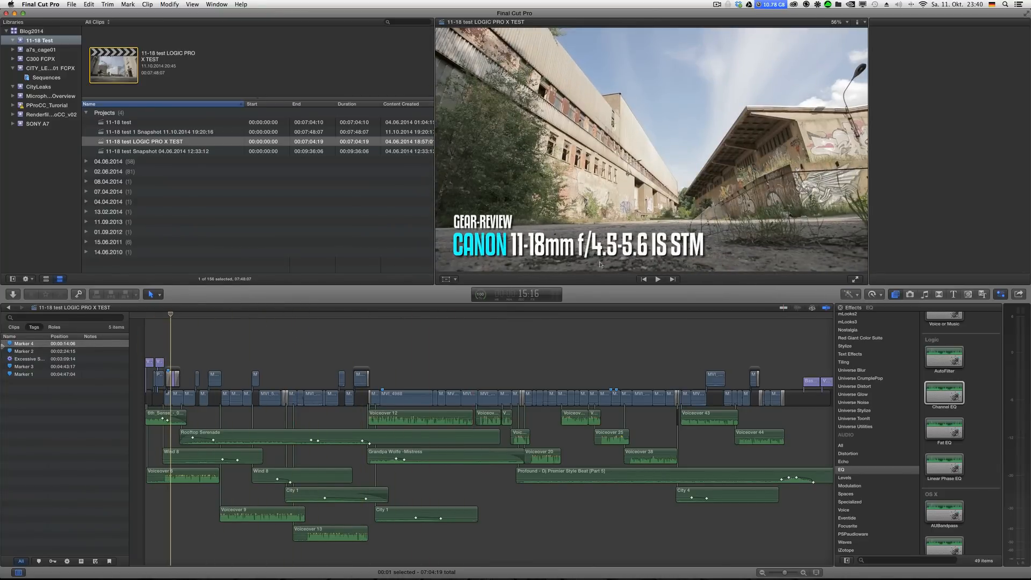
mouse_move(399, 384)
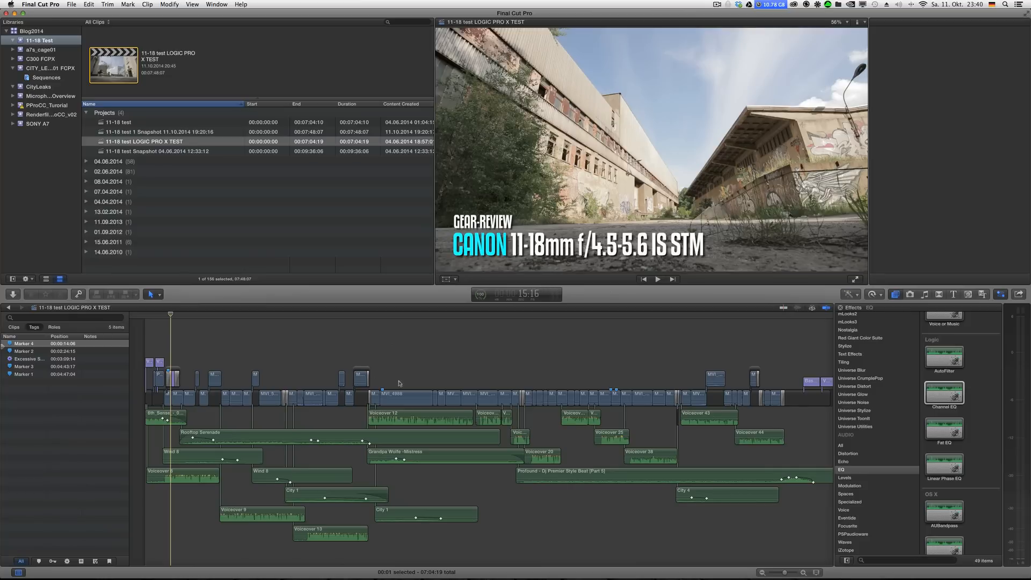
mouse_move(289, 319)
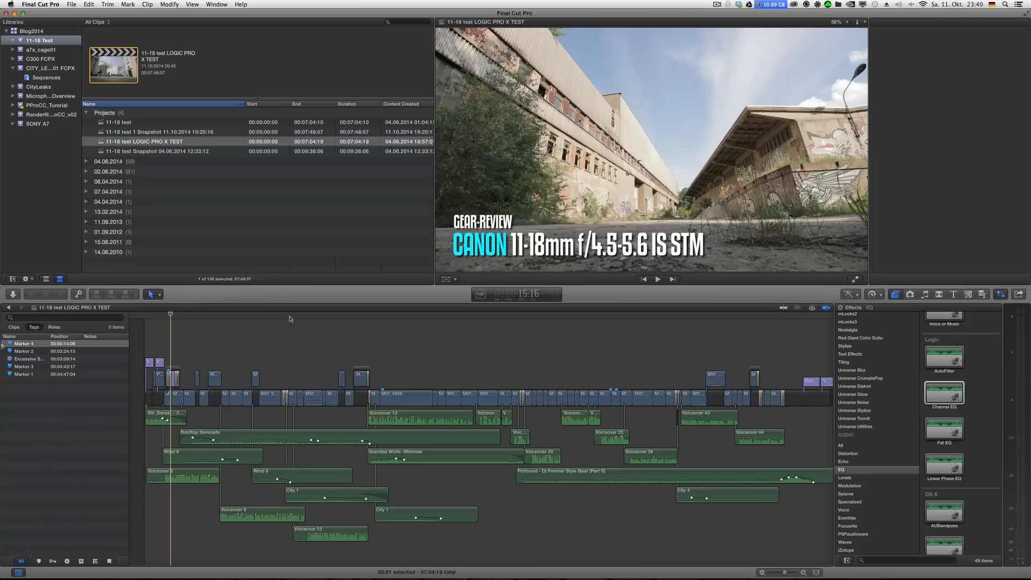
Inspect the audio settings of Voiceover 12, Grandpa Wolfe - Mistress and the Profound music clip
left_click(322, 316)
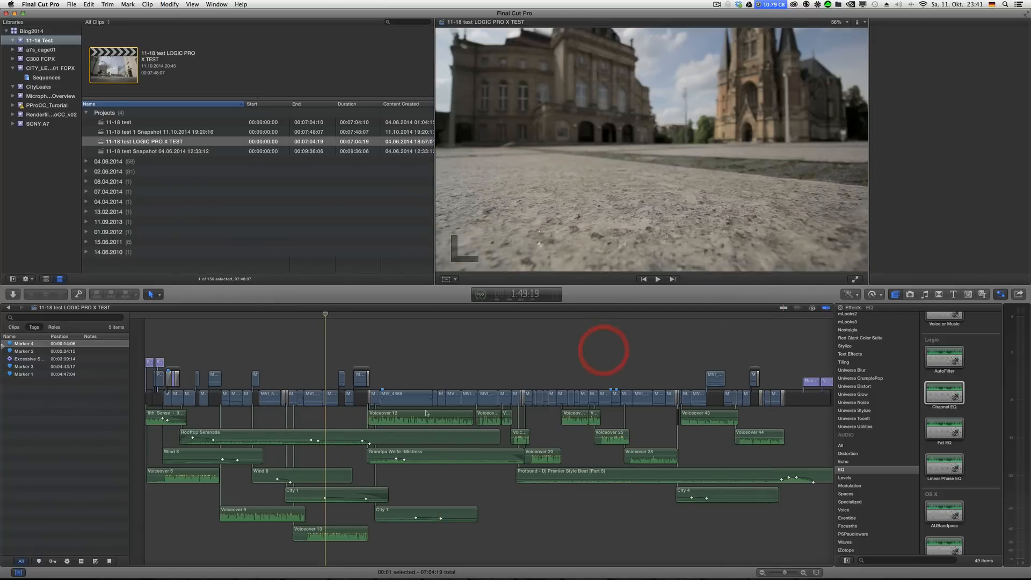
left_click(419, 414)
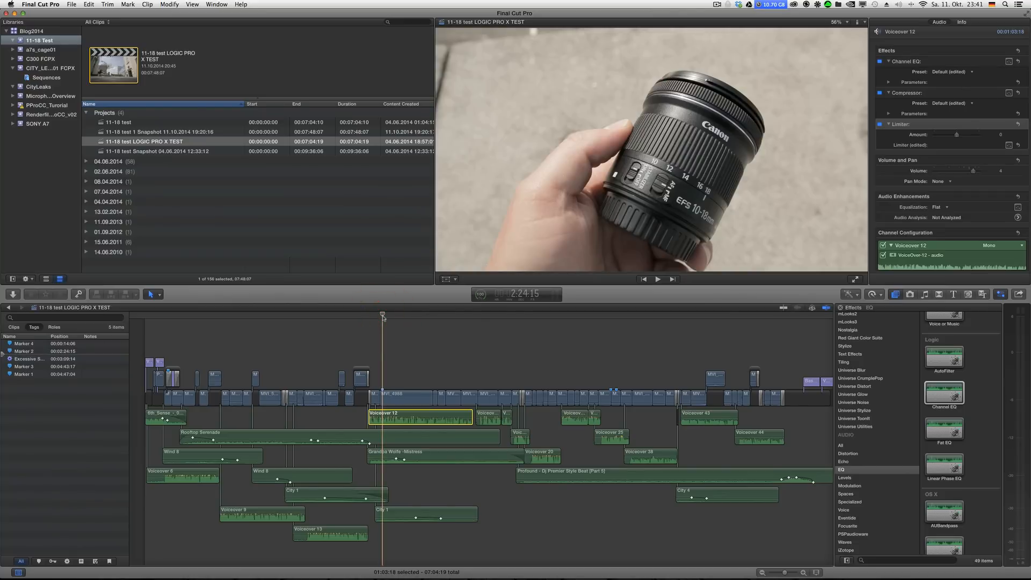
left_click(657, 279)
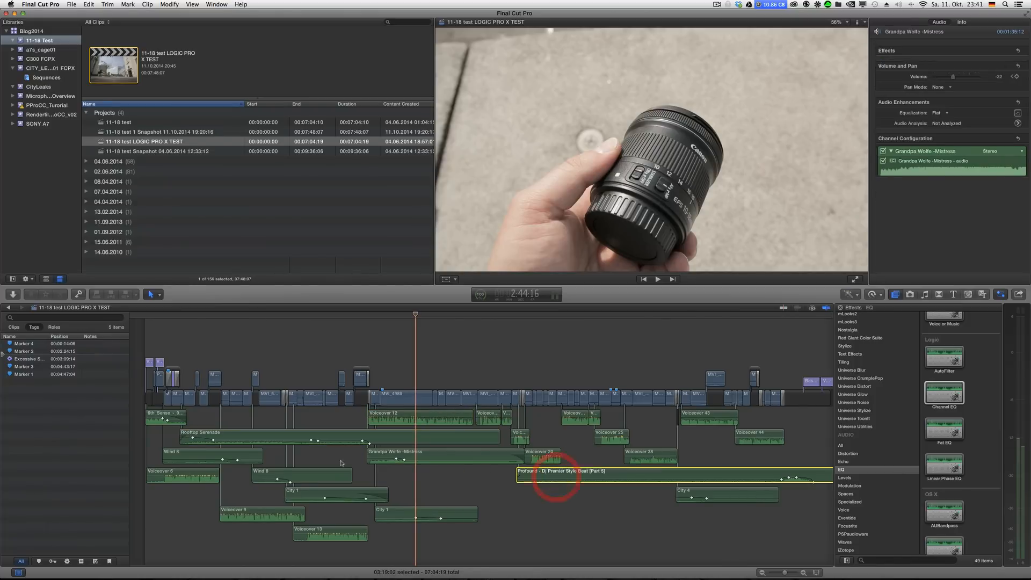
left_click(554, 471)
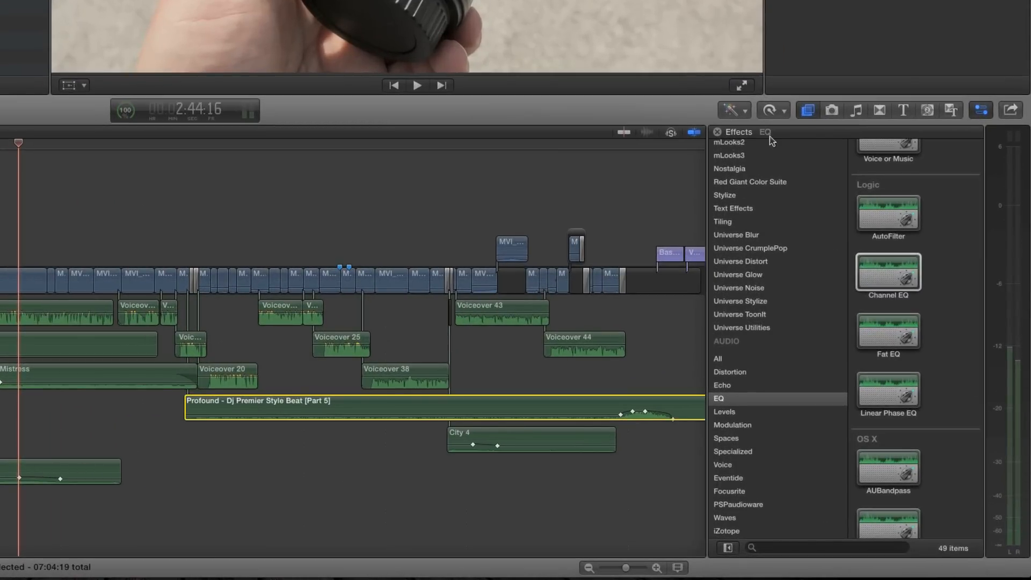
mouse_move(863, 118)
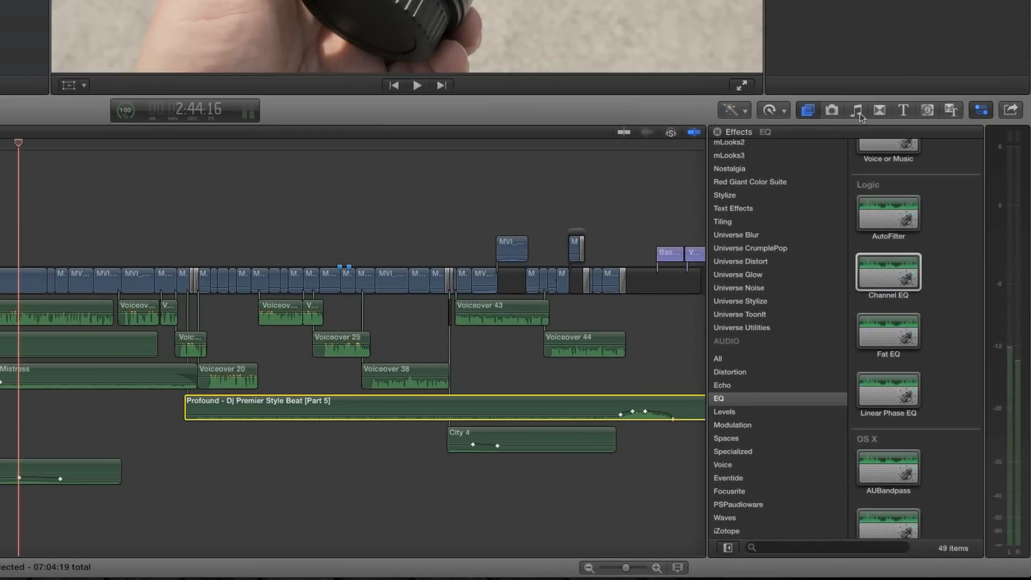
Find Traffic City 03 in the Music and Sound browser and place it beneath City 4
left_click(855, 110)
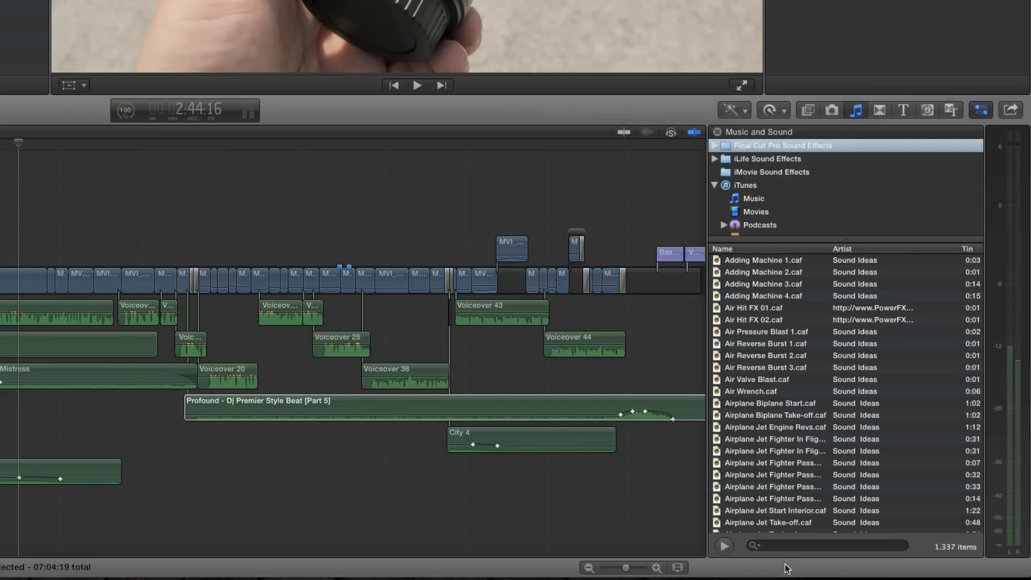
type("traf")
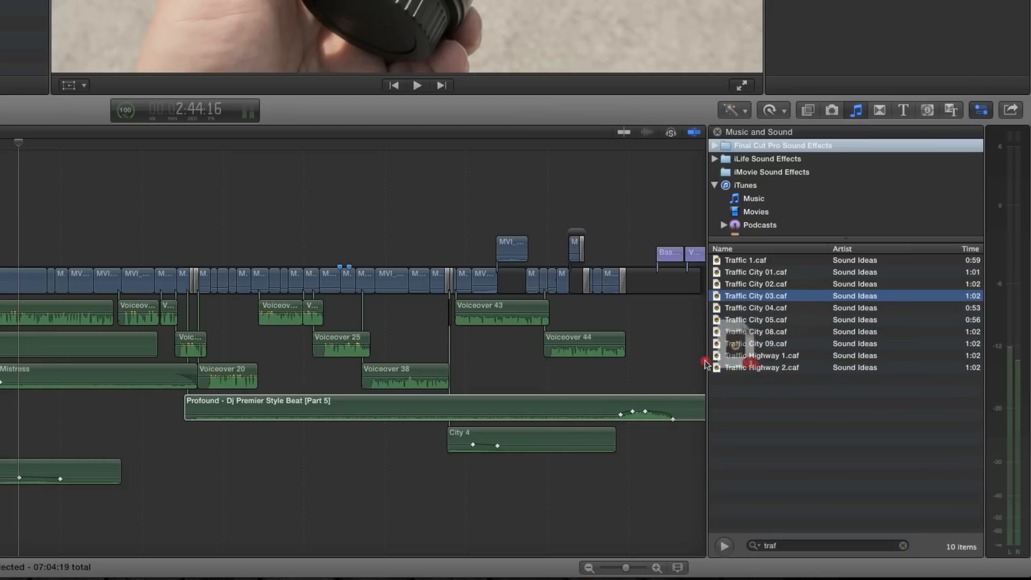
left_click_drag(755, 295, 560, 477)
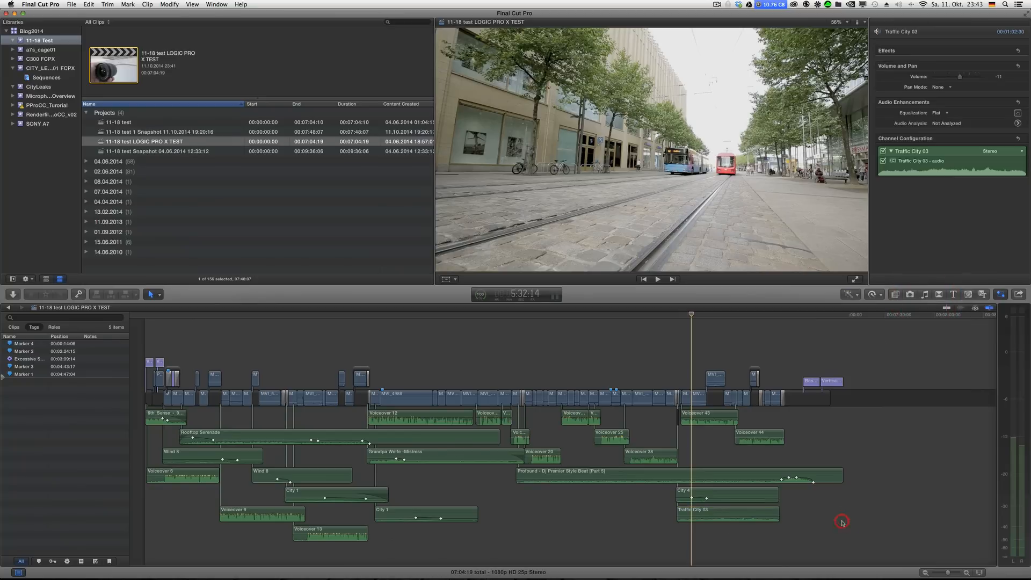
Check the Roles of the sound-effect clips, Voiceover 43 and Traffic City 03 in the Info inspector
left_click(678, 471)
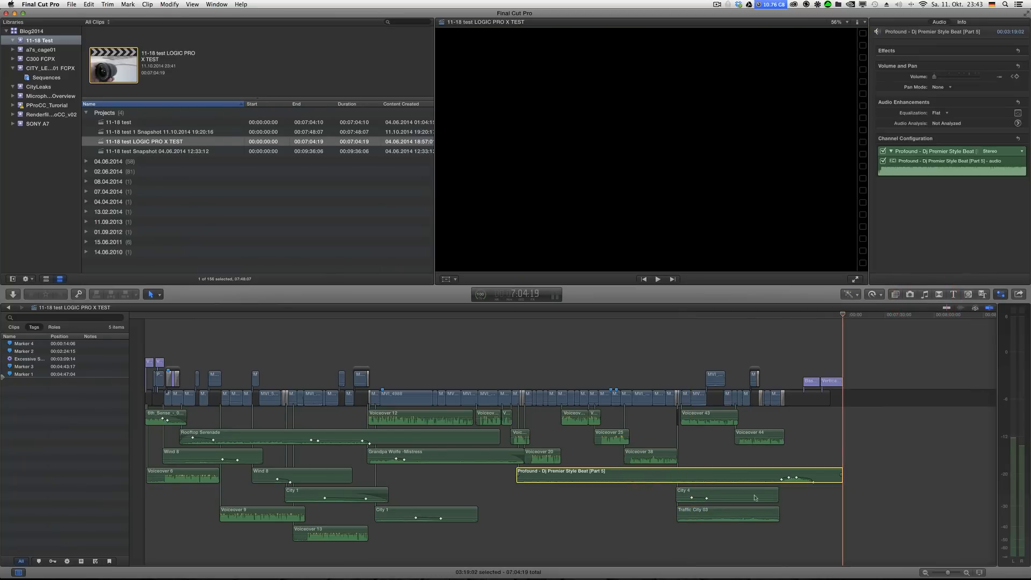
left_click(723, 495)
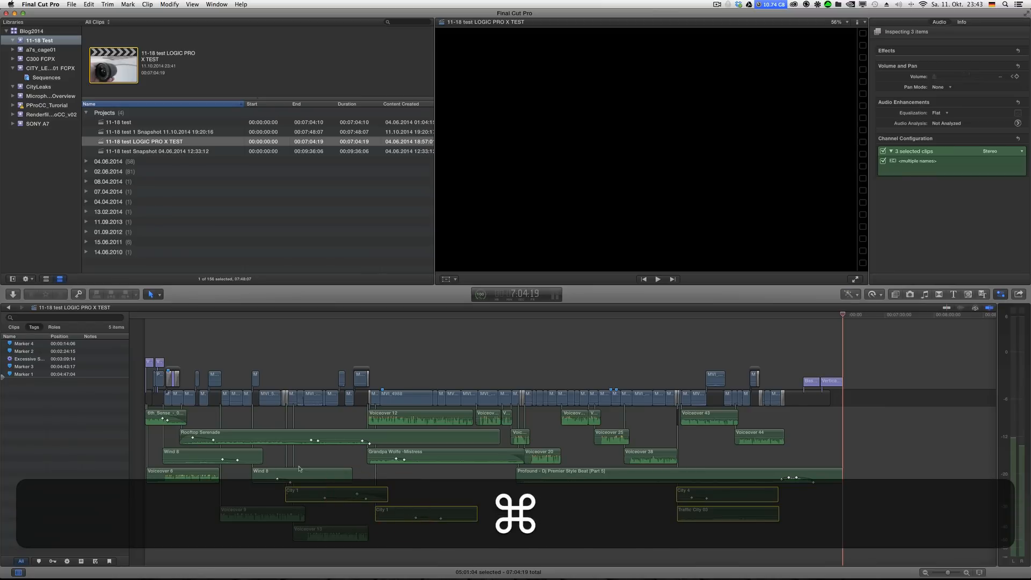
left_click(301, 473)
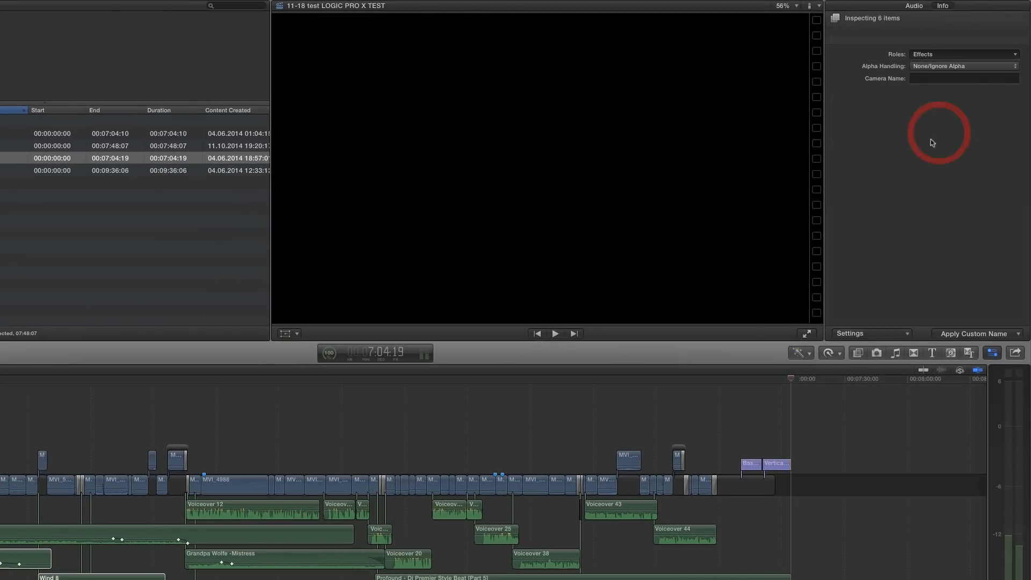
mouse_move(646, 532)
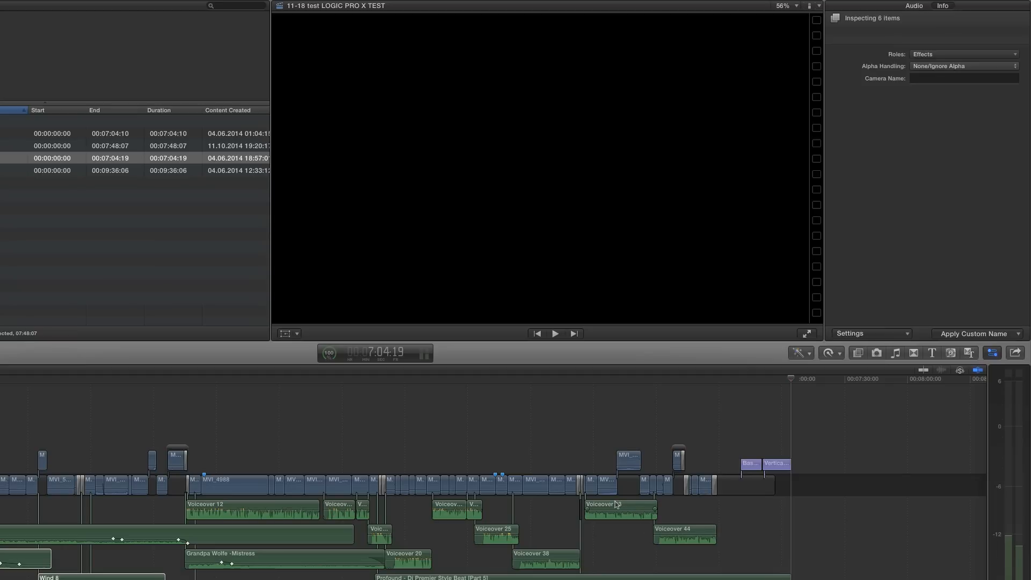
left_click(619, 510)
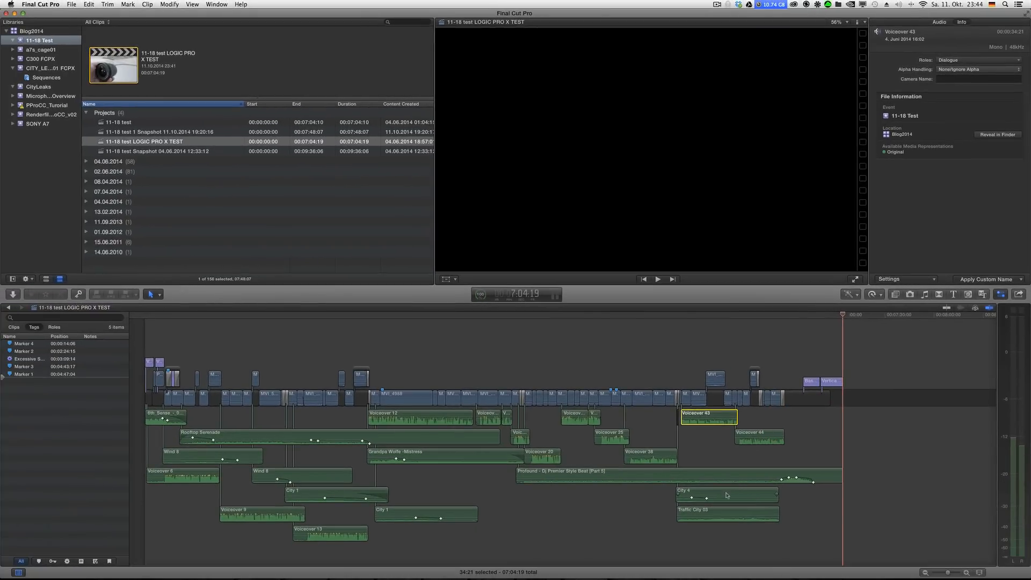
left_click(727, 494)
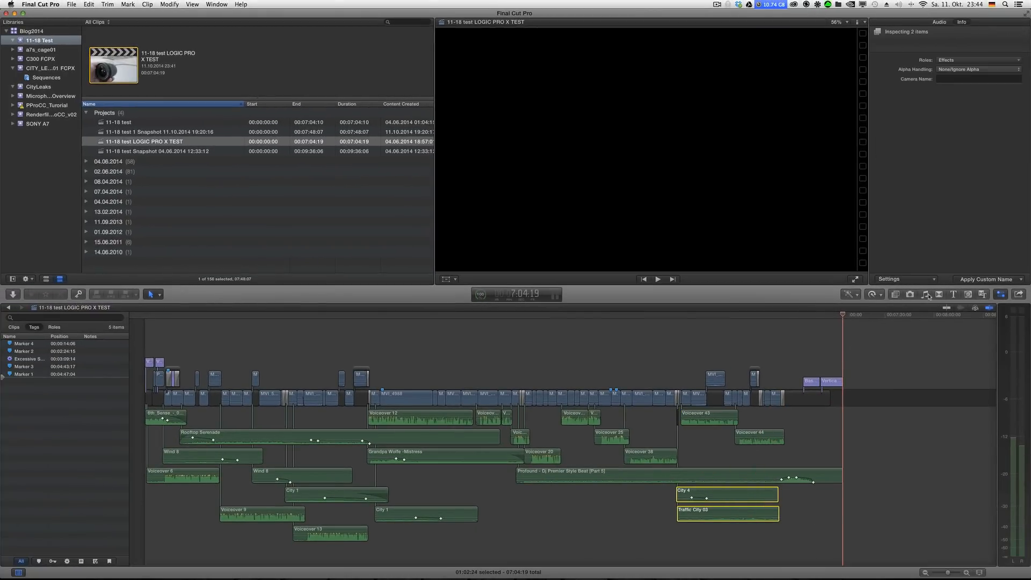
left_click(924, 294)
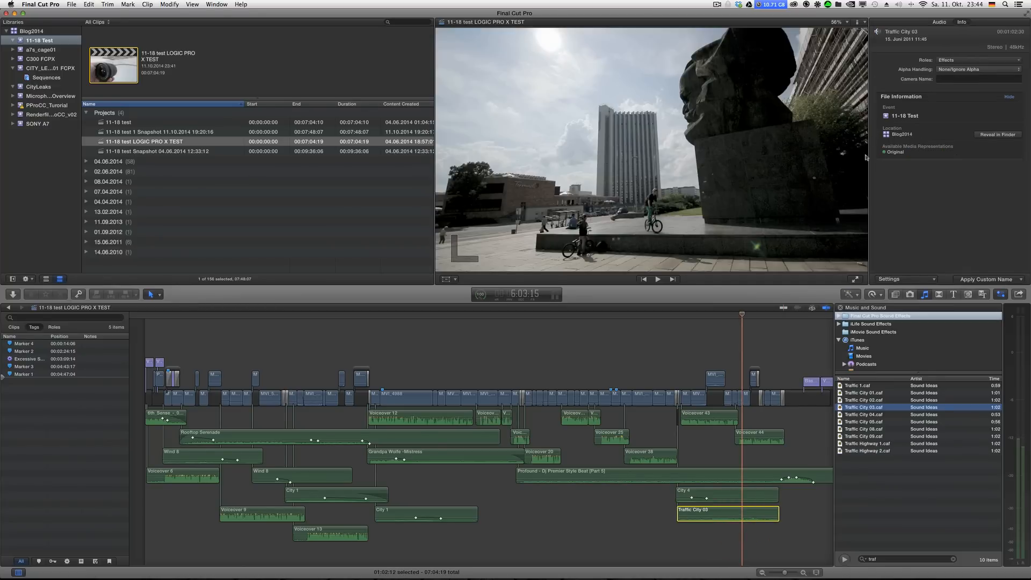
Confirm Grandpa Wolfe - Mistress carries the Music role and MVI_4988 carries Video, Dialogue
left_click(978, 70)
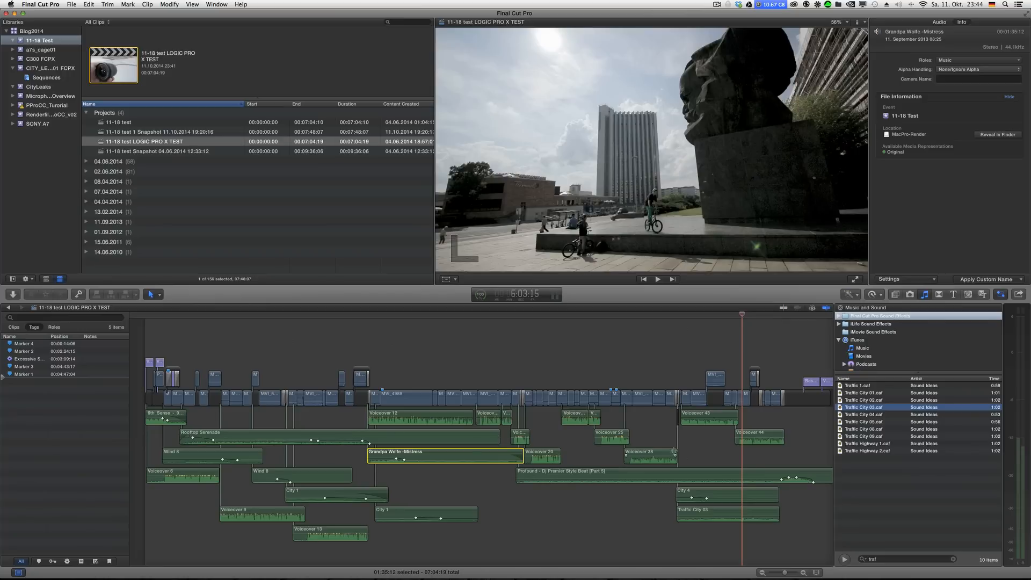
mouse_move(949, 52)
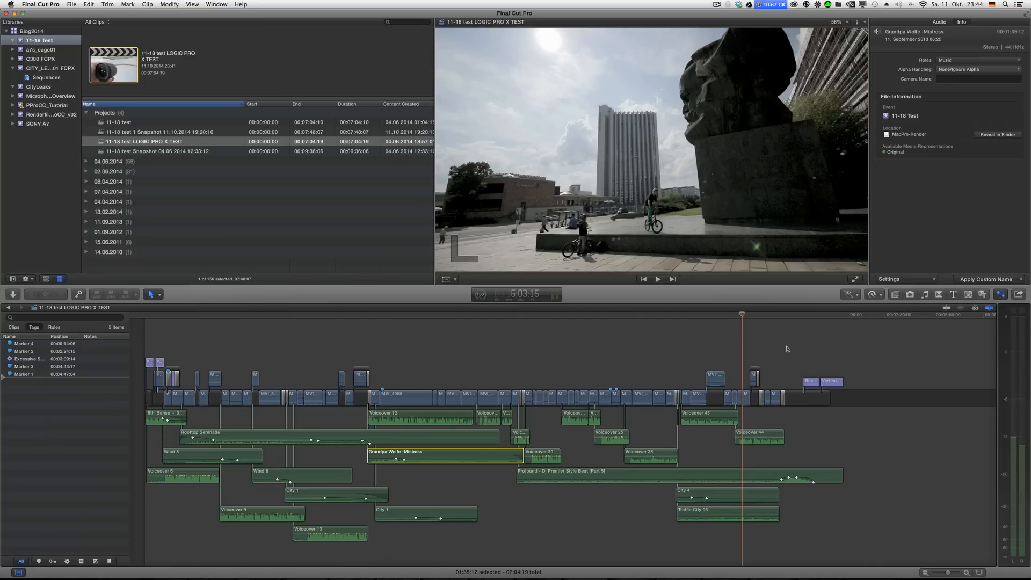
mouse_move(449, 337)
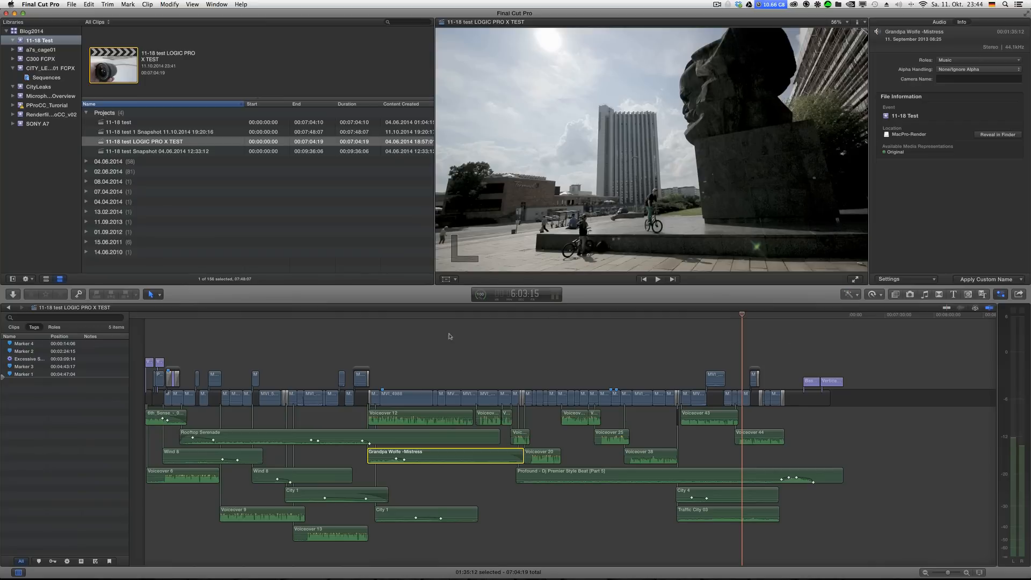
mouse_move(480, 328)
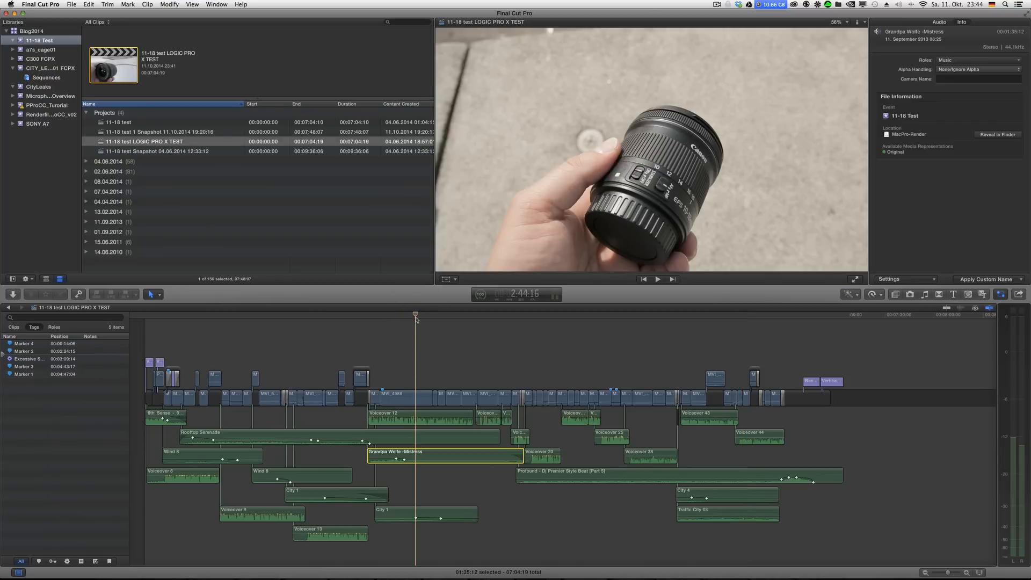
mouse_move(408, 401)
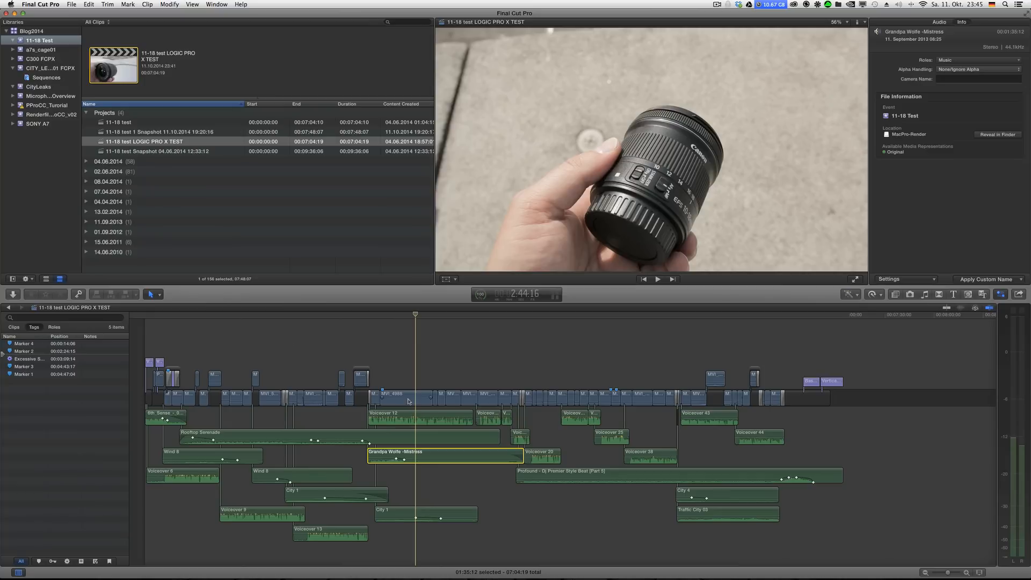
left_click(406, 396)
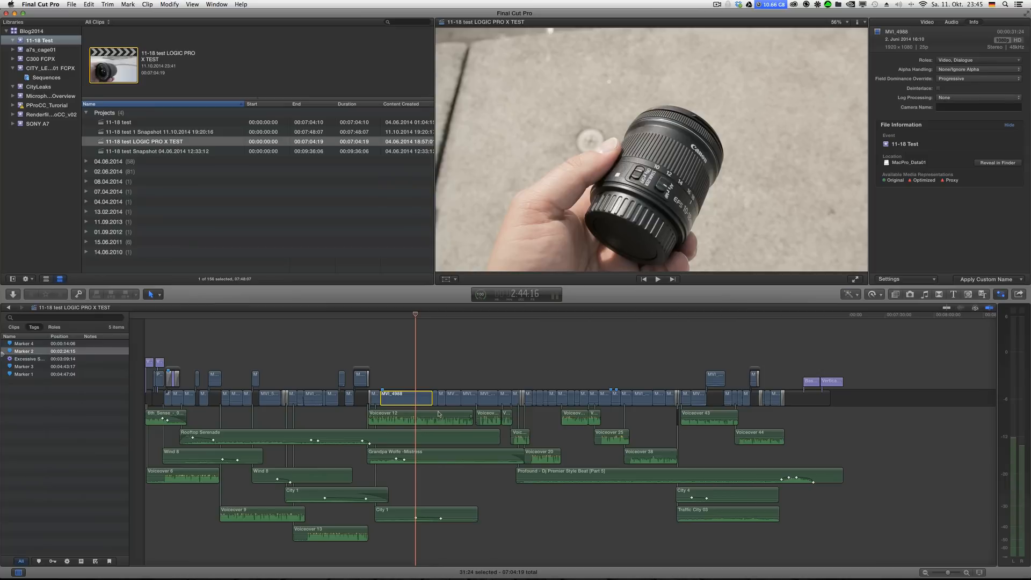
mouse_move(452, 424)
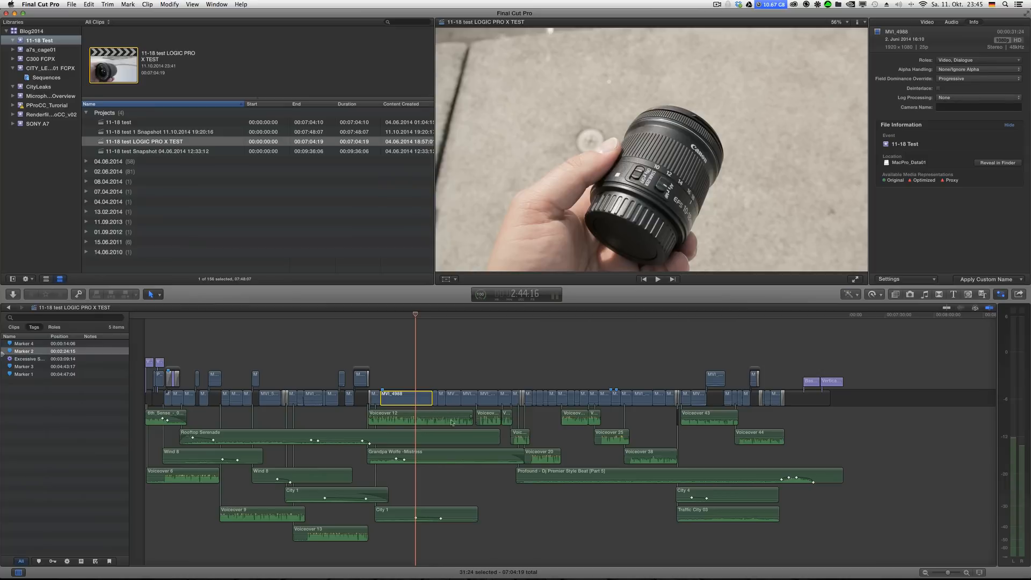
mouse_move(603, 322)
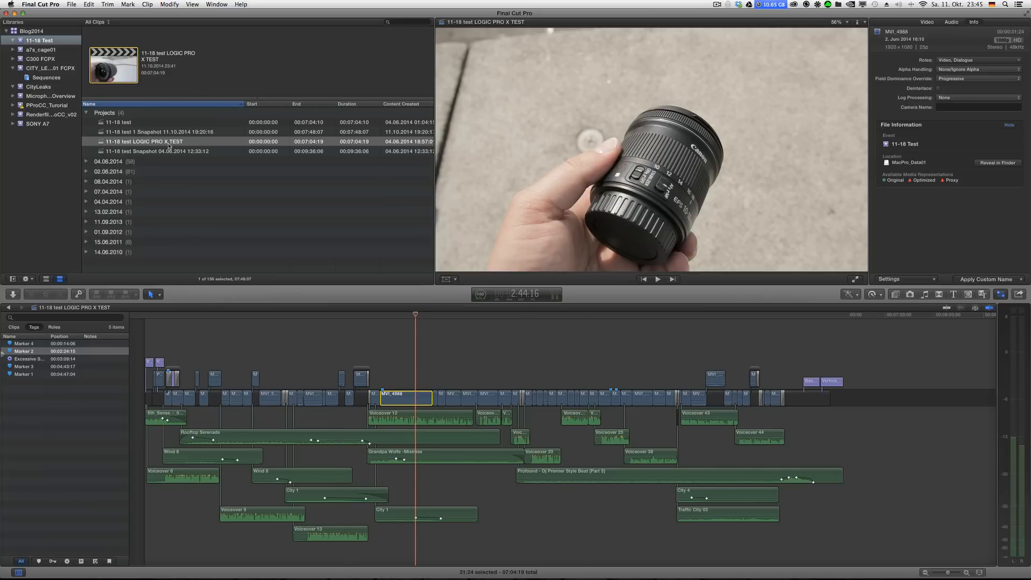
Begin the XML export and set its Metadata View to Audio
left_click(71, 5)
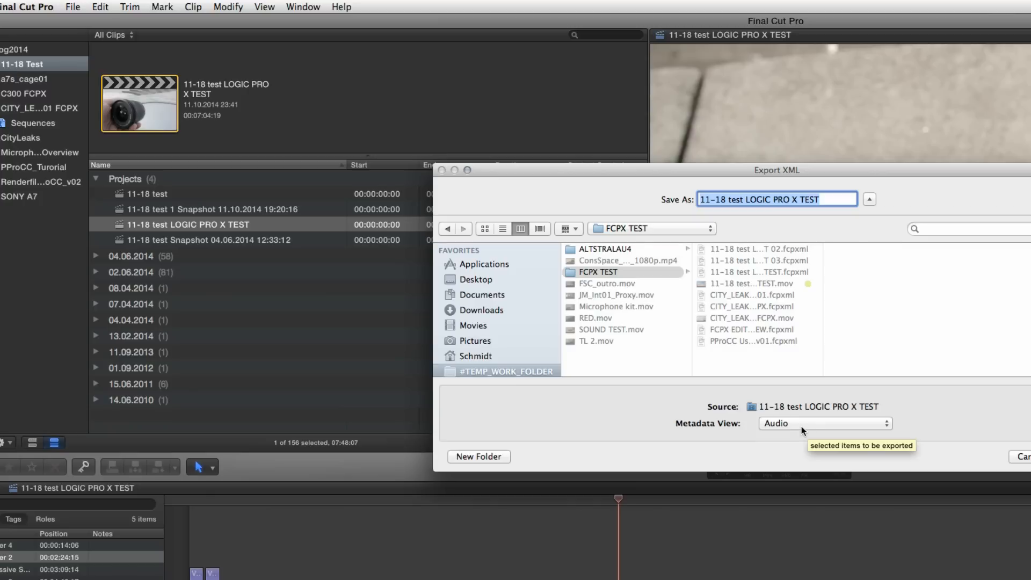
mouse_move(809, 430)
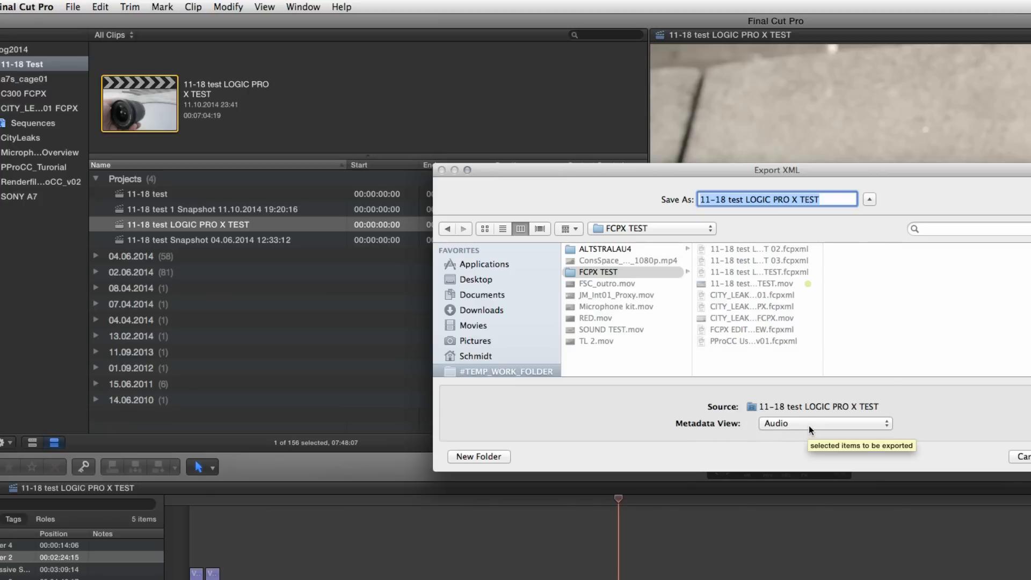
left_click(825, 423)
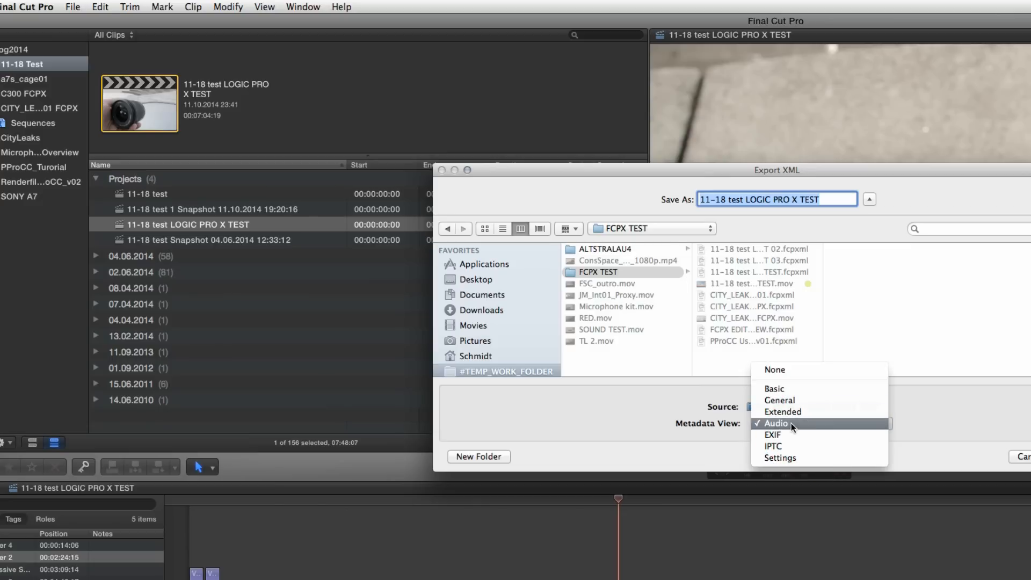
mouse_move(793, 401)
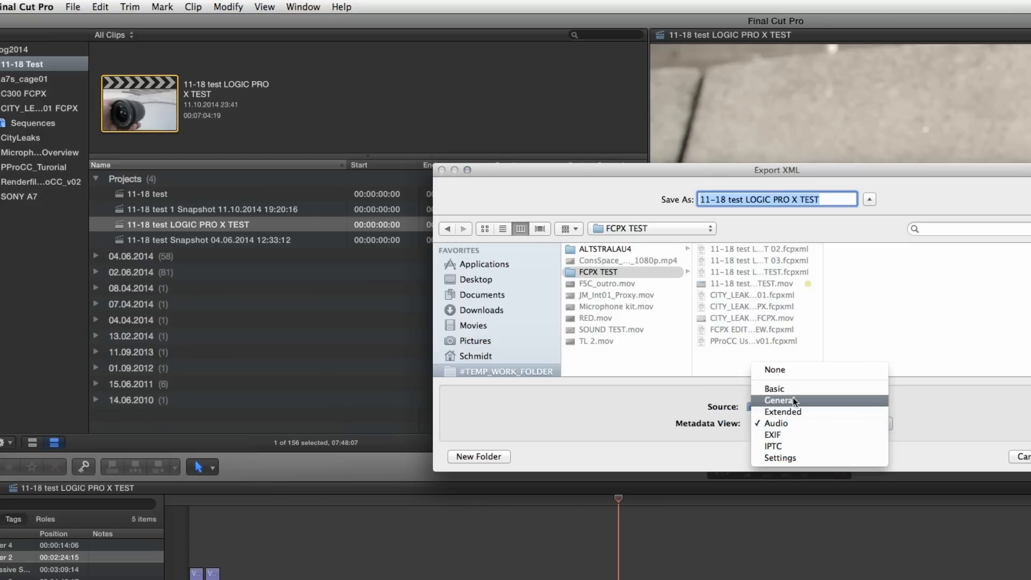
left_click(779, 400)
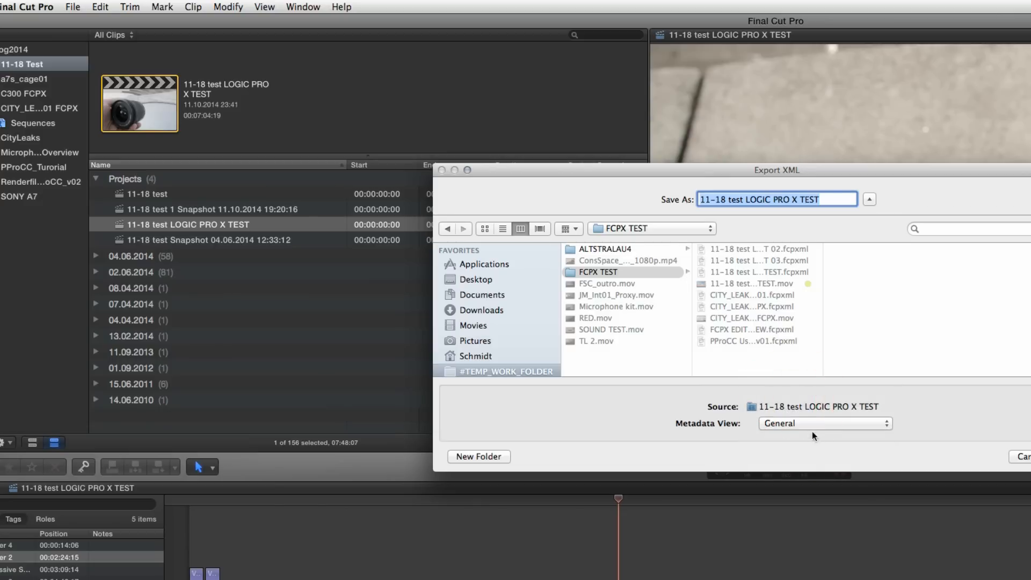
mouse_move(805, 427)
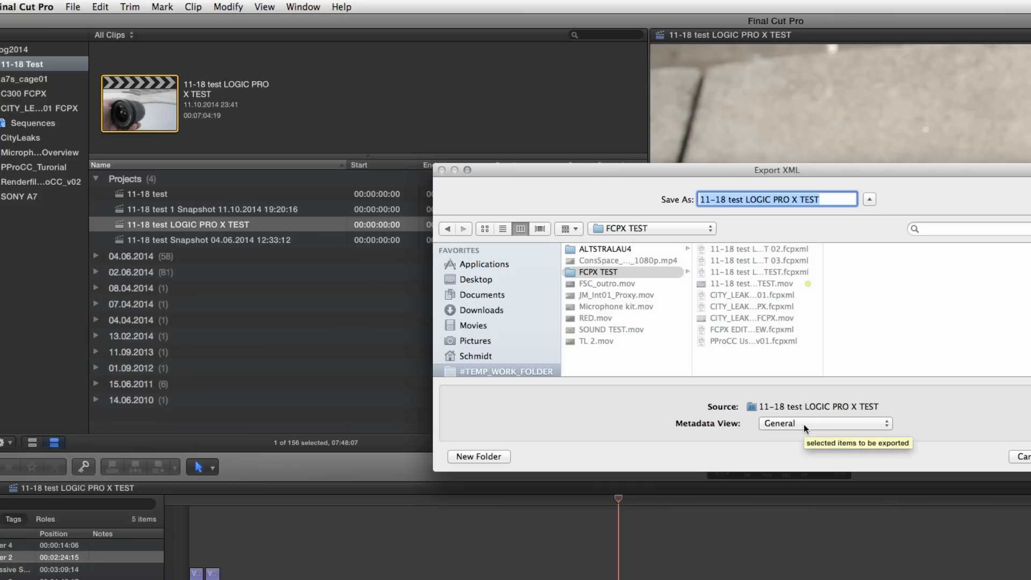
left_click(824, 423)
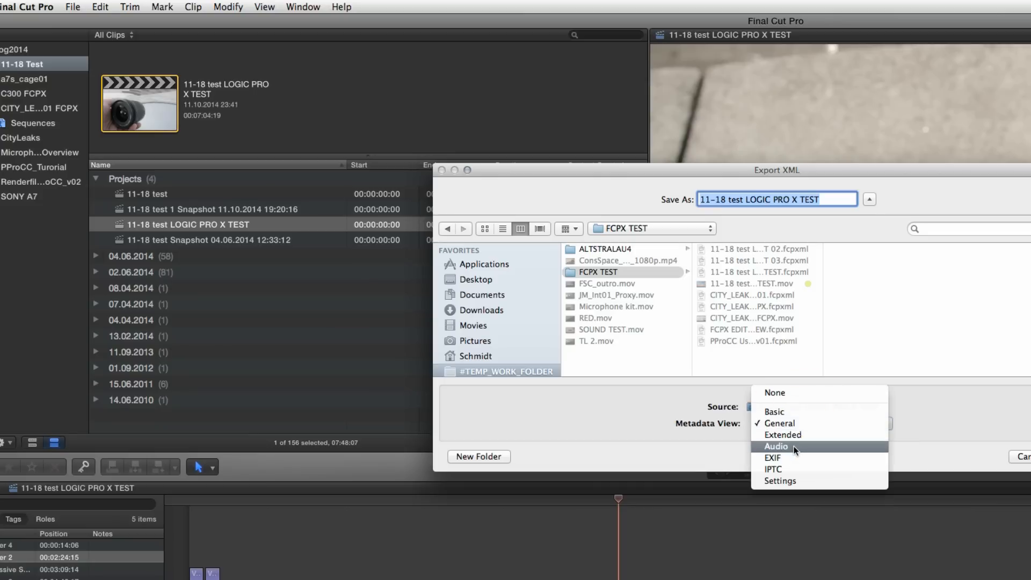
left_click(777, 446)
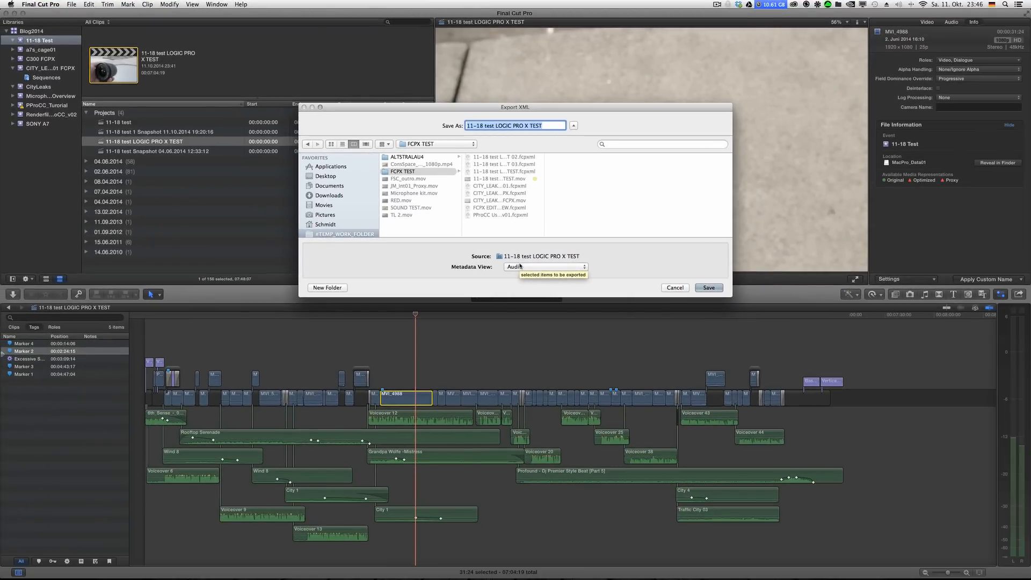
Give the export a new version-numbered file name and save it to the FCPX TEST folder
left_click(504, 185)
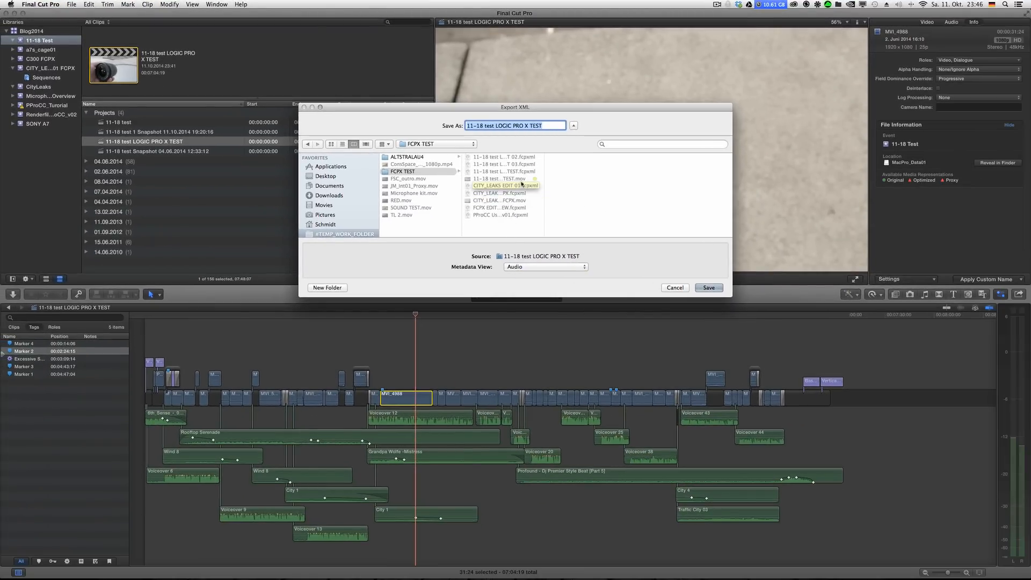
left_click(504, 164)
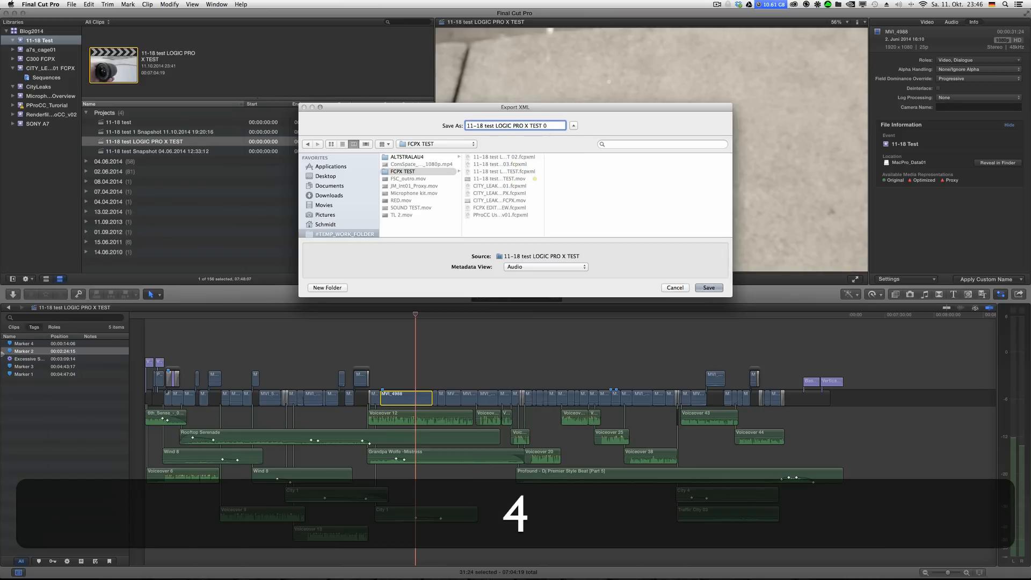
left_click(708, 287)
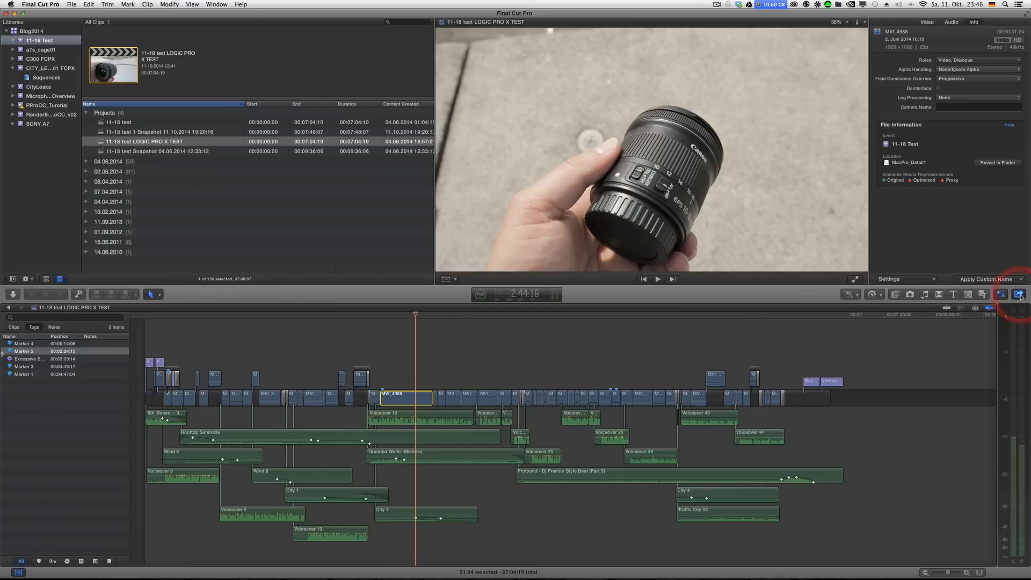
left_click(1021, 294)
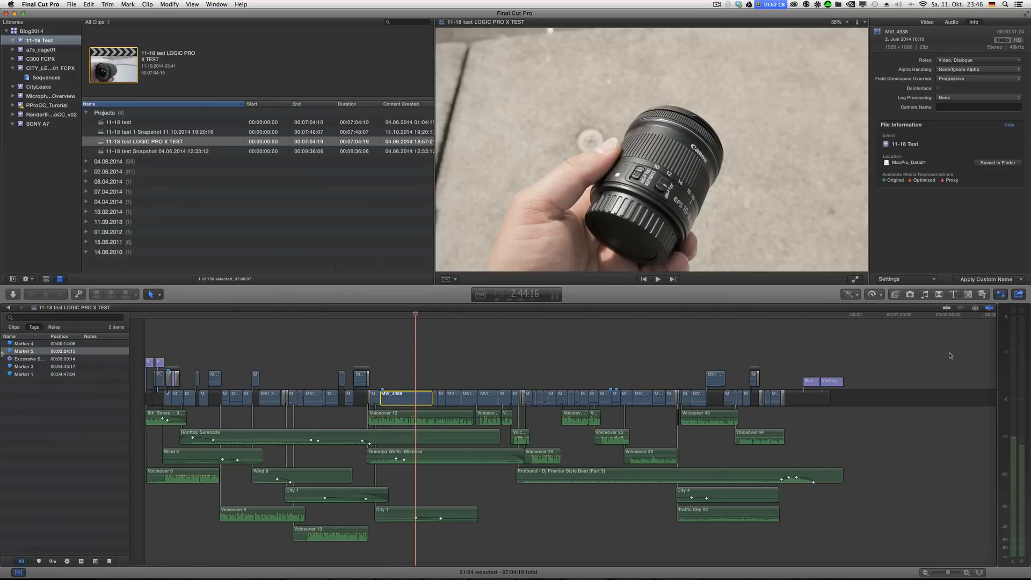
mouse_move(720, 194)
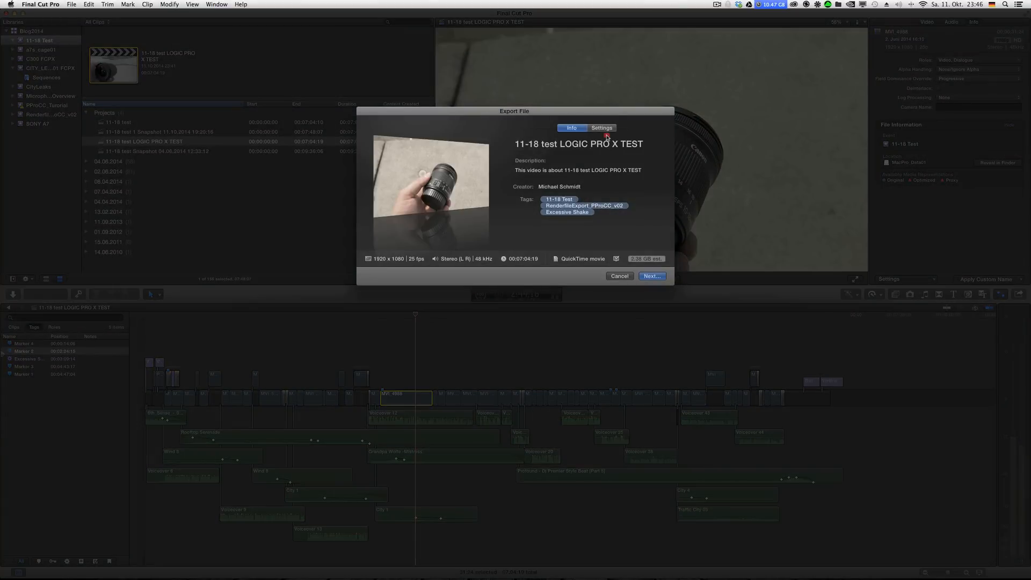
left_click(601, 128)
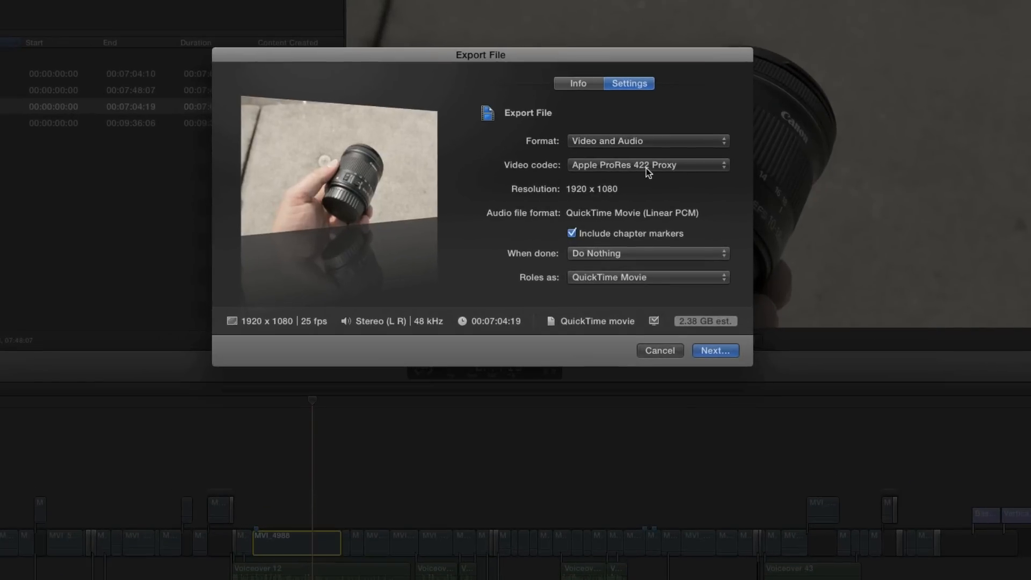
mouse_move(670, 171)
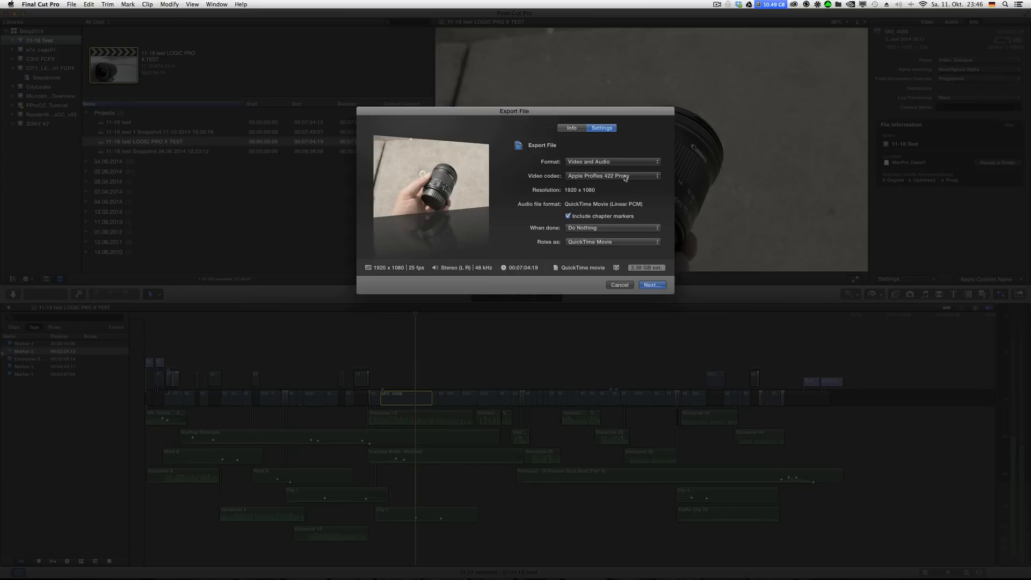
mouse_move(630, 193)
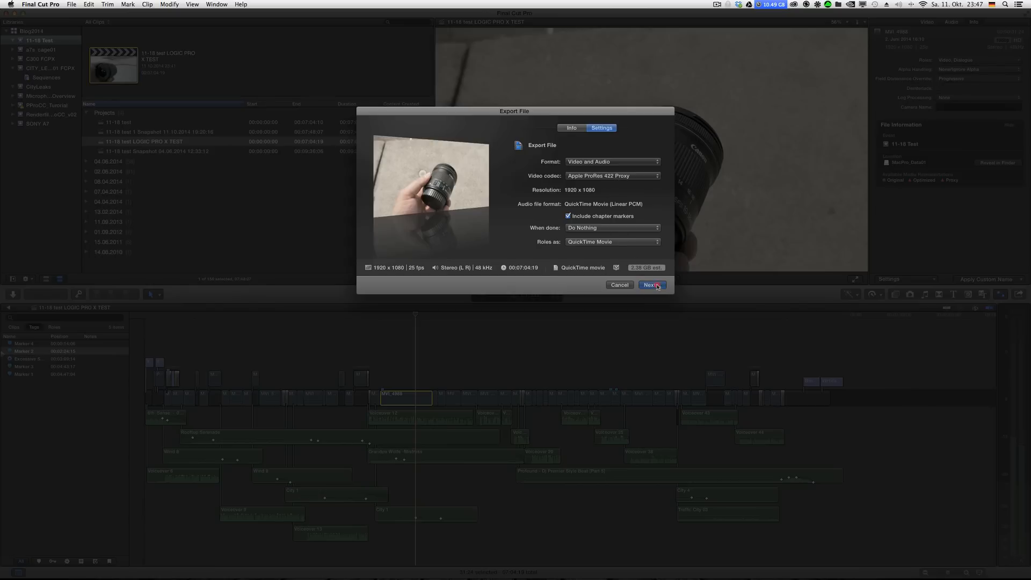
left_click(650, 285)
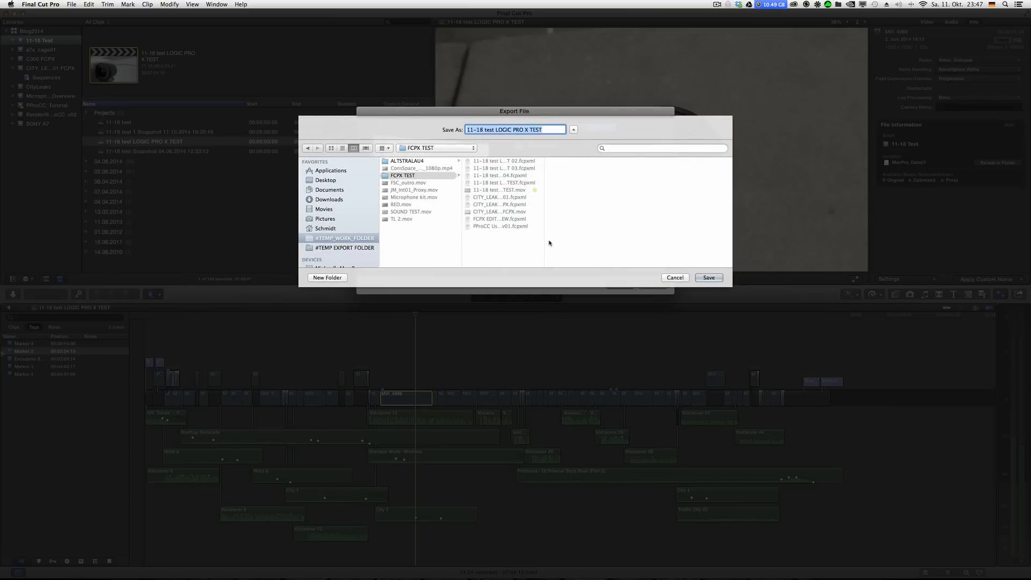
mouse_move(695, 257)
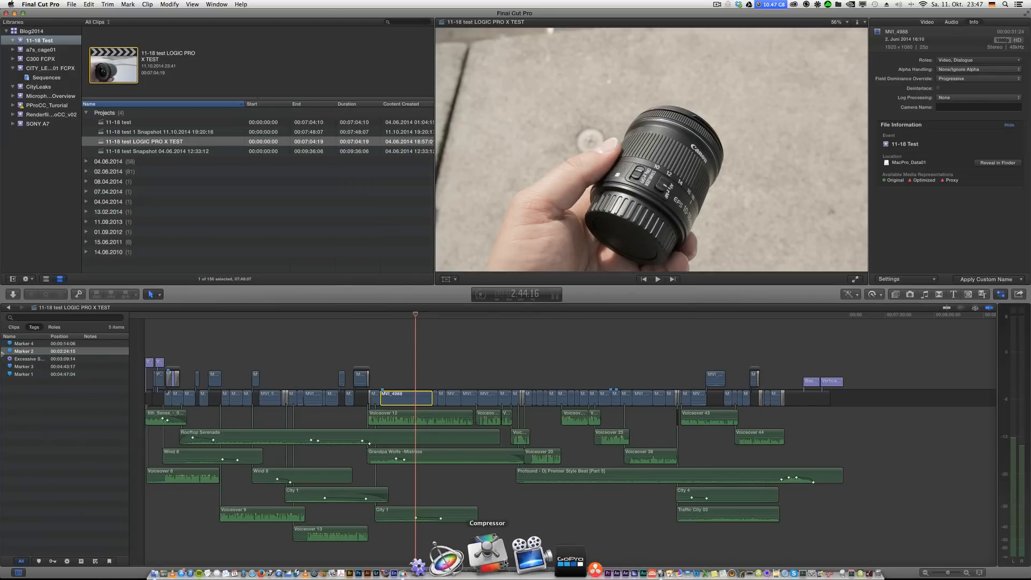
Switch to Logic Pro X and list its open project windows
key("cmd+tab")
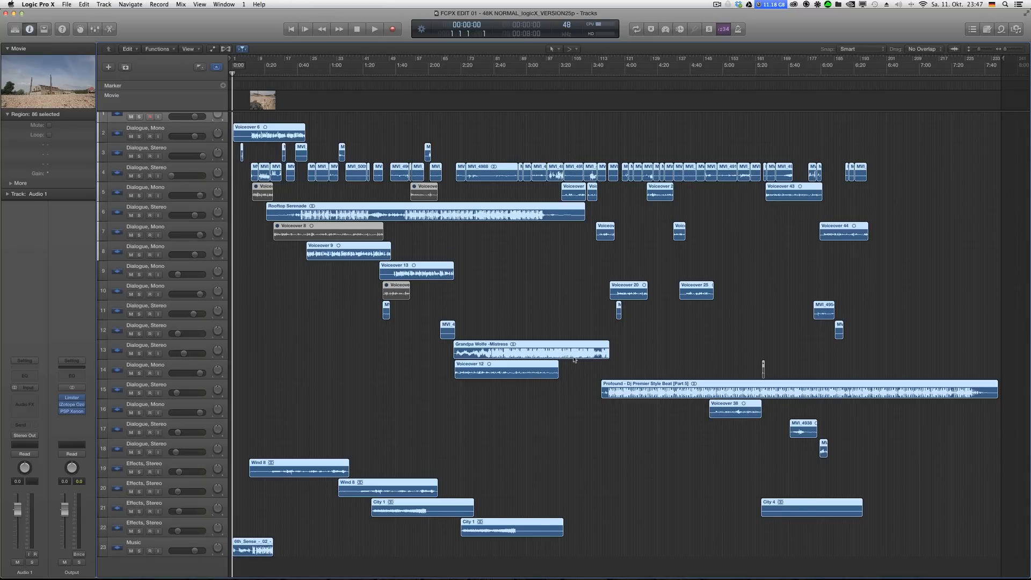
mouse_move(674, 388)
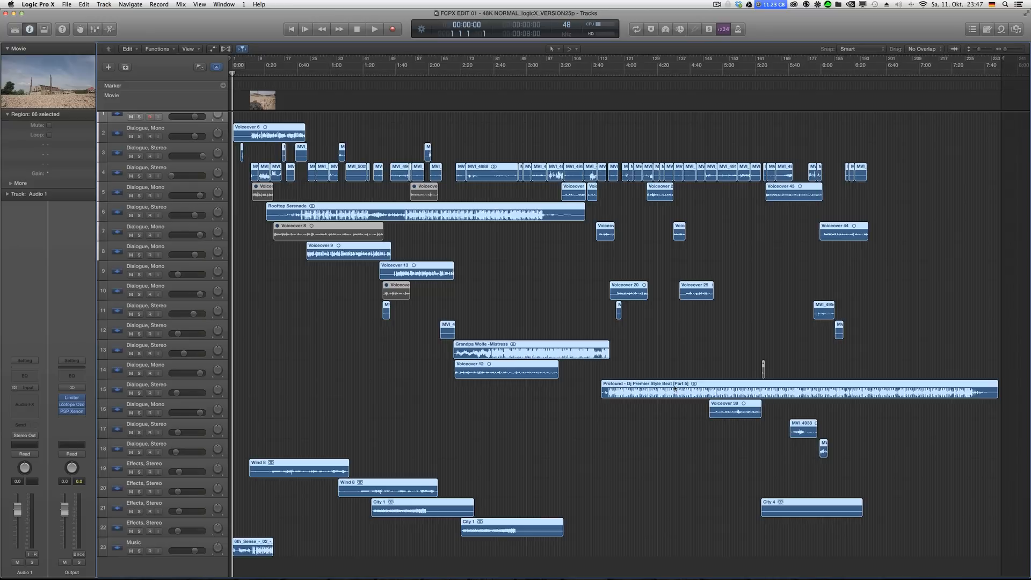
mouse_move(518, 576)
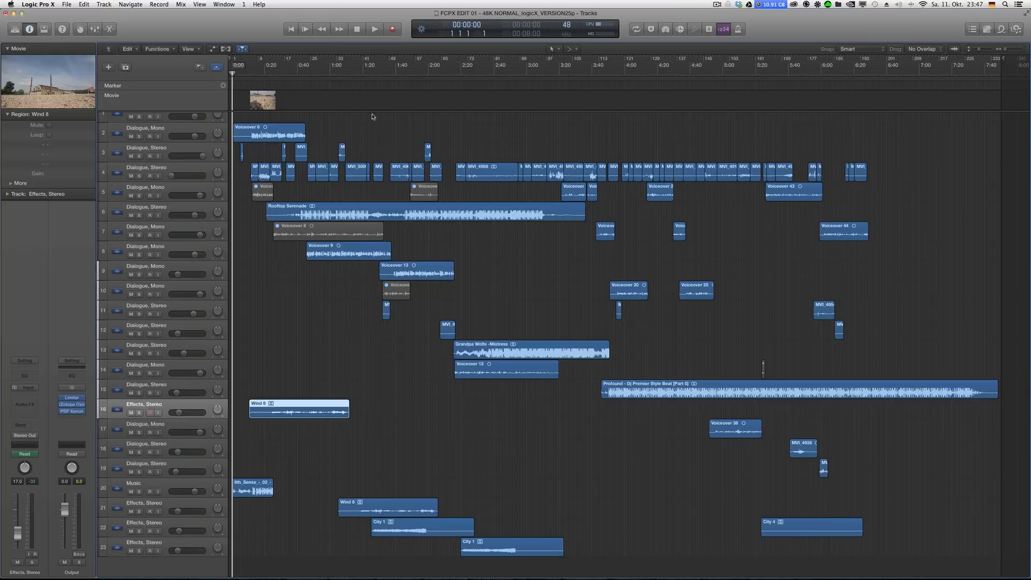
left_click(224, 4)
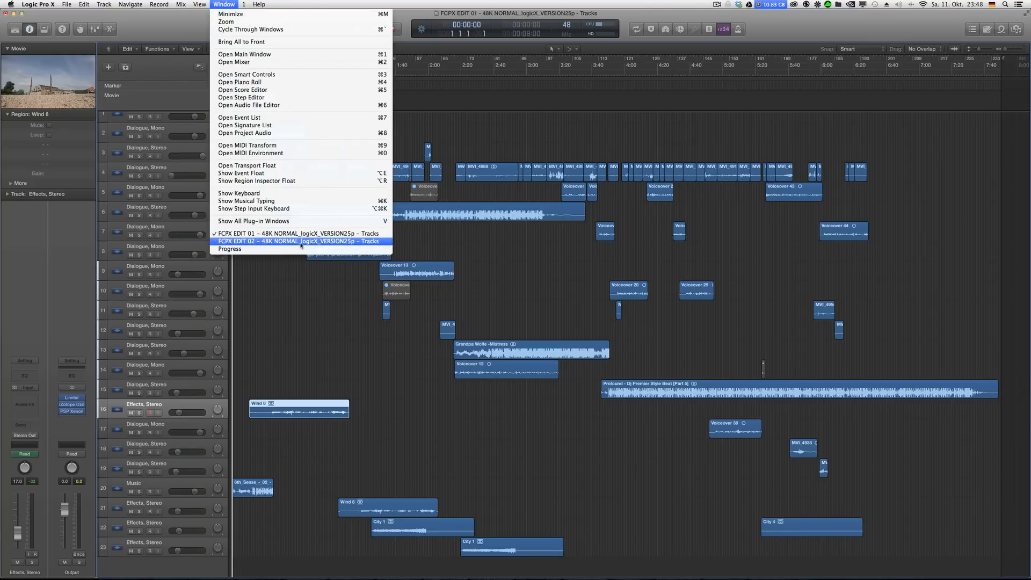
Bring the FCPX EDIT 02 – Tracks project window to the front
left_click(299, 241)
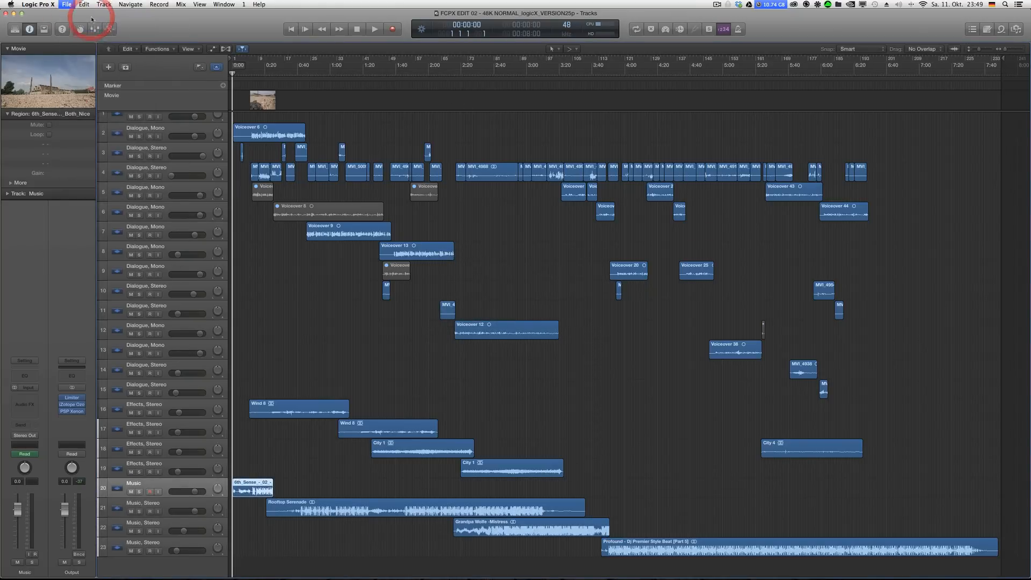
Create a new project from the 48K 25p_logicX template at 25 fps
left_click(66, 4)
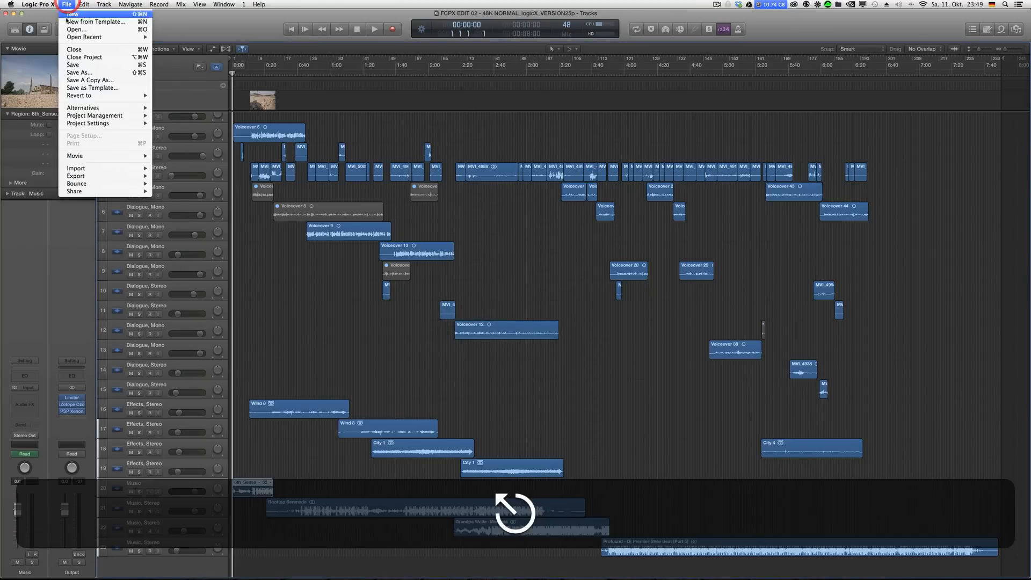
left_click(70, 14)
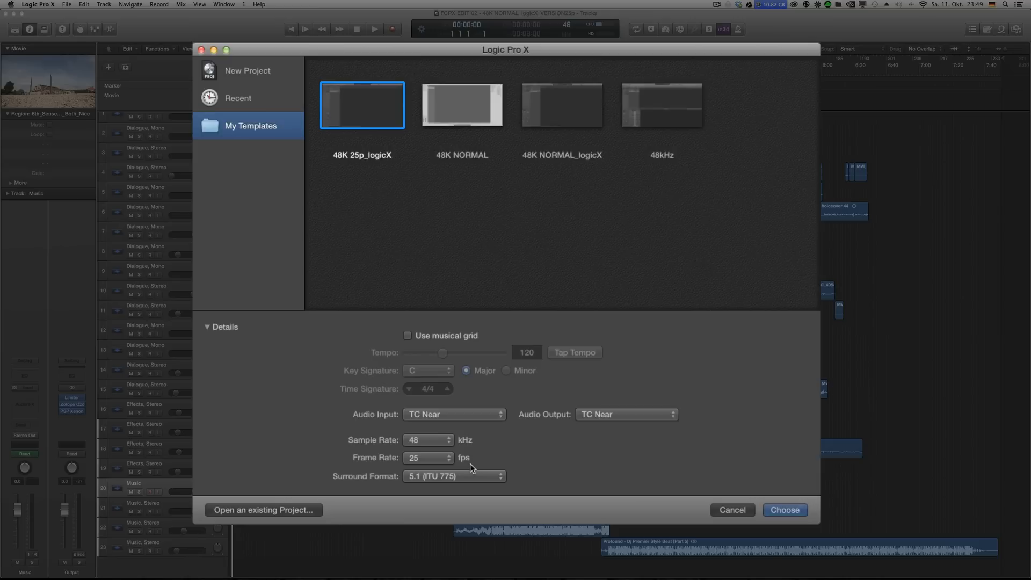
mouse_move(474, 464)
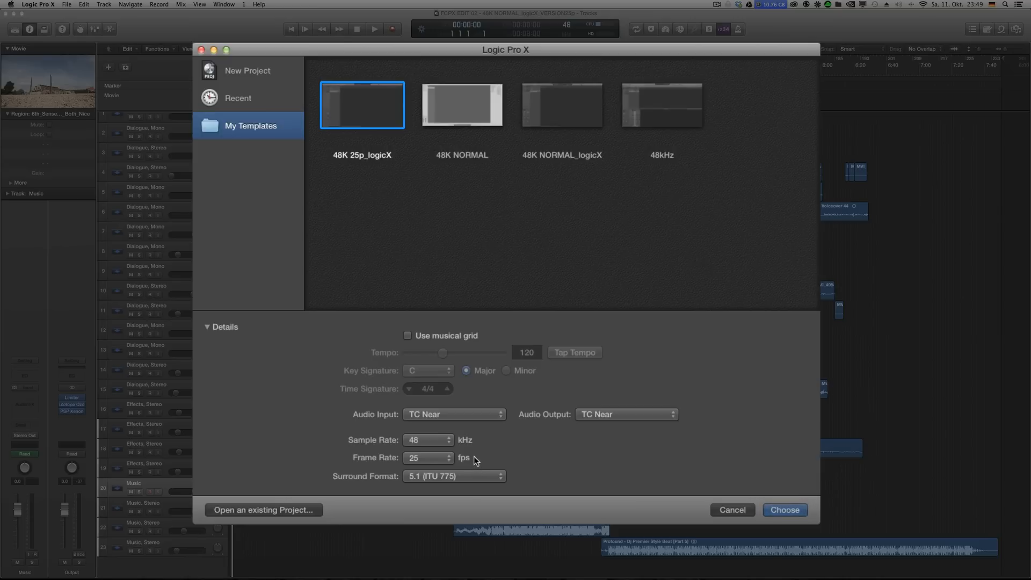
left_click(454, 477)
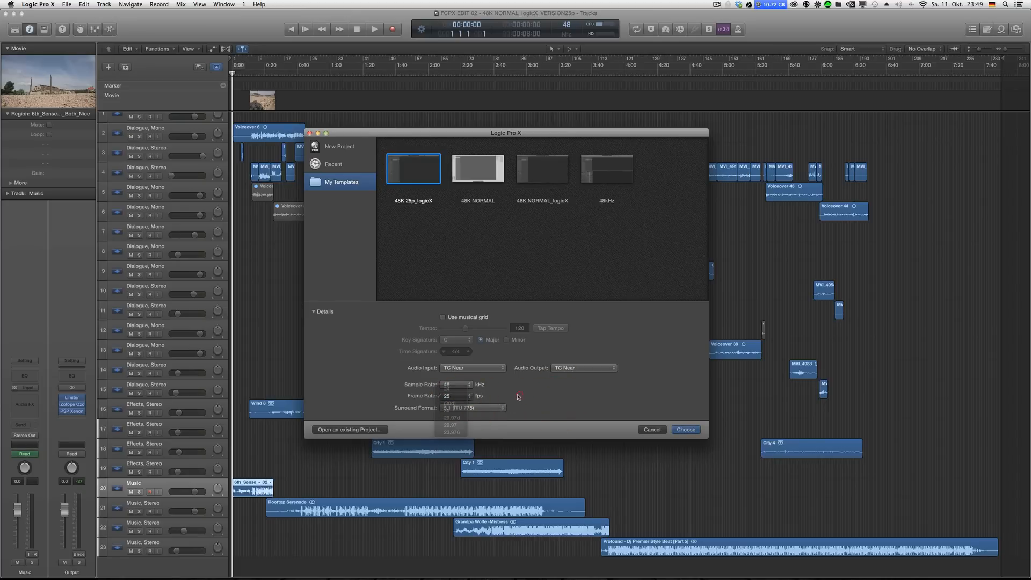
left_click(448, 395)
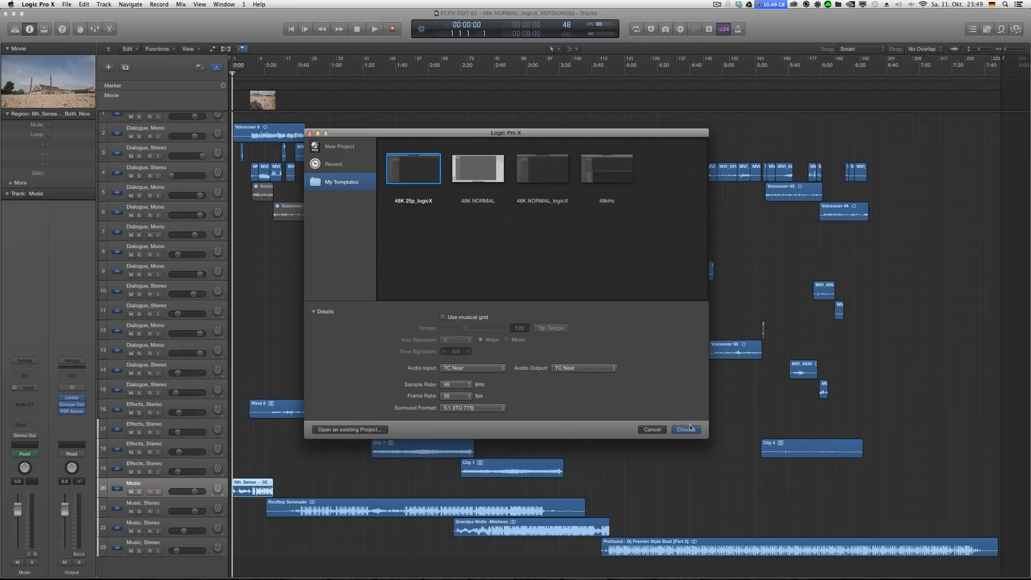
left_click(685, 430)
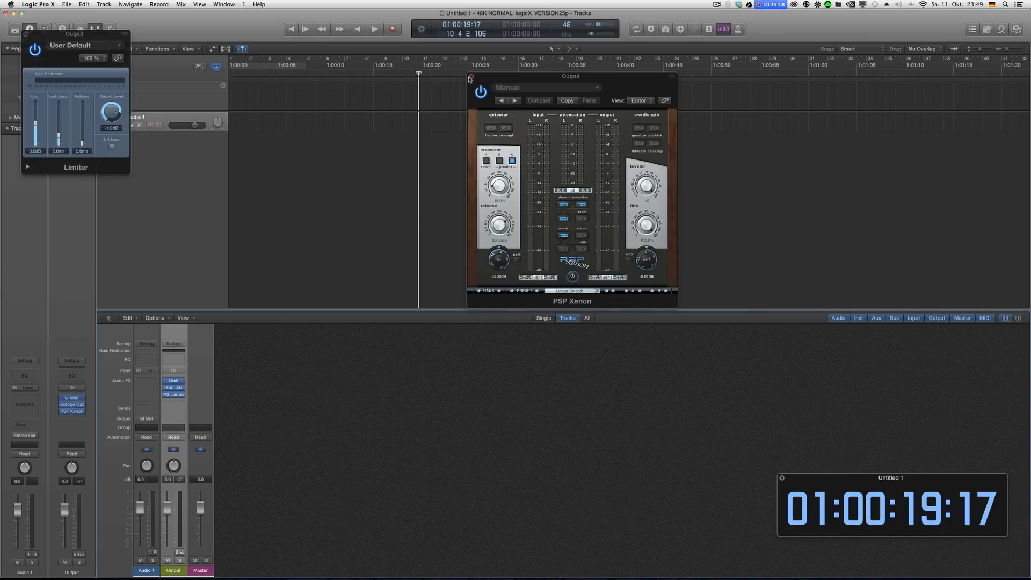
Close the output plug-in windows of the new Untitled 1 project
left_click(469, 77)
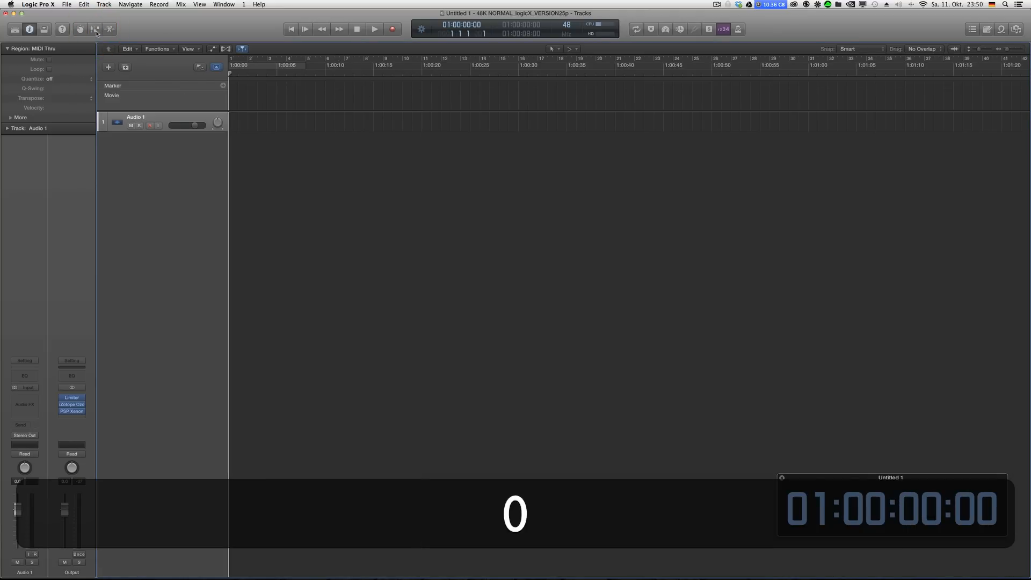
left_click(67, 4)
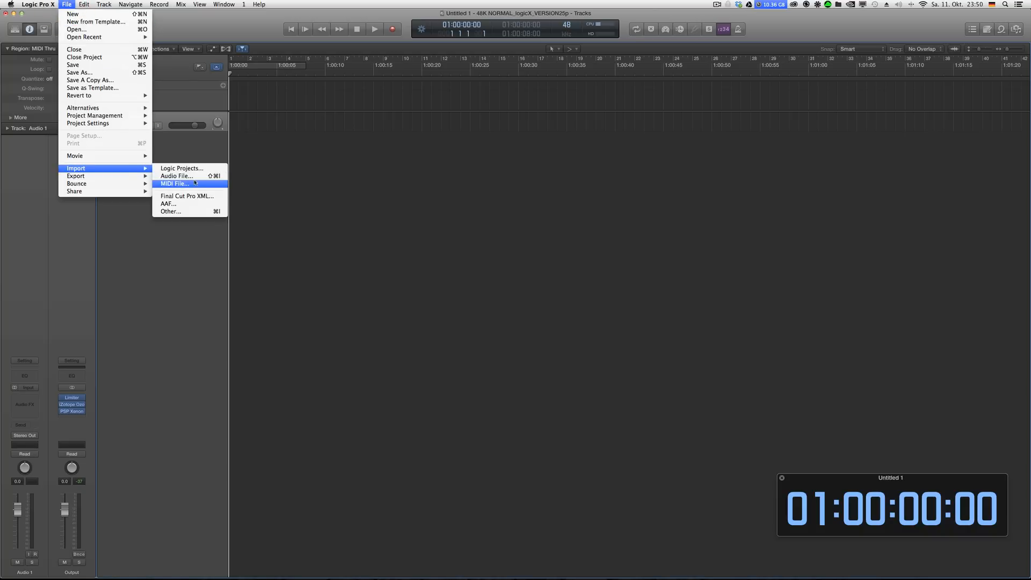
Import the 11-18 LOGIC PRO X TEST 04 Final Cut Pro XML into Untitled 1
left_click(187, 196)
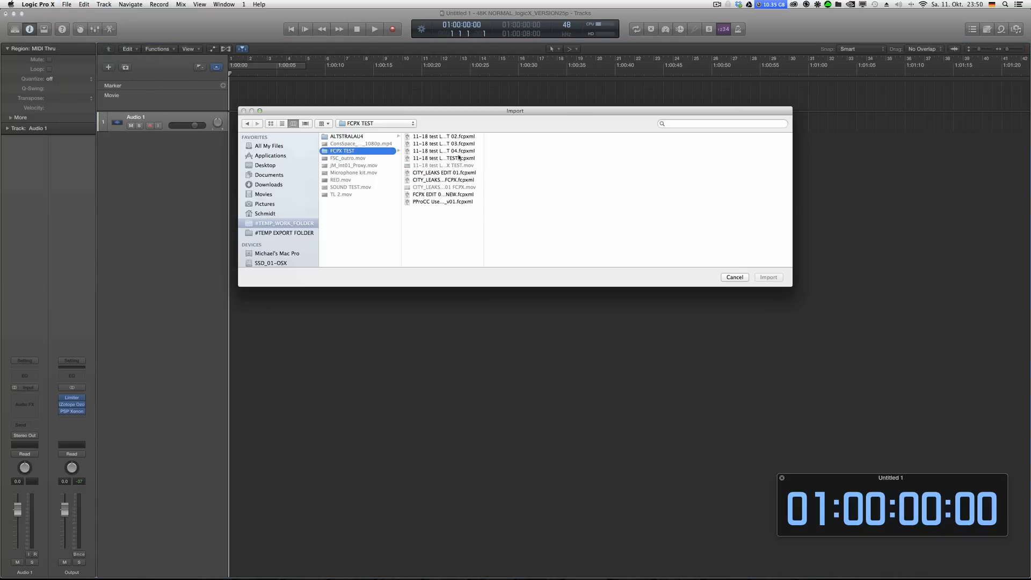
left_click(443, 151)
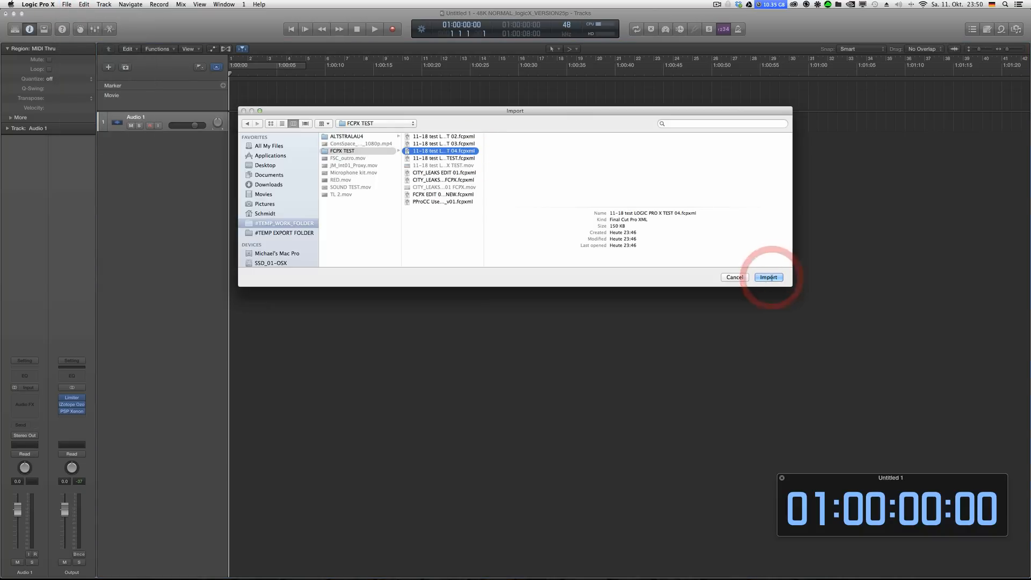
left_click(768, 277)
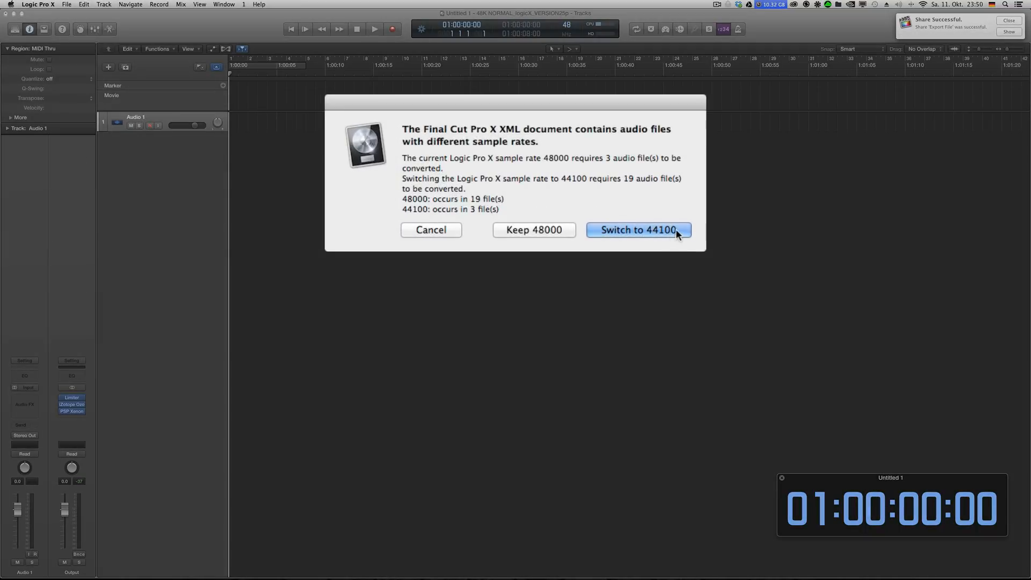
mouse_move(667, 238)
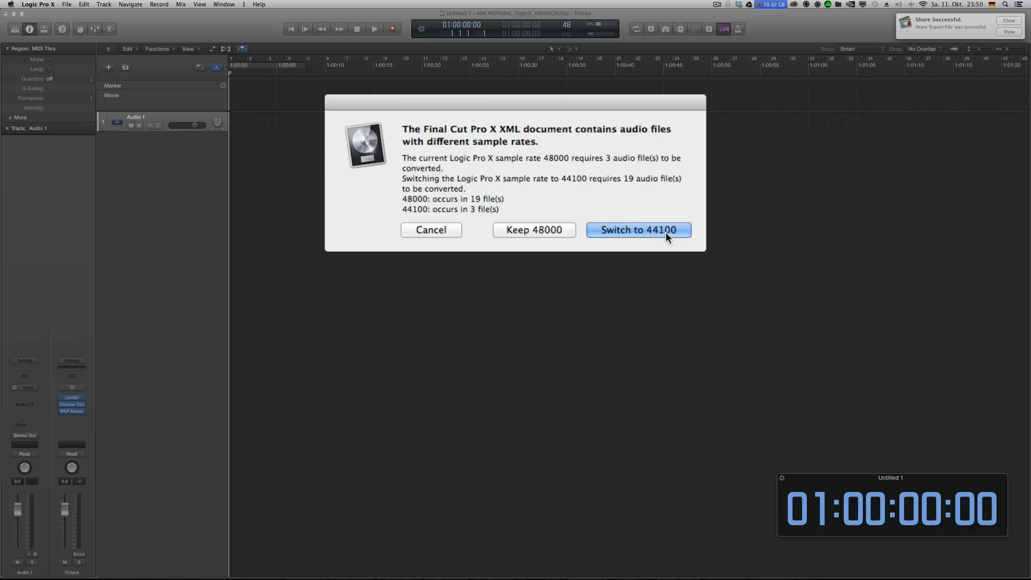
mouse_move(569, 175)
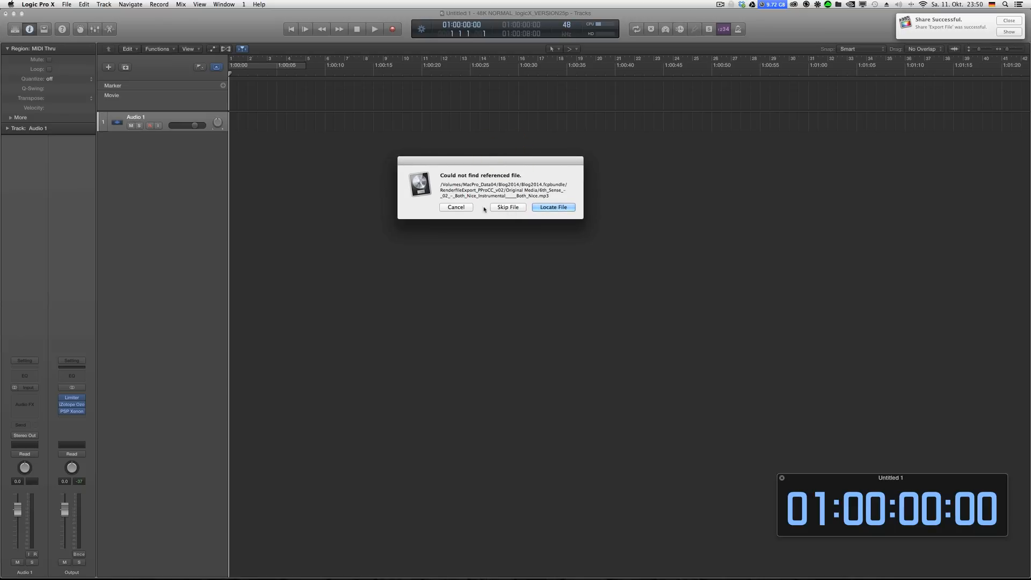
Skip the missing referenced file so the import builds the Dialogue, Effects and Music tracks
left_click(553, 207)
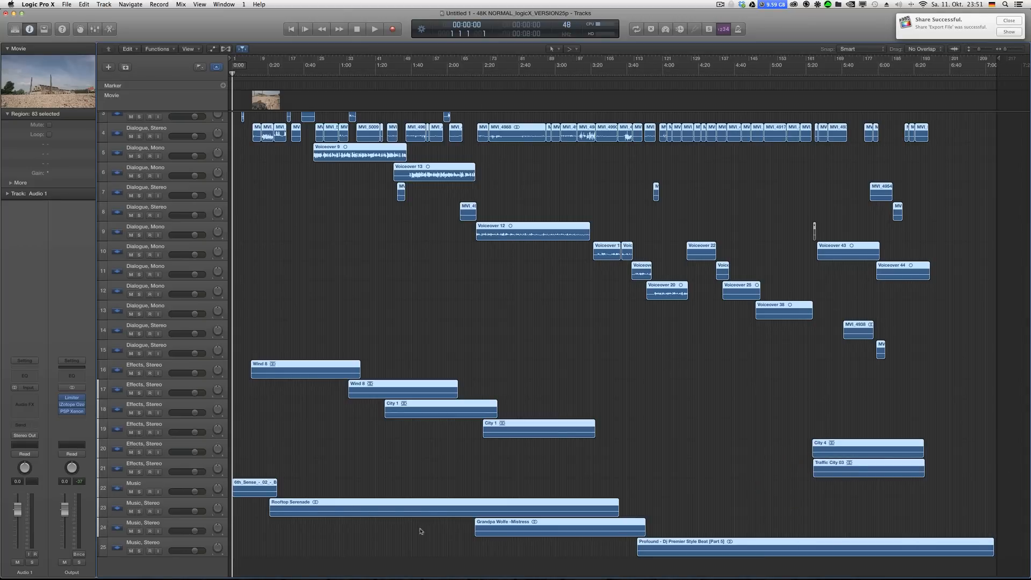
mouse_move(868, 430)
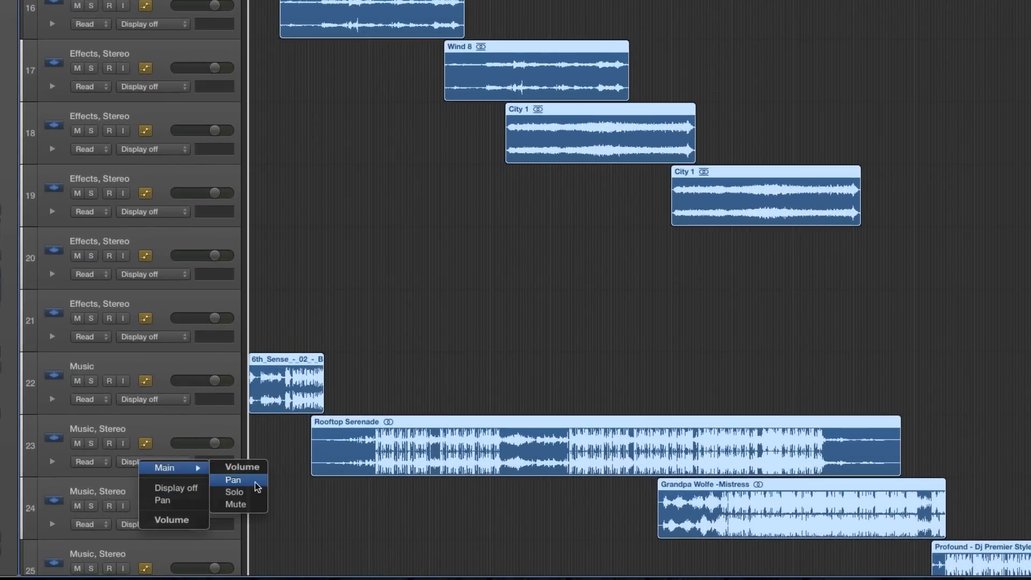
Show Volume automation on the Rooftop Serenade music track and set the playhead near 0:16
left_click(246, 468)
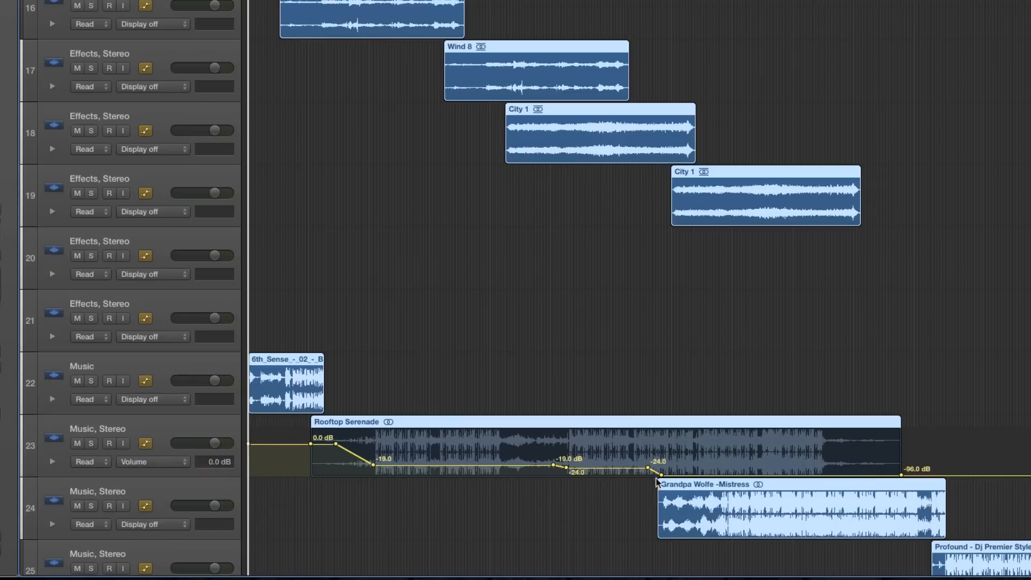
mouse_move(618, 477)
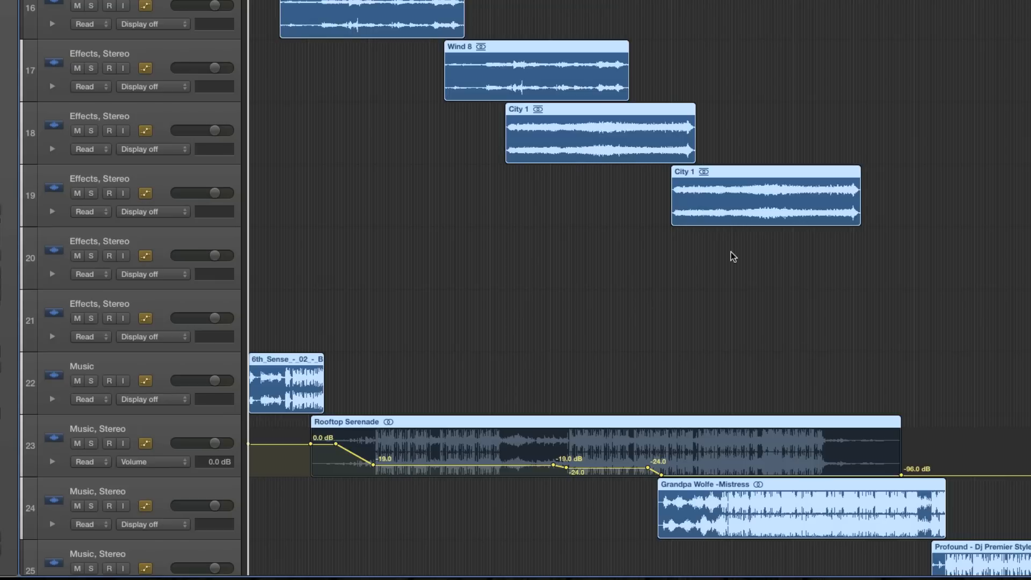
scroll("down", 3)
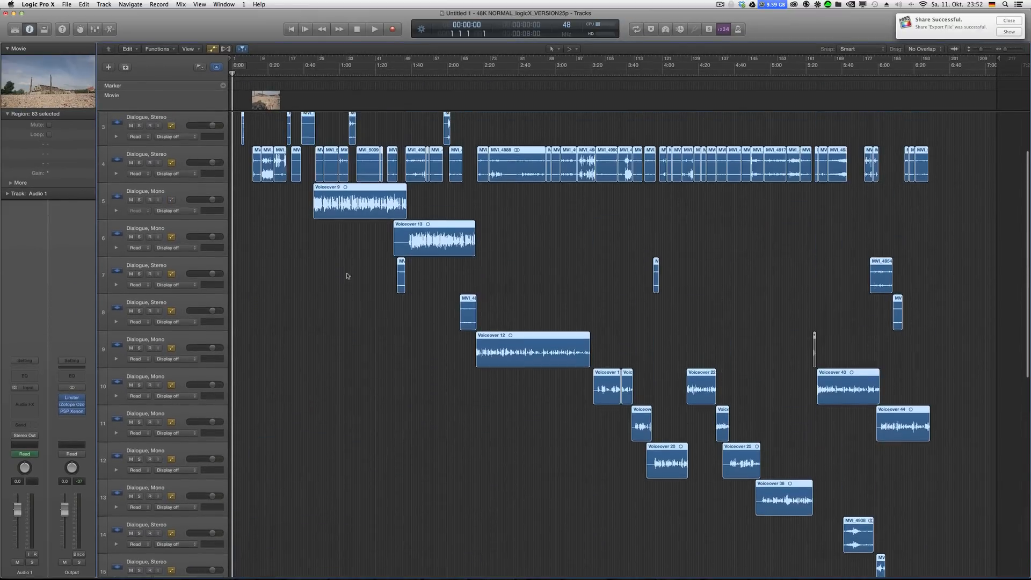
scroll("down", 3)
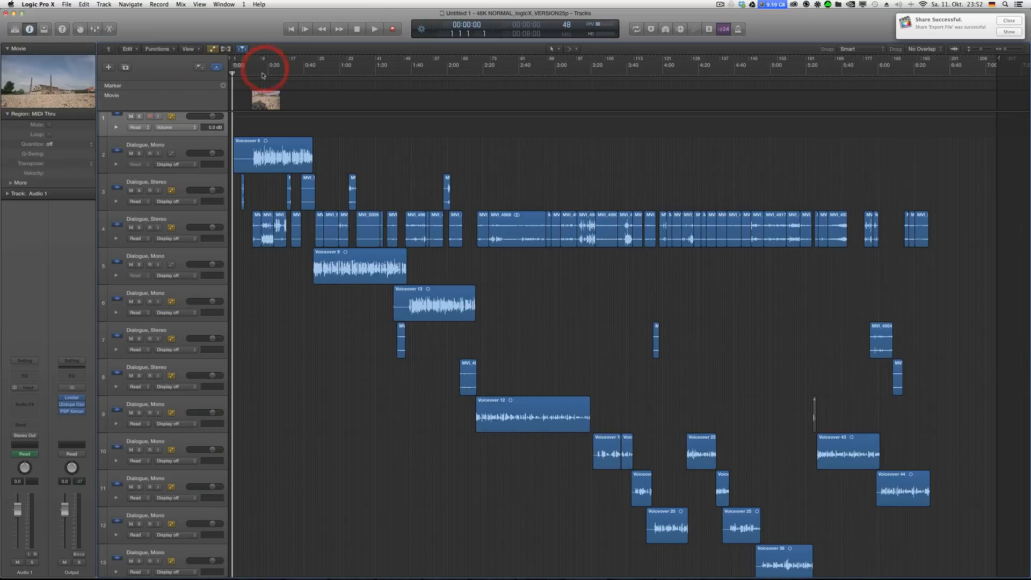
left_click(262, 65)
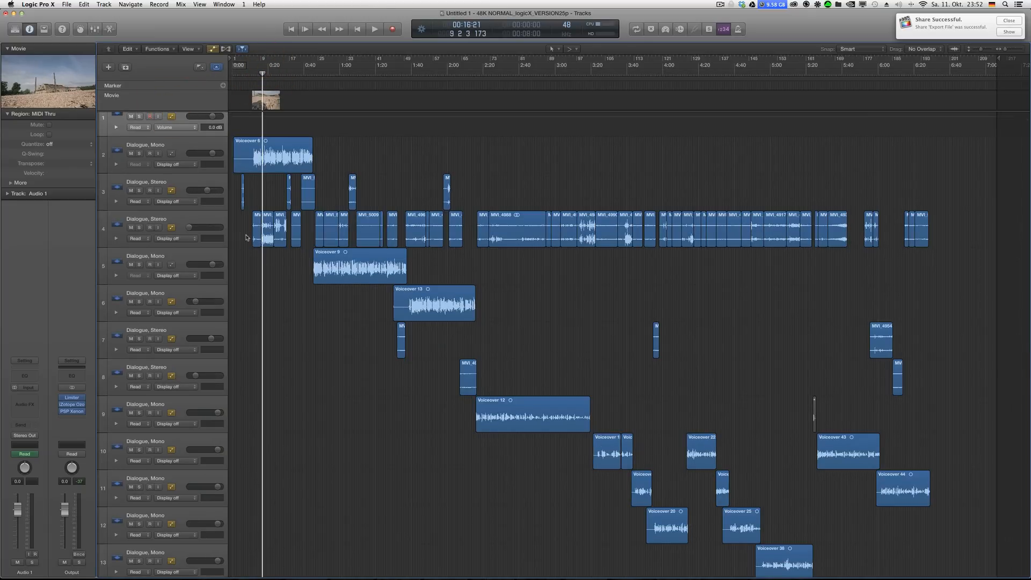
Select the Movie track and remove the movie from the project
left_click(257, 230)
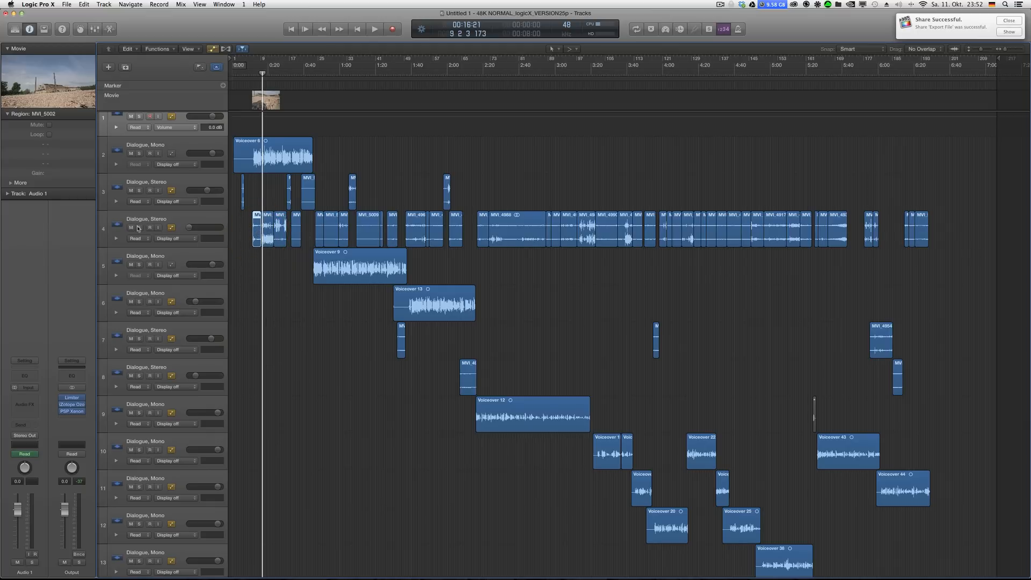
left_click(130, 227)
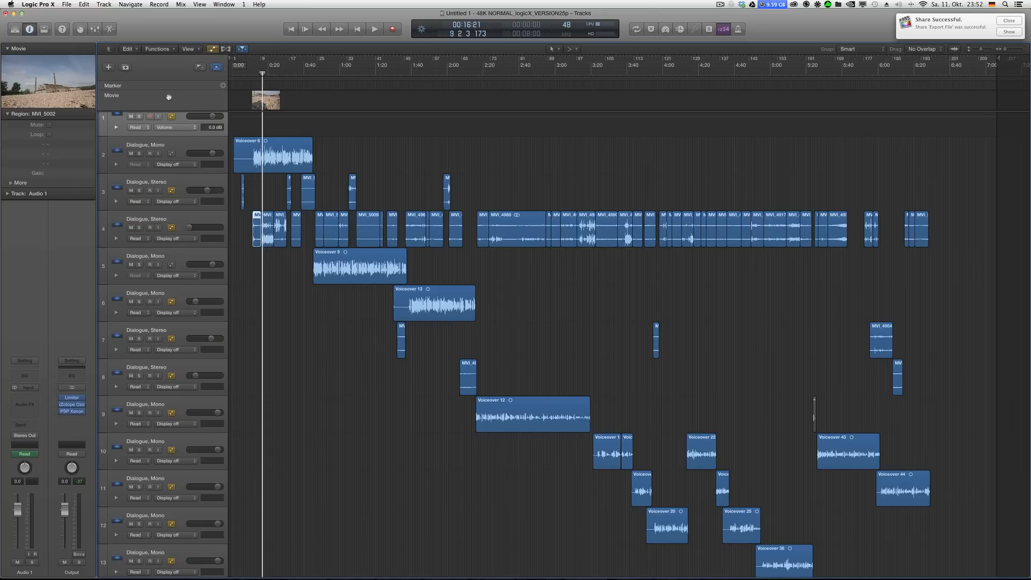
left_click(67, 4)
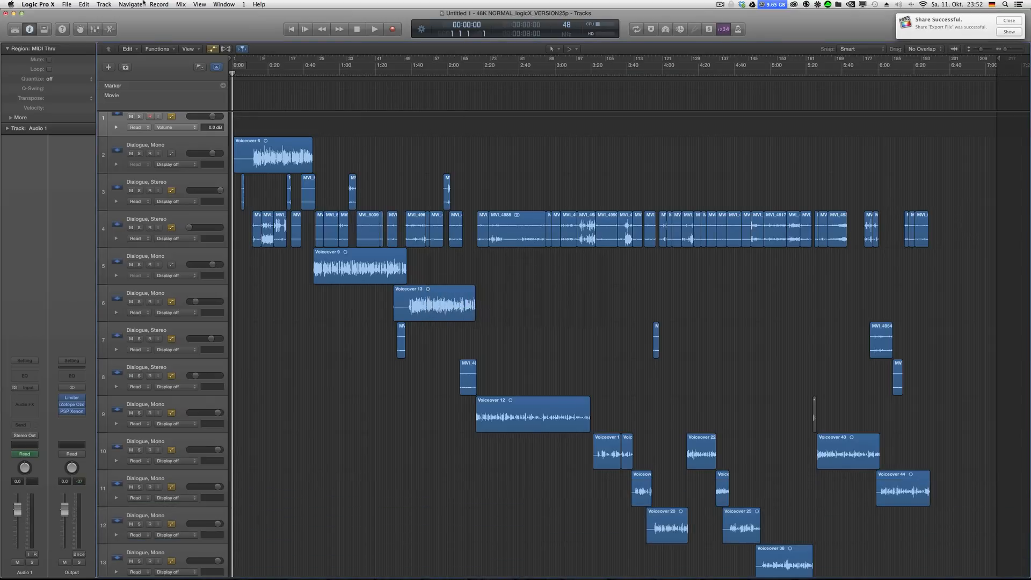
Load the 11-18 test LOGIC PRO X TEST.mov movie with its audio extracted to a new top track
left_click(67, 5)
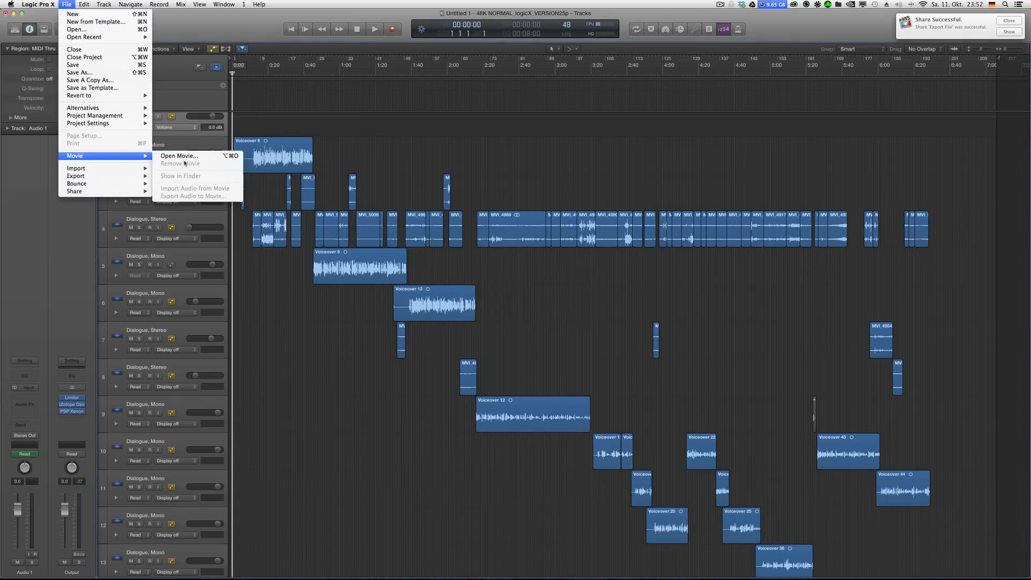
left_click(179, 156)
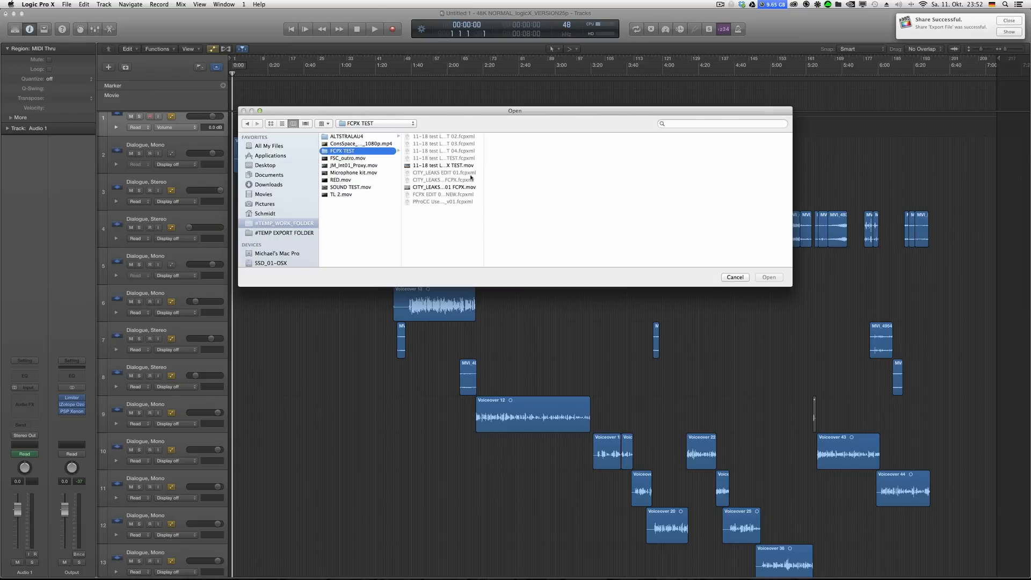
left_click(443, 165)
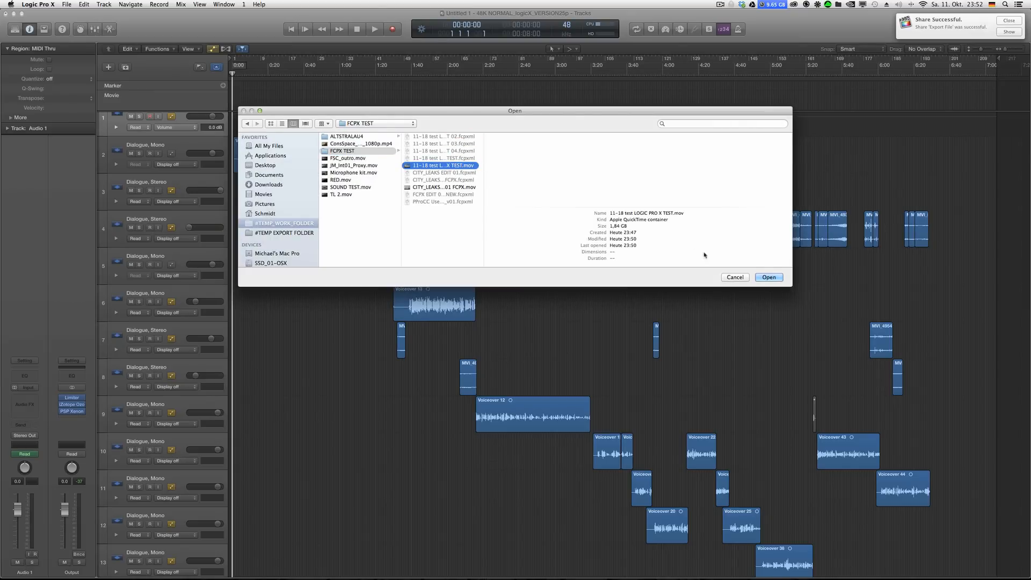
left_click(768, 277)
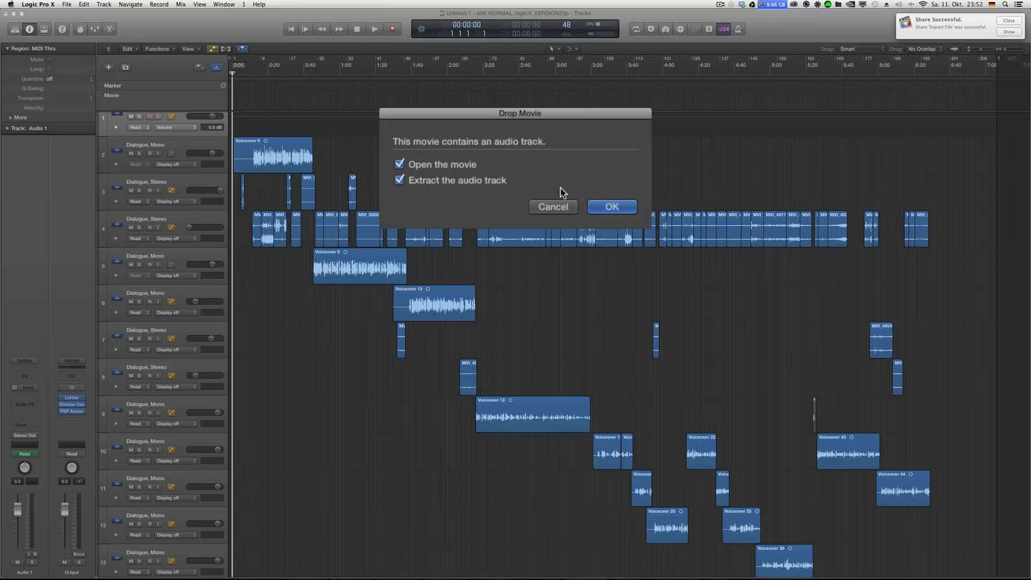
left_click(612, 206)
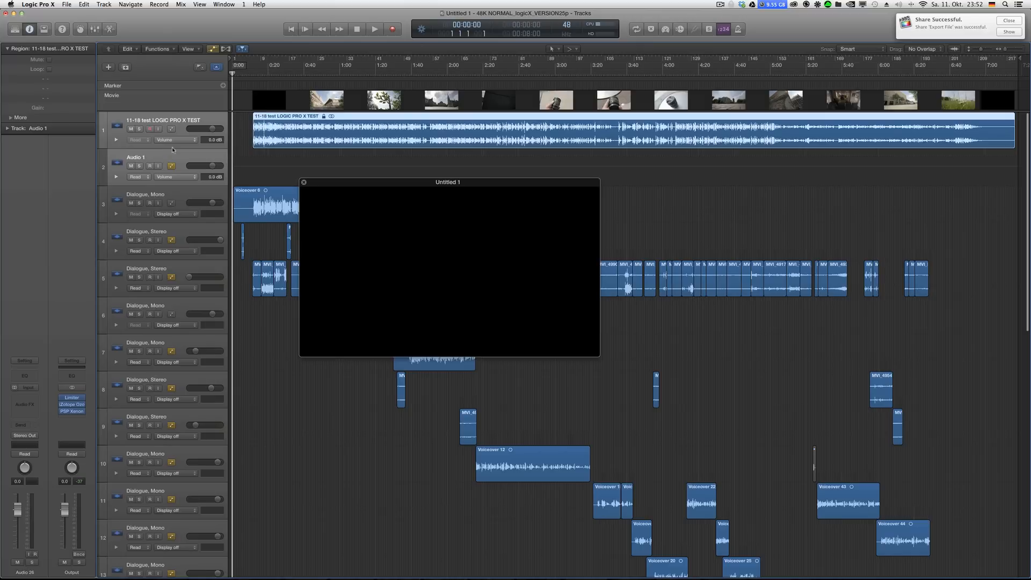
left_click(130, 129)
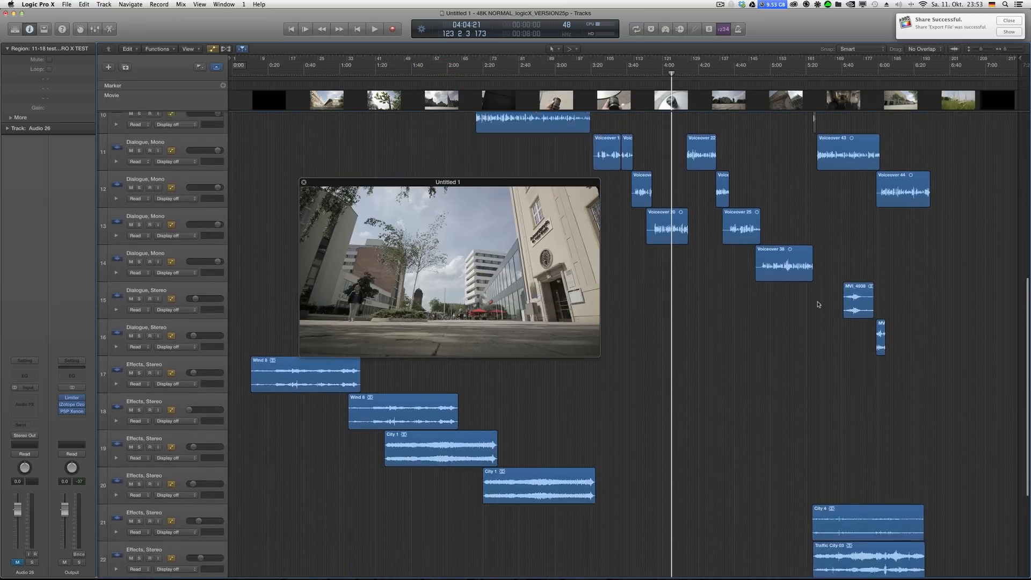
Nudge Traffic City 03 earlier to about 5:20, answer the automation alert, and show the mixer below
scroll("down", 3)
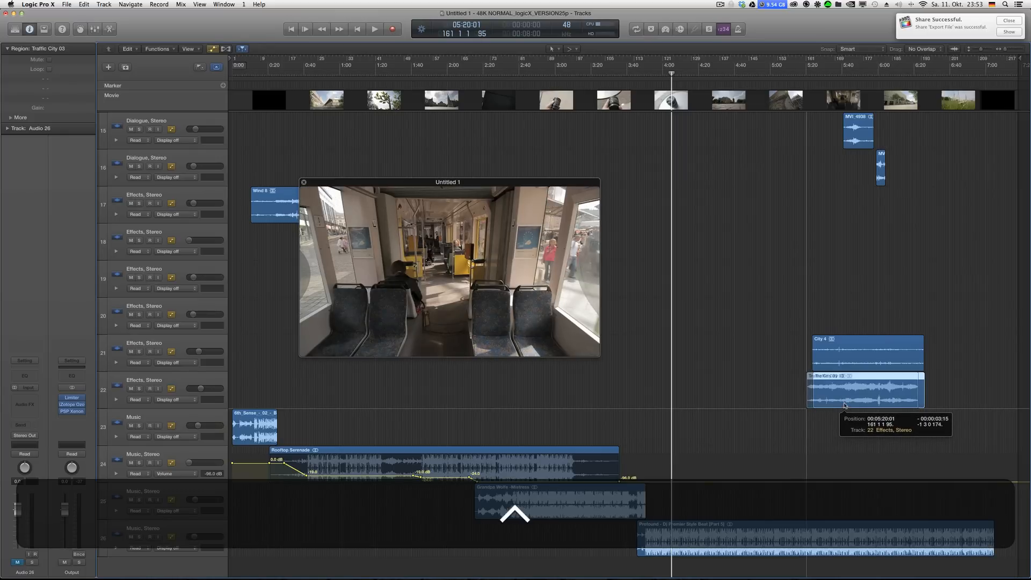
left_click_drag(864, 392, 864, 391)
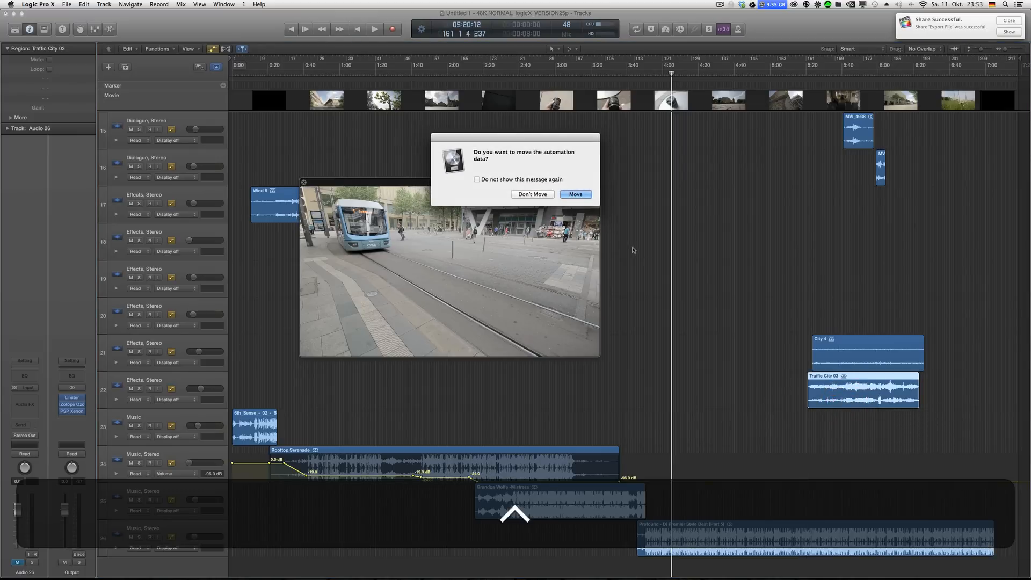
left_click(575, 194)
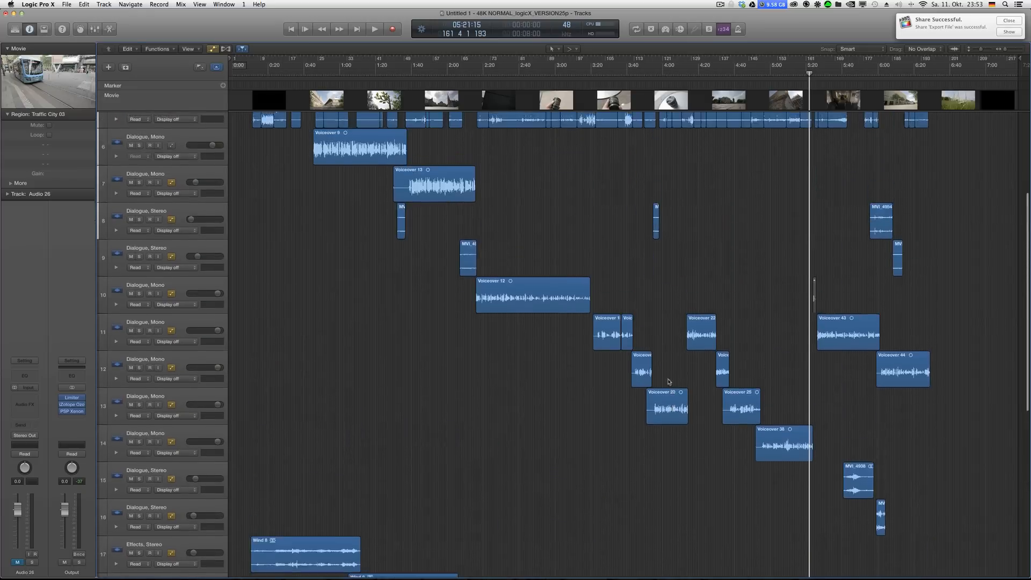
left_click(80, 29)
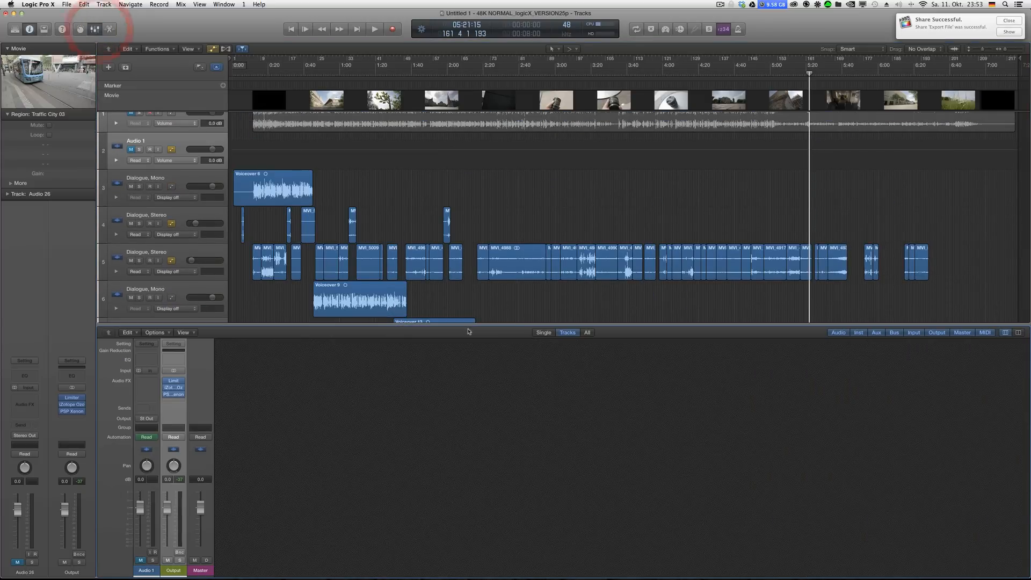
Route dialogue to Bus 10, effects to Bus 11, music to Bus 12, and add processing on the VO aux
left_click(566, 332)
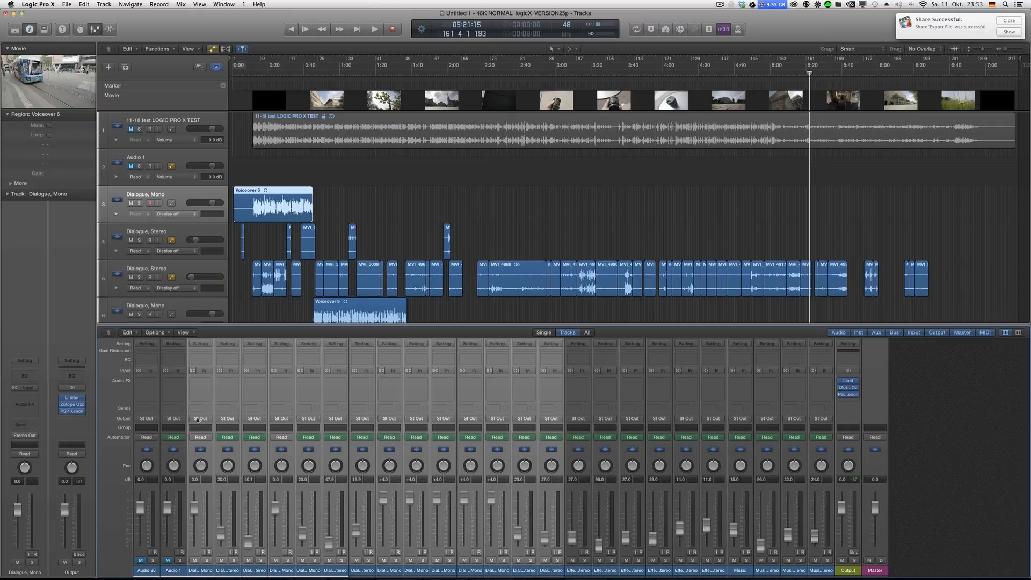
left_click(200, 418)
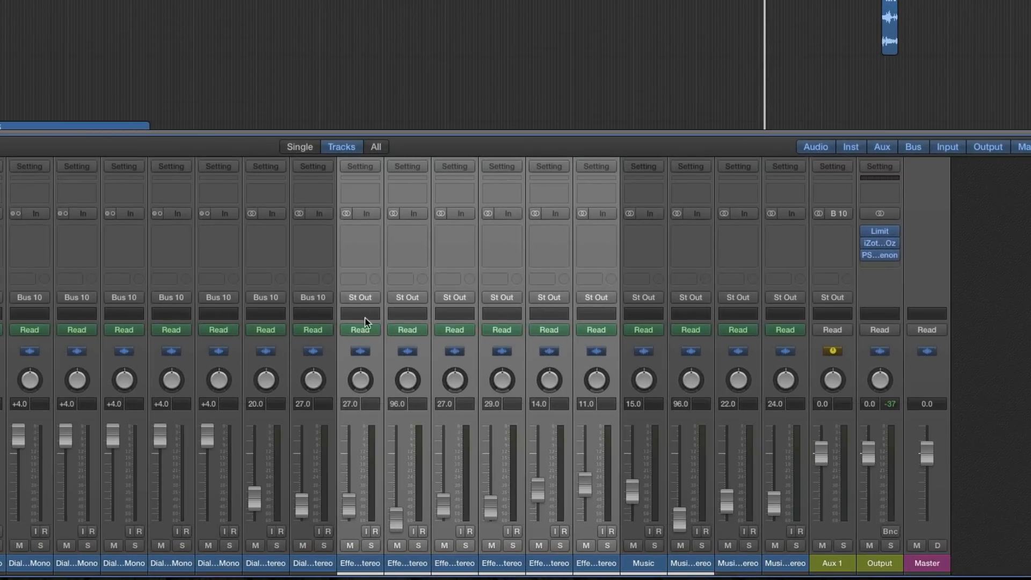
left_click(360, 297)
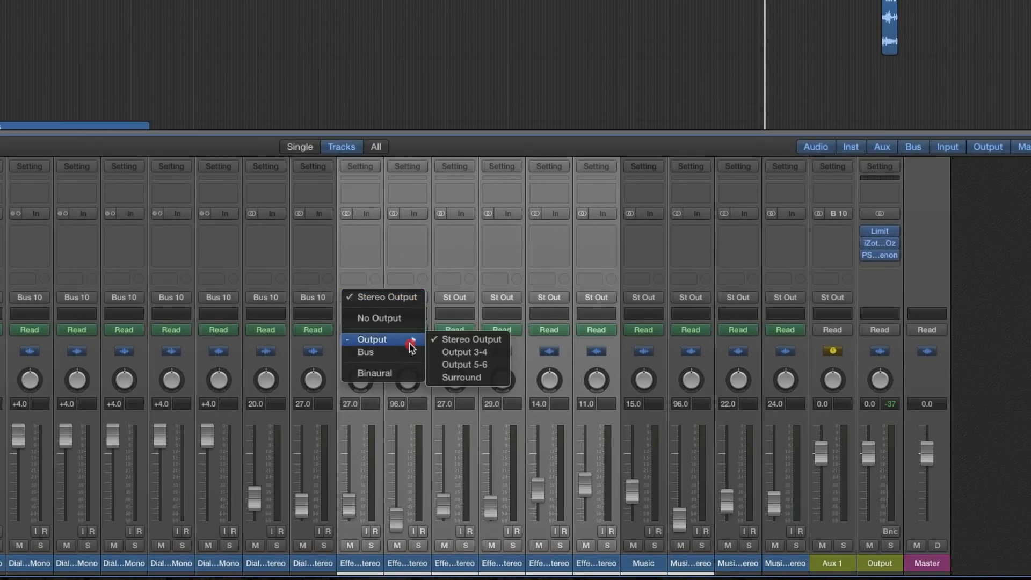
mouse_move(366, 353)
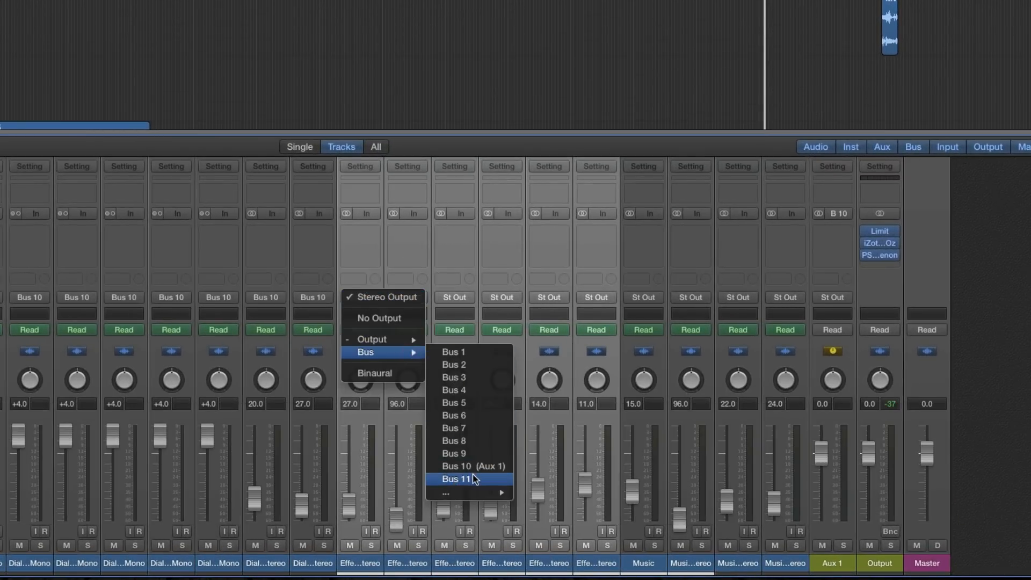
left_click(460, 478)
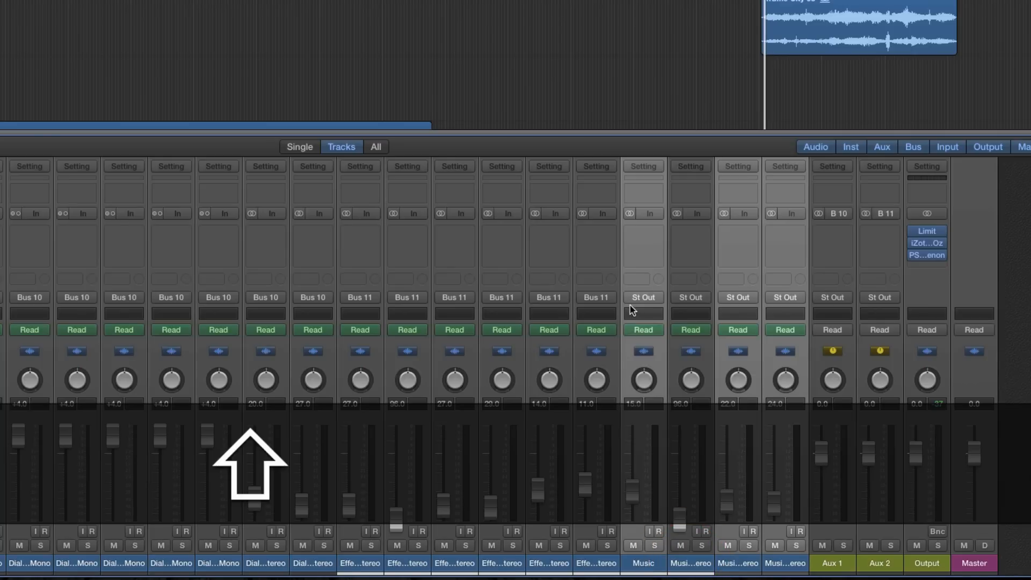
mouse_move(702, 566)
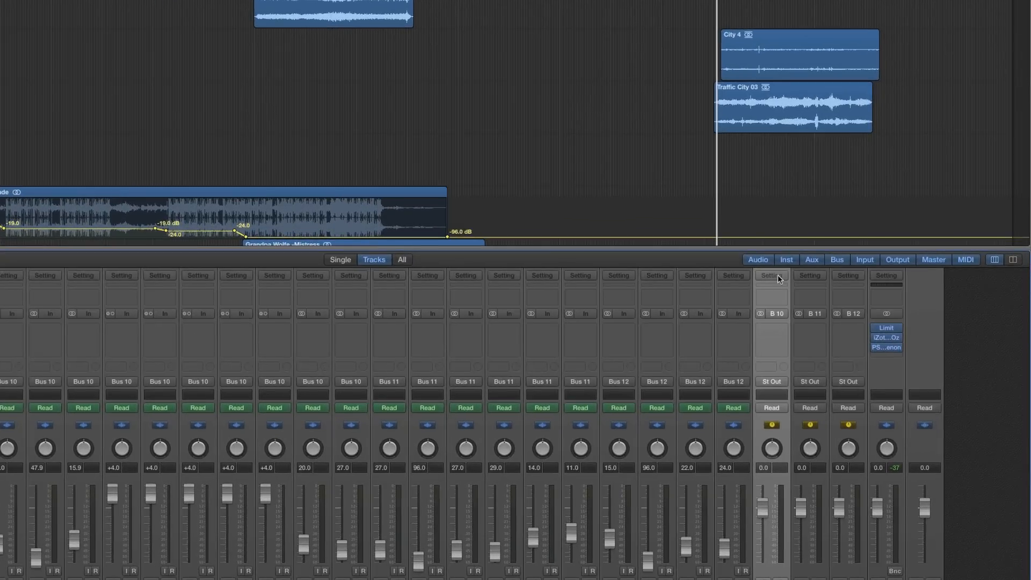
left_click(771, 275)
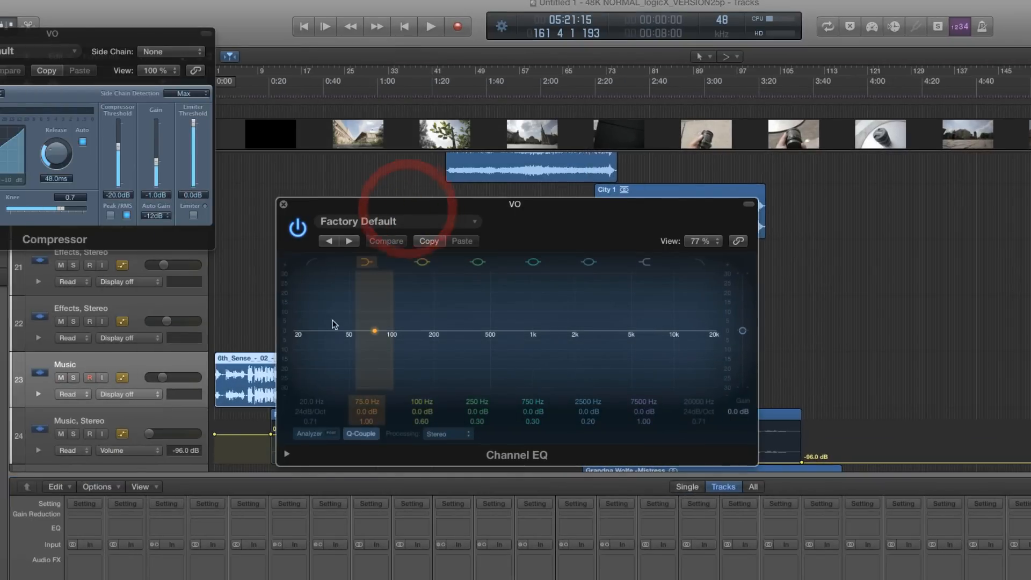
Boost the VO EQ near 4450 Hz and set the compressor to 200 ms attack, 5000 ms release, adjusted ratio
left_click_drag(374, 331, 355, 332)
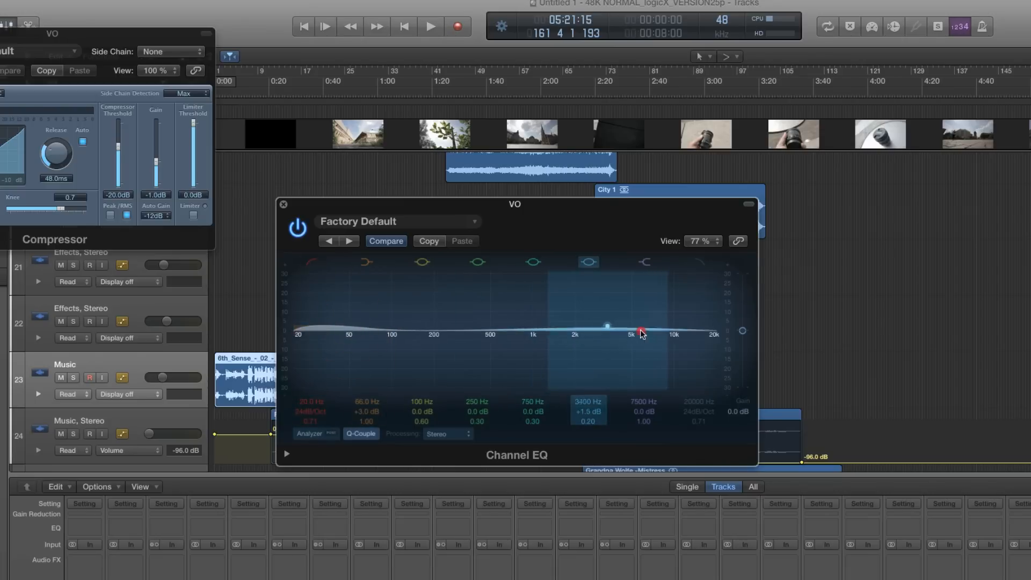
left_click_drag(643, 330, 694, 327)
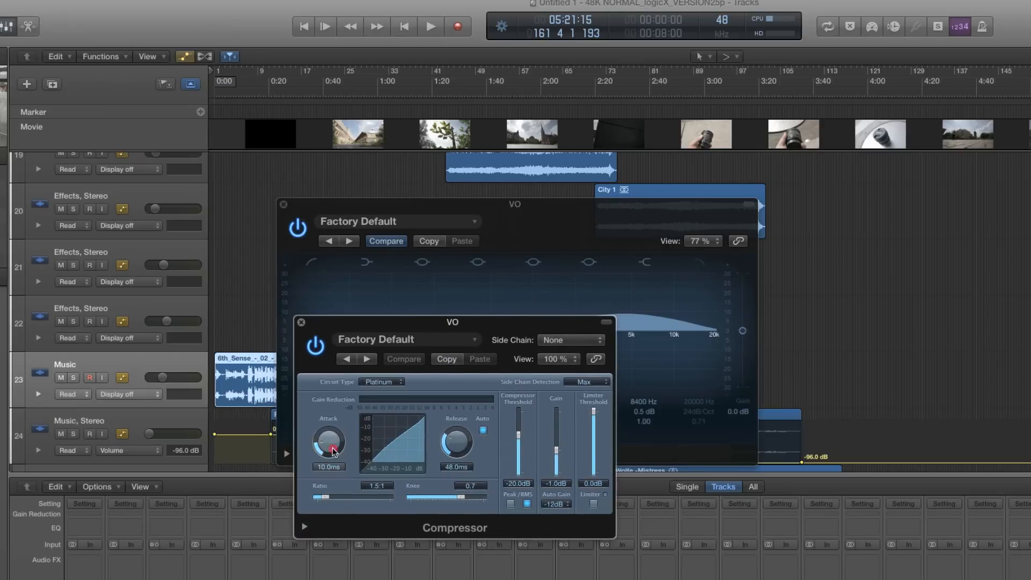
left_click_drag(329, 444, 328, 431)
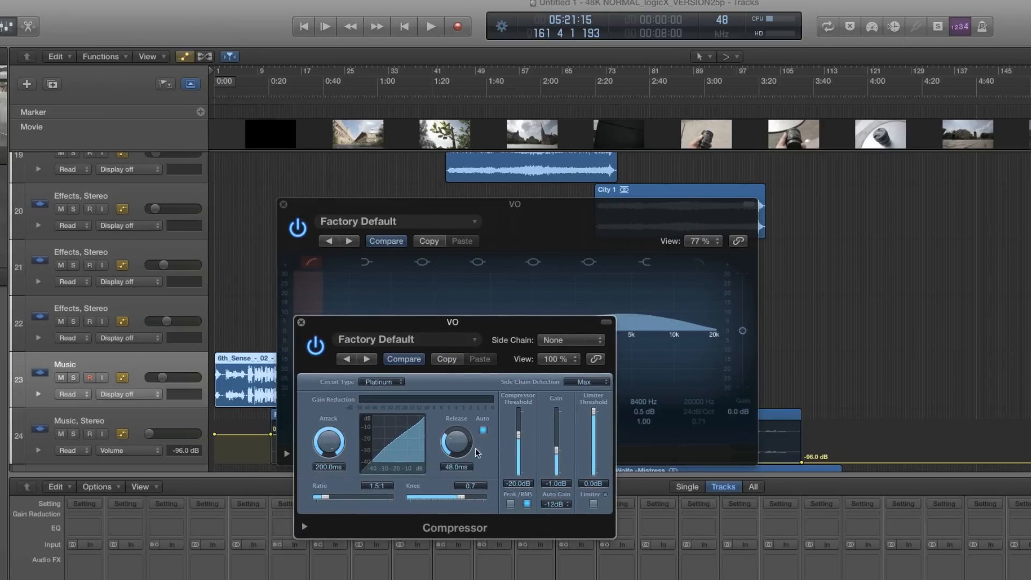
left_click_drag(455, 444, 463, 421)
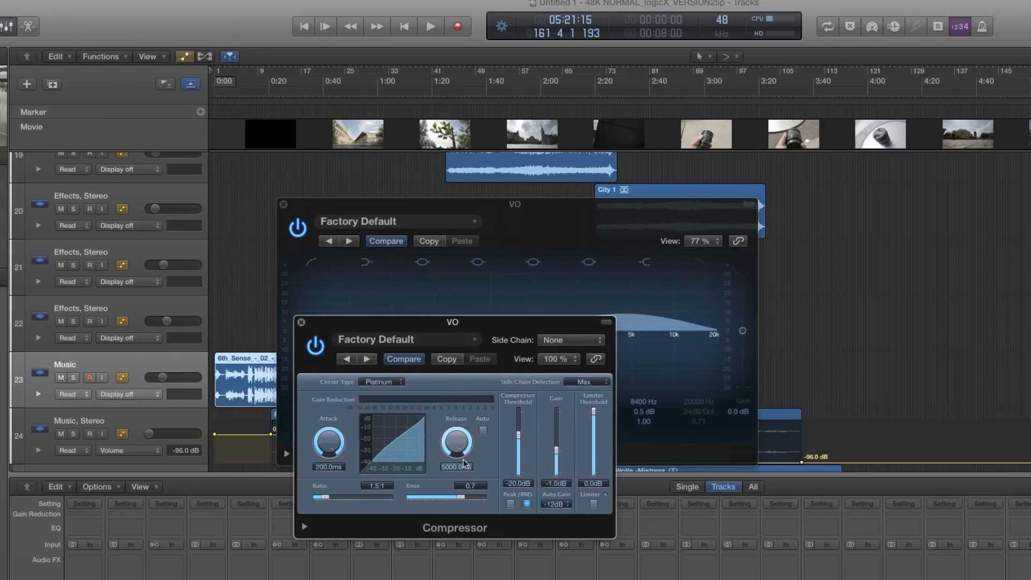
left_click_drag(319, 496, 345, 499)
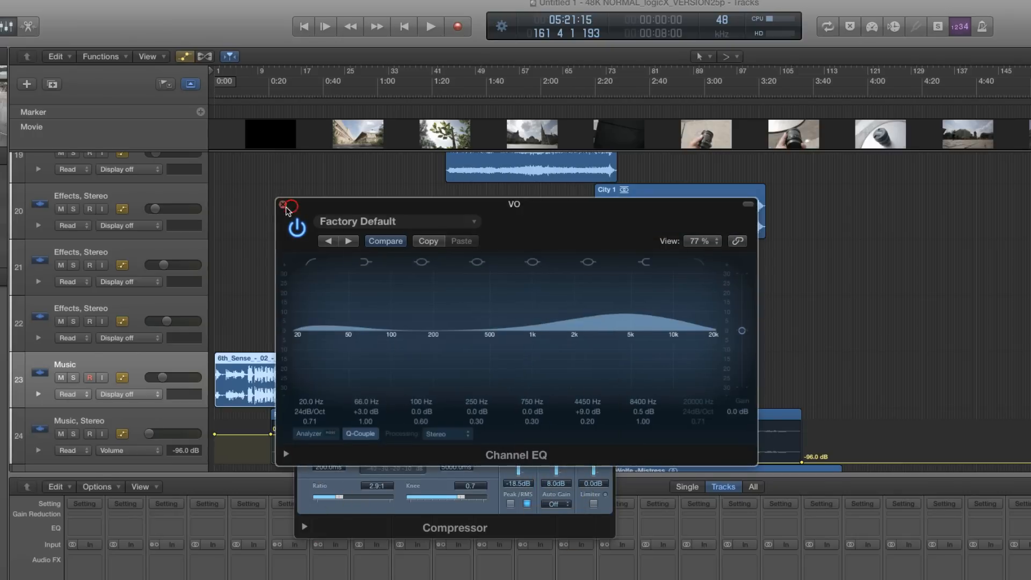
Close the VO EQ and both compressor plugin windows
left_click(285, 206)
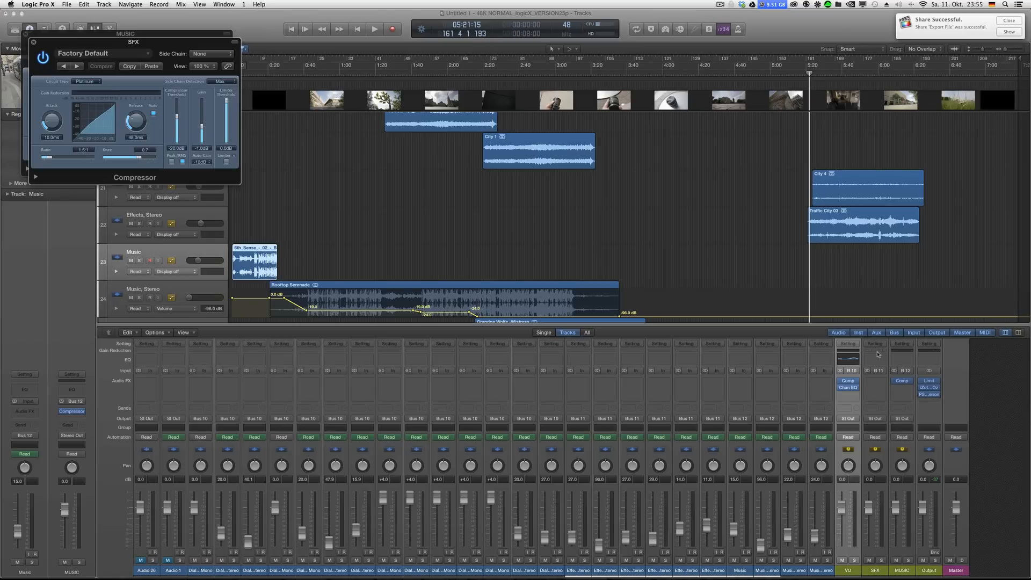
left_click(42, 58)
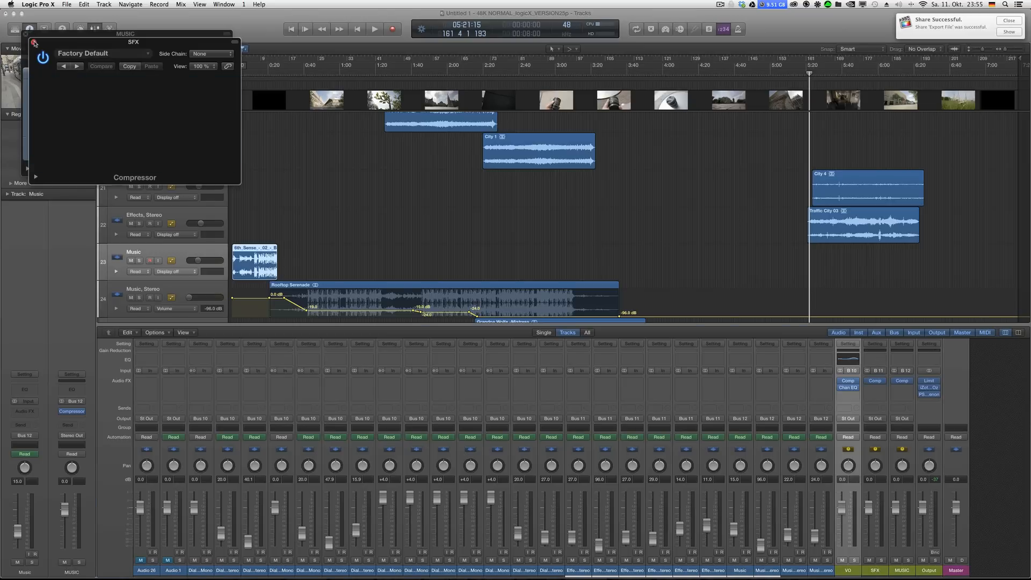
left_click(35, 43)
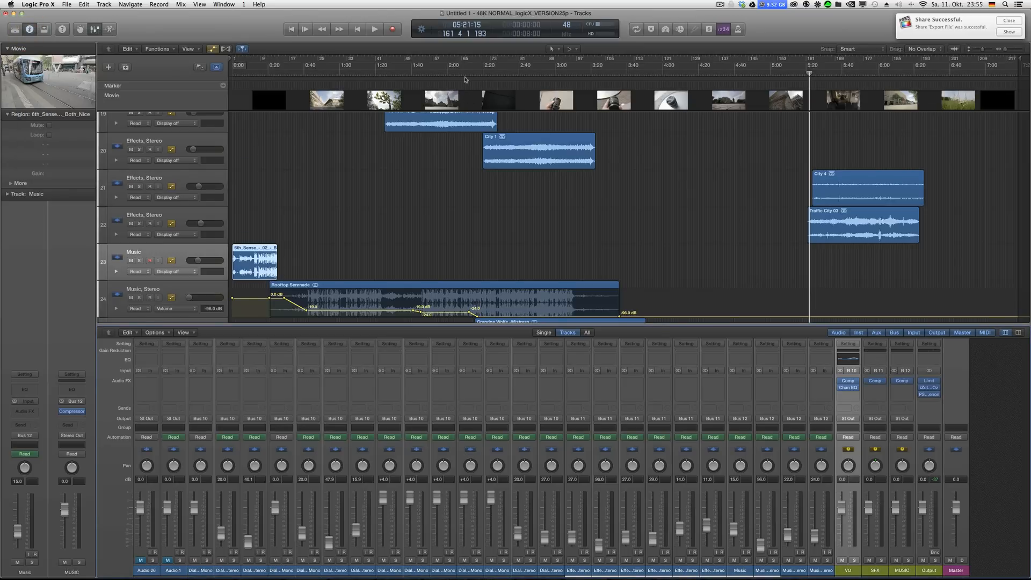
Review the tracks and bring up the Save dialog pointed at Music > Logic
left_click(375, 29)
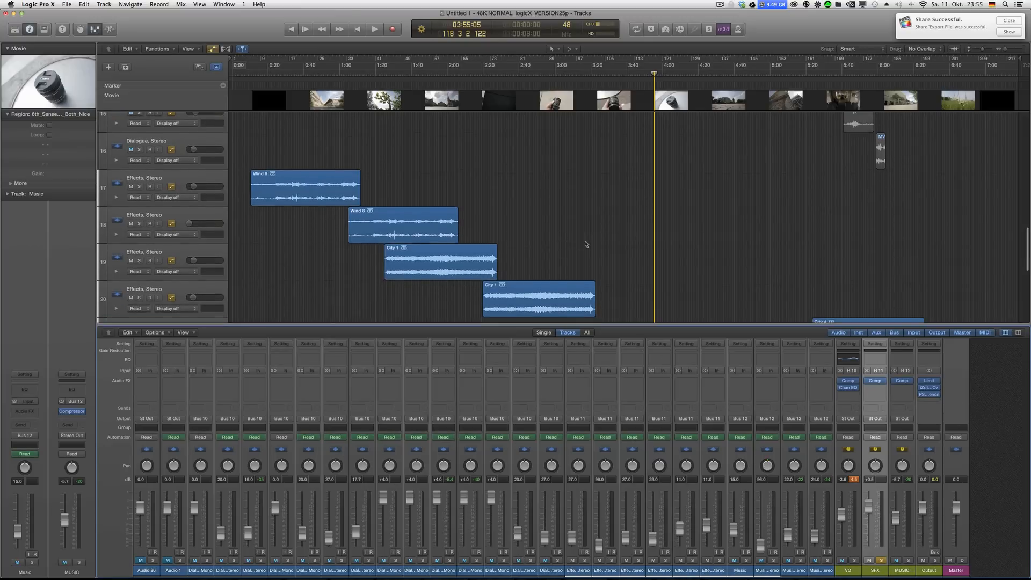
scroll("down", 3)
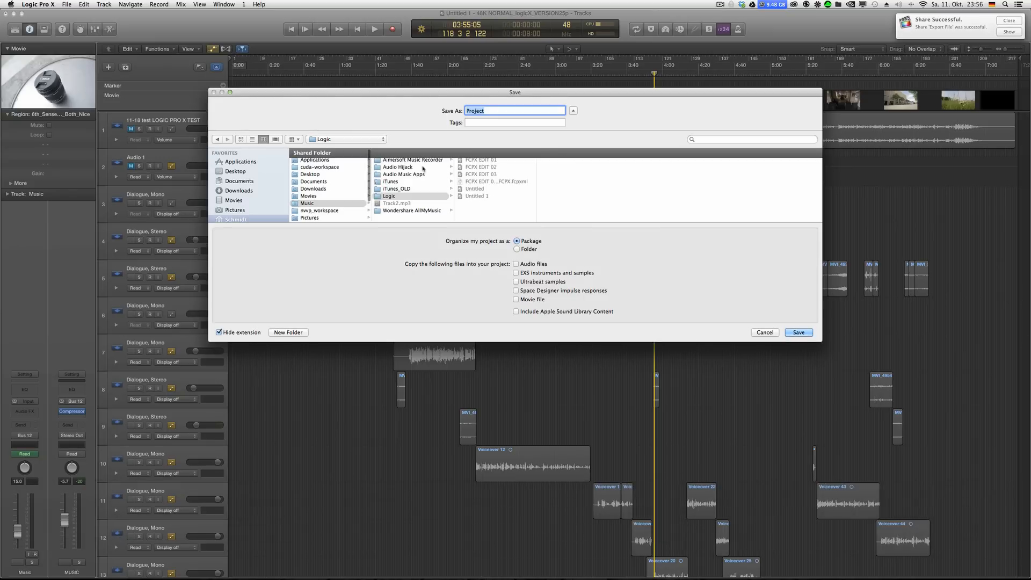
Save the project as FCPX EDIT 04 in the Logic folder and return to the File menu
left_click(480, 174)
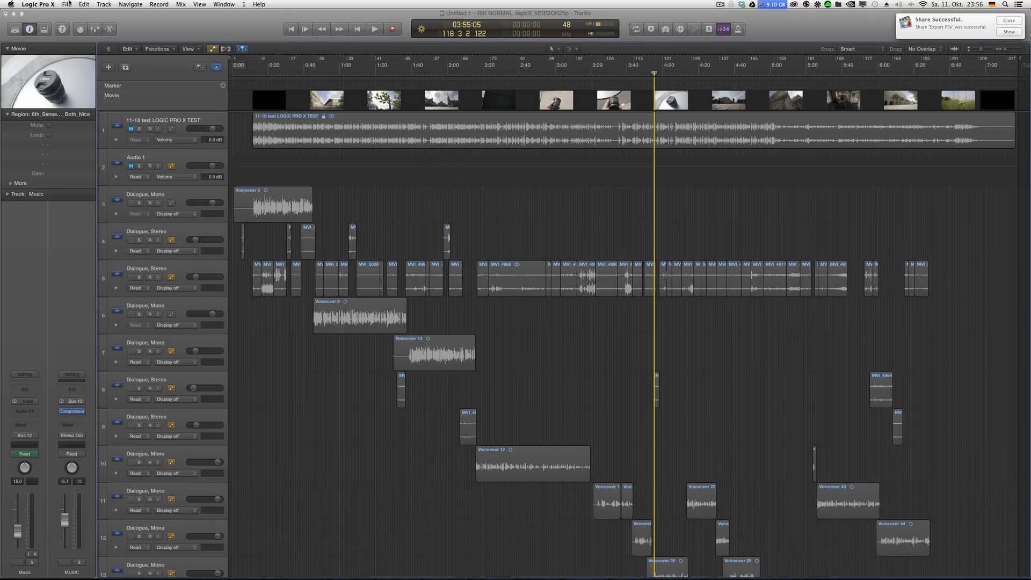
left_click(67, 4)
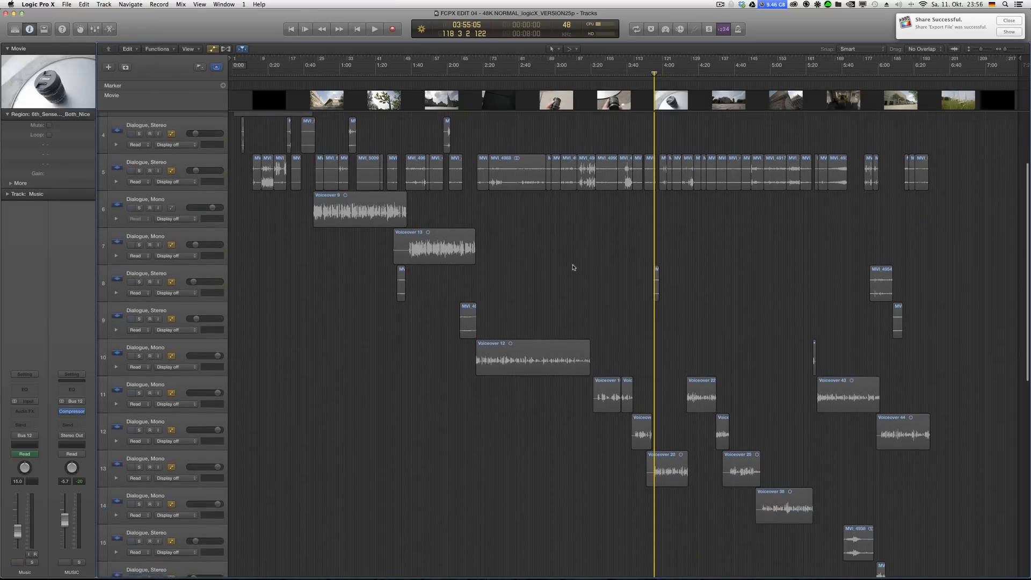
scroll("down", 3)
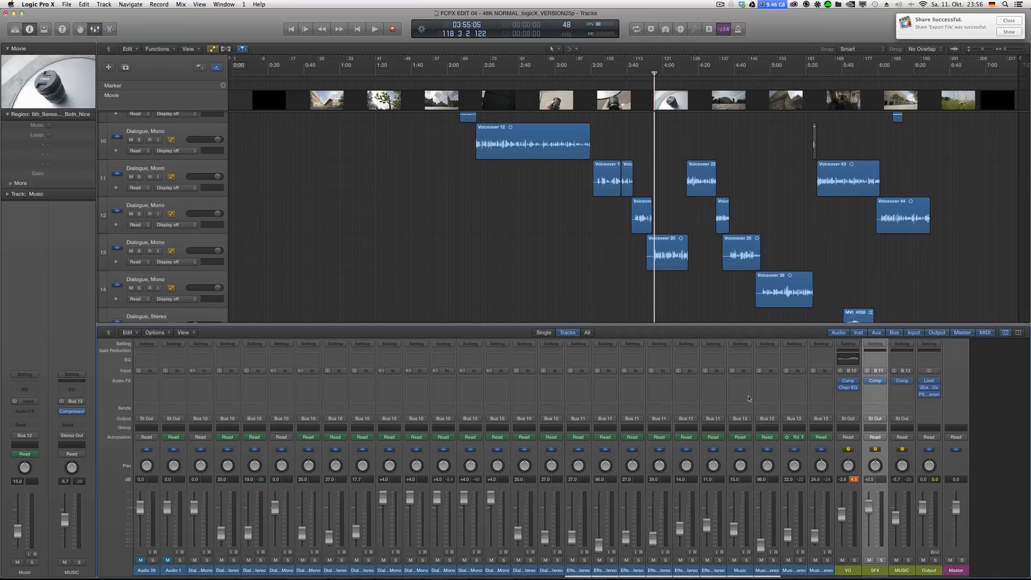
left_click(65, 4)
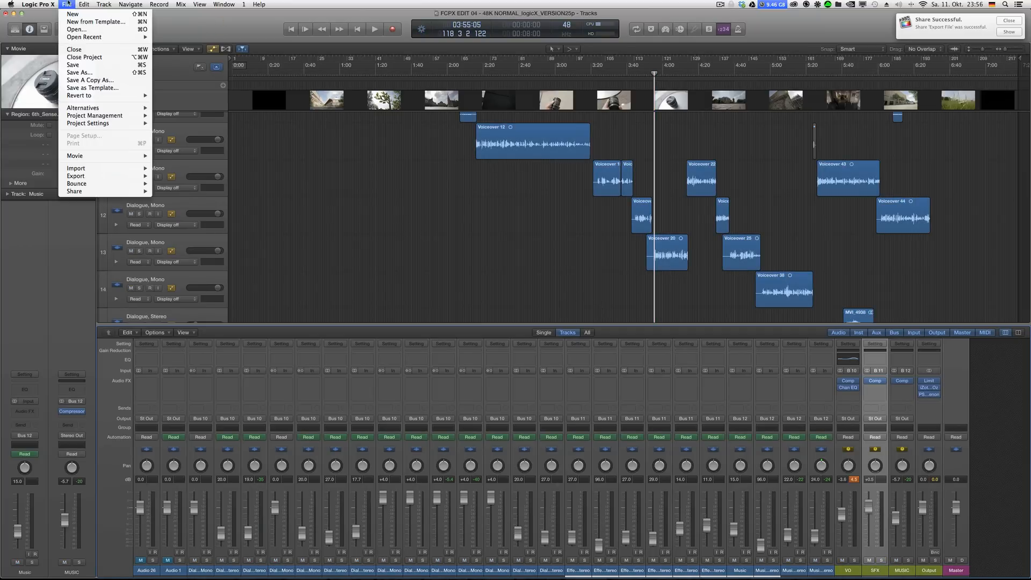
mouse_move(77, 176)
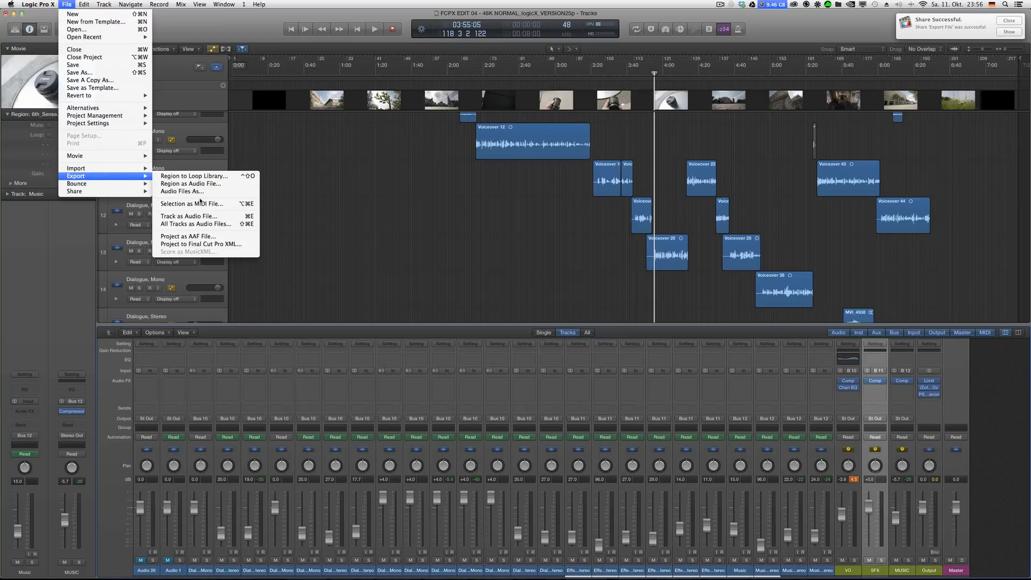
mouse_move(199, 244)
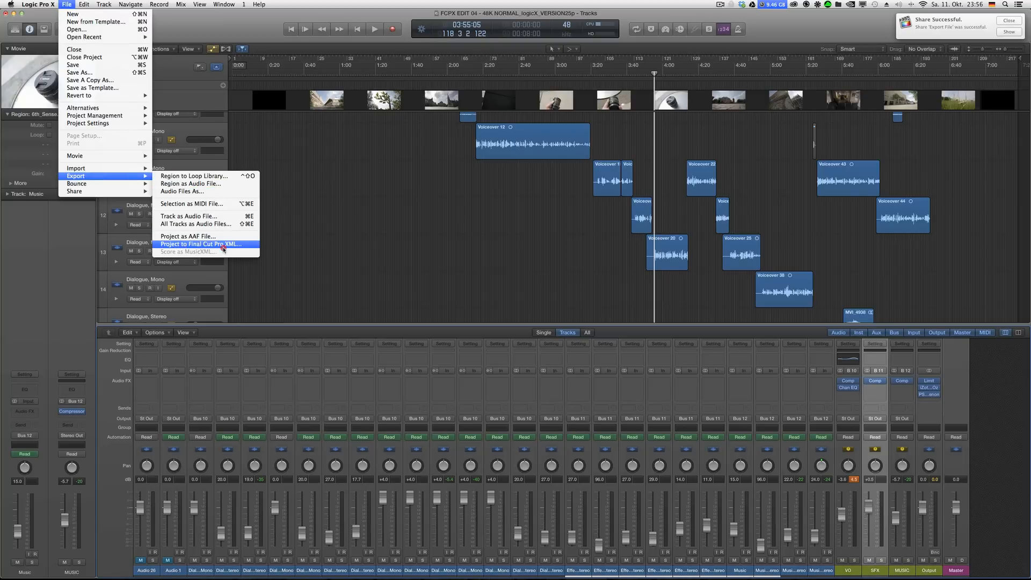
Export the project as Final Cut Pro XML compound clip into FCPX TEST with an _to FCPX suffix, then save
left_click(200, 244)
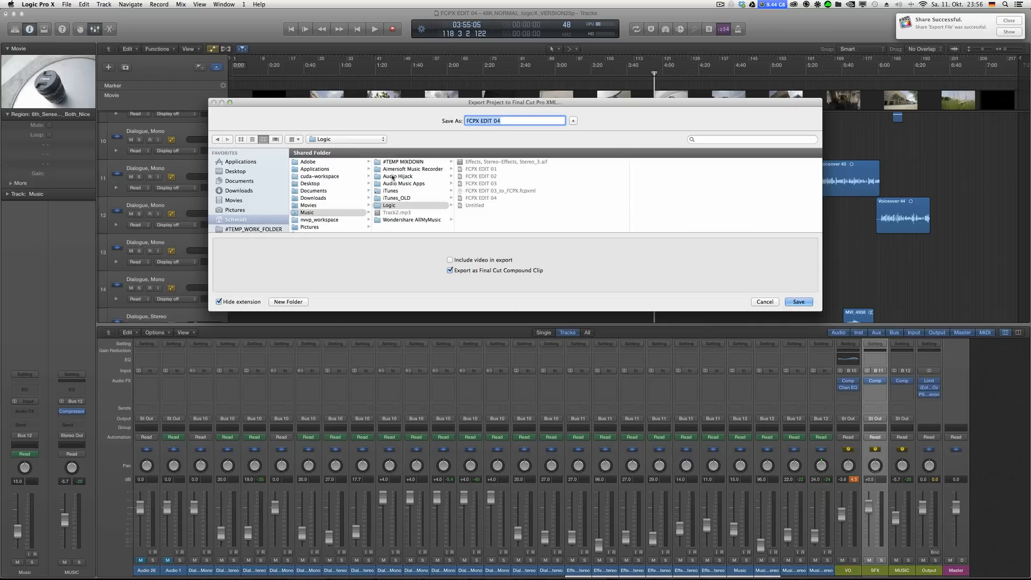
left_click(345, 138)
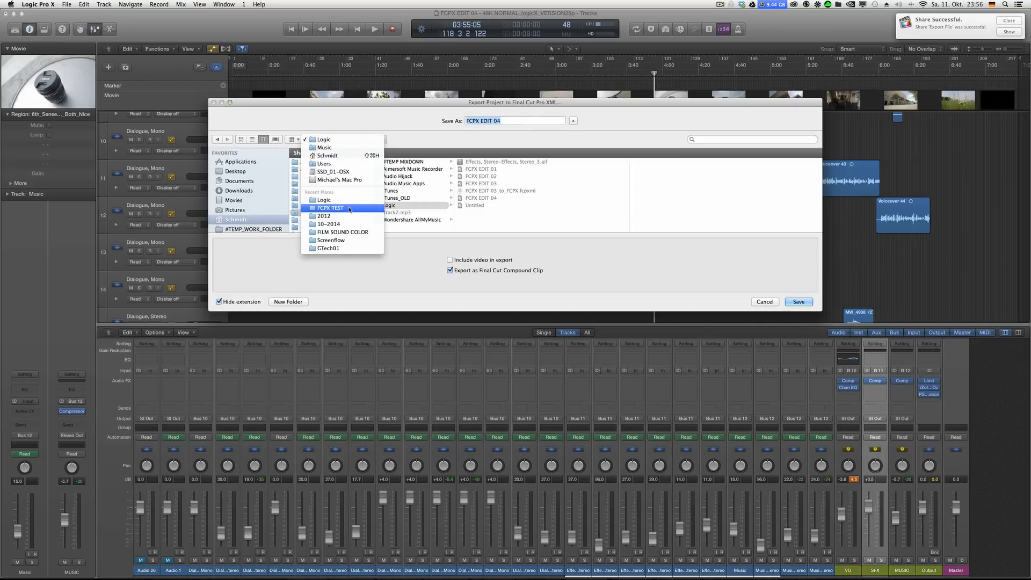
left_click(331, 208)
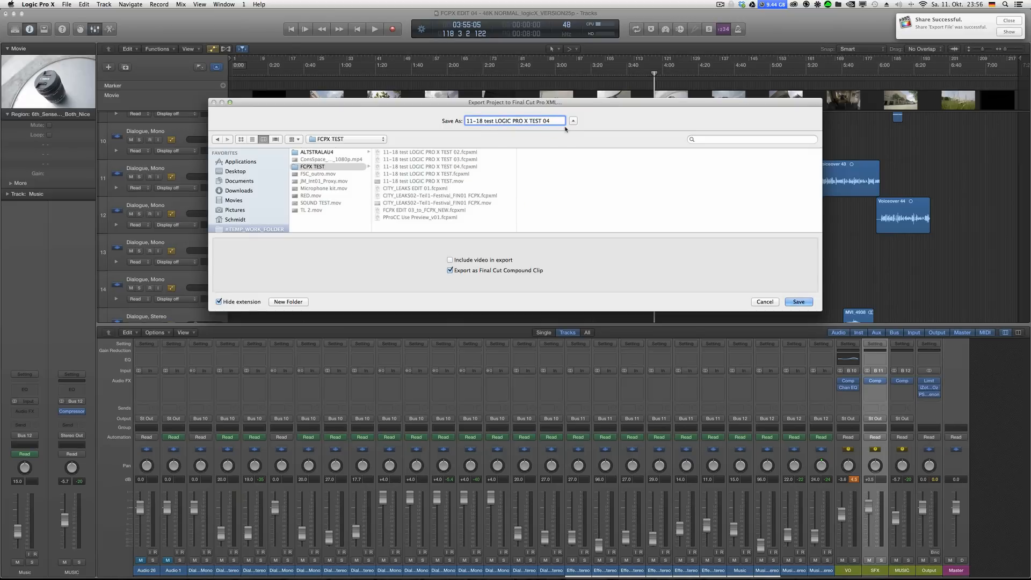
type("_to FCPX")
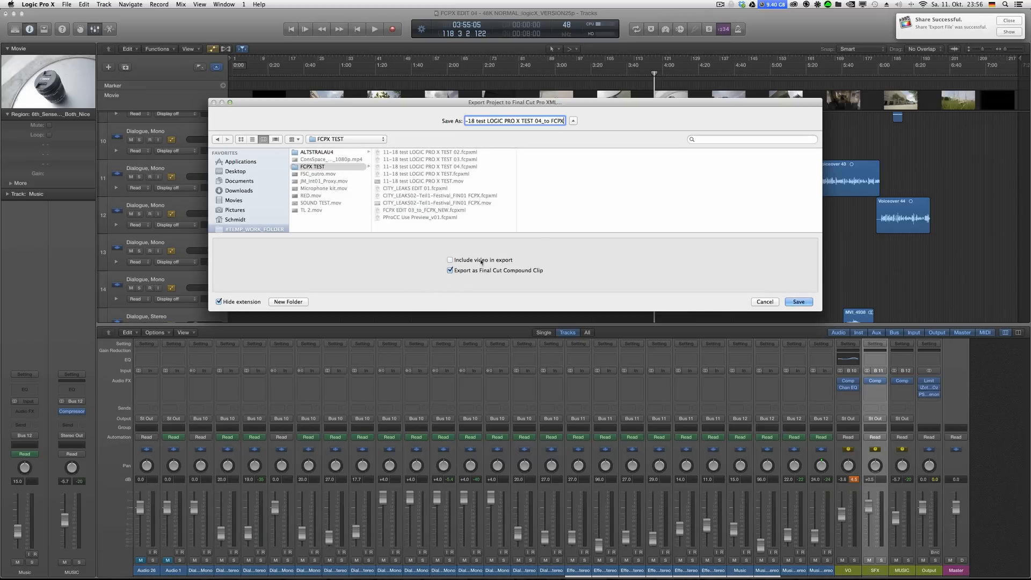
mouse_move(495, 272)
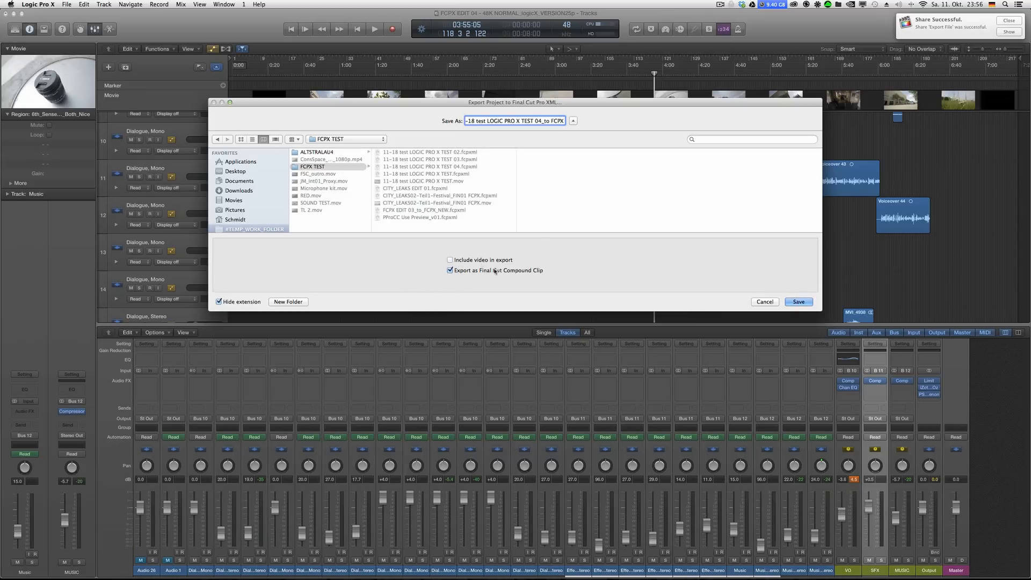
left_click(797, 302)
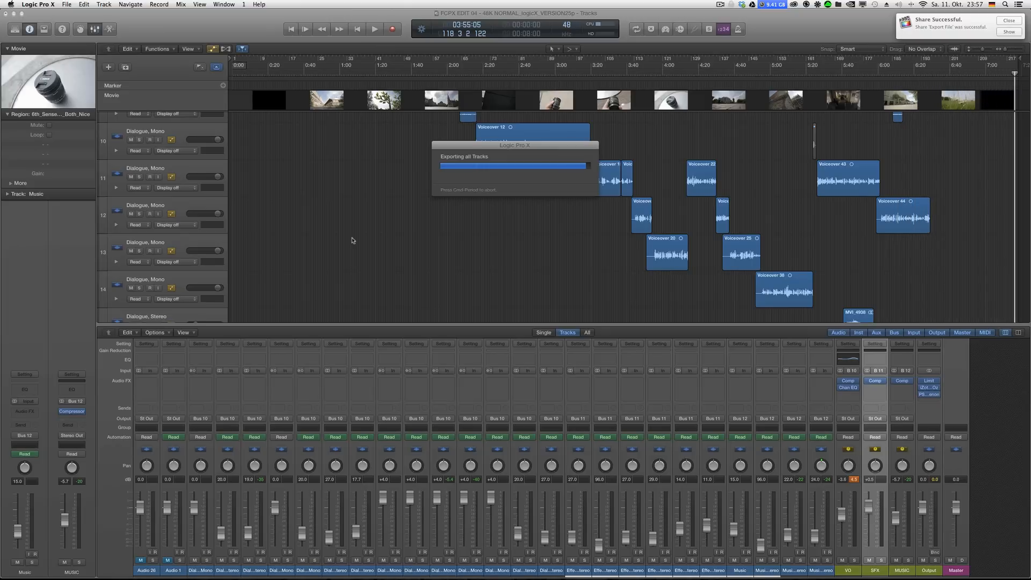
key("cmd+s")
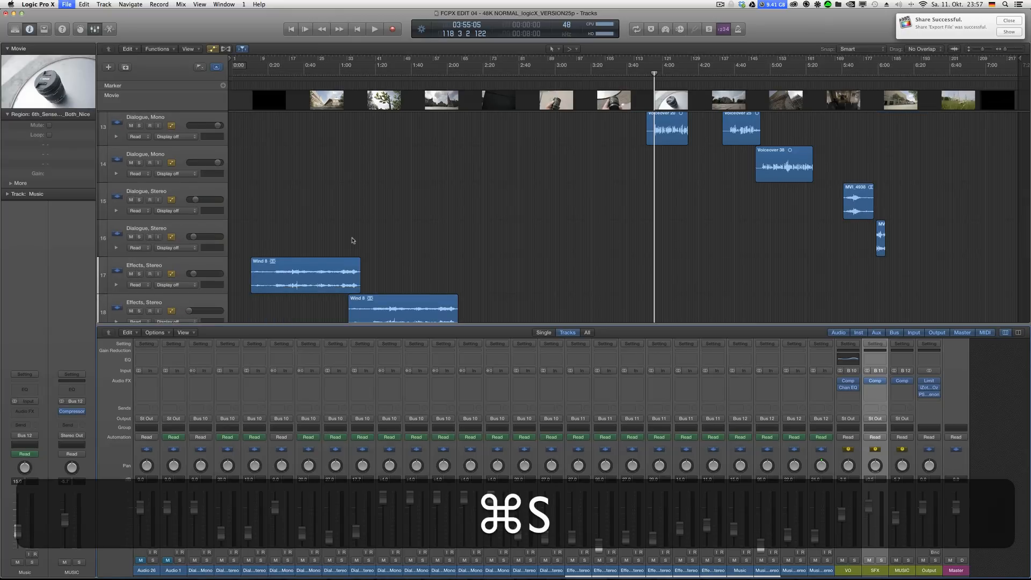
key("cmd+tab")
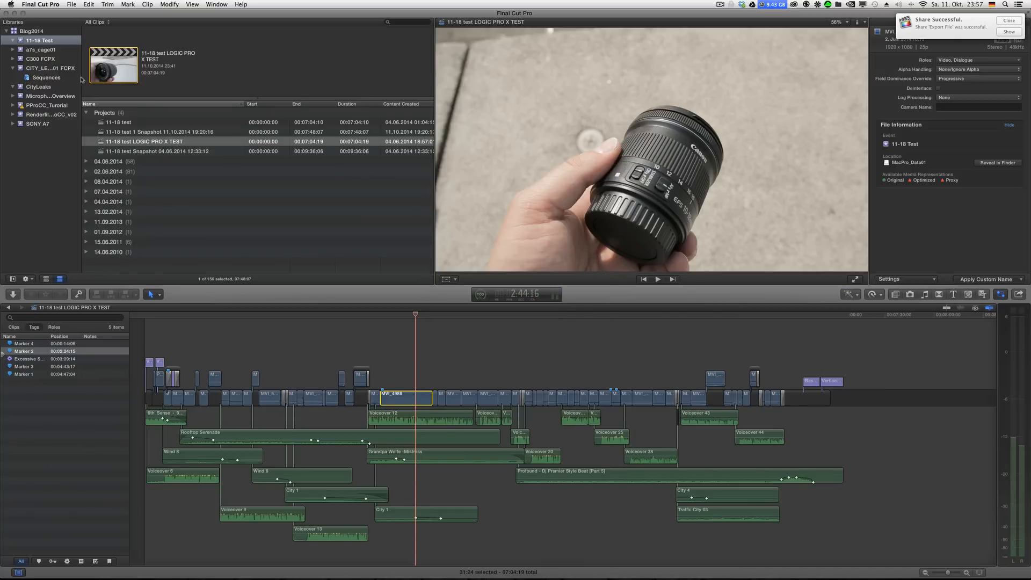
Import the exported _to FCPX .fcpxml file from FCPX TEST into the Blog2014 library
left_click(71, 4)
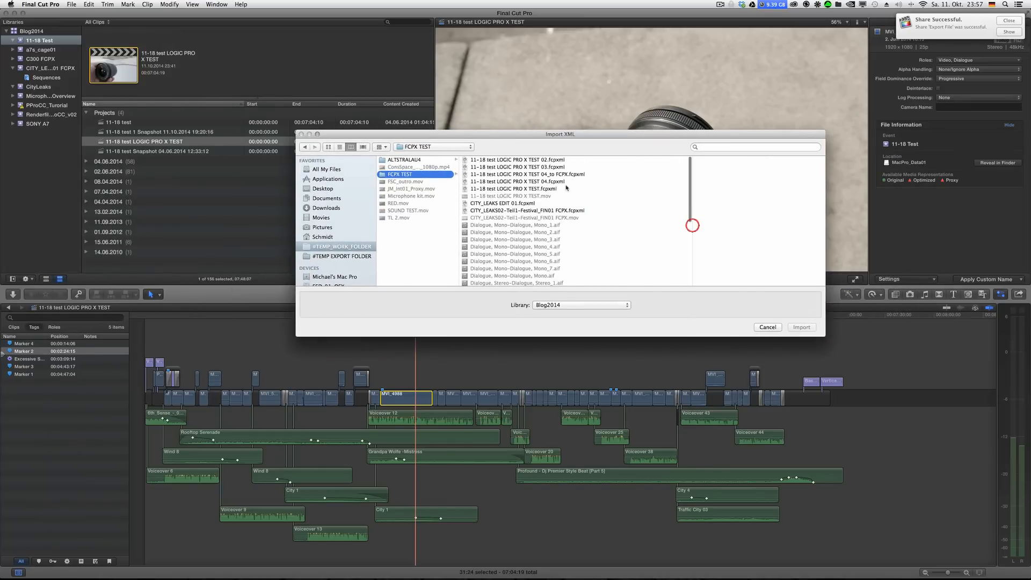
left_click(527, 174)
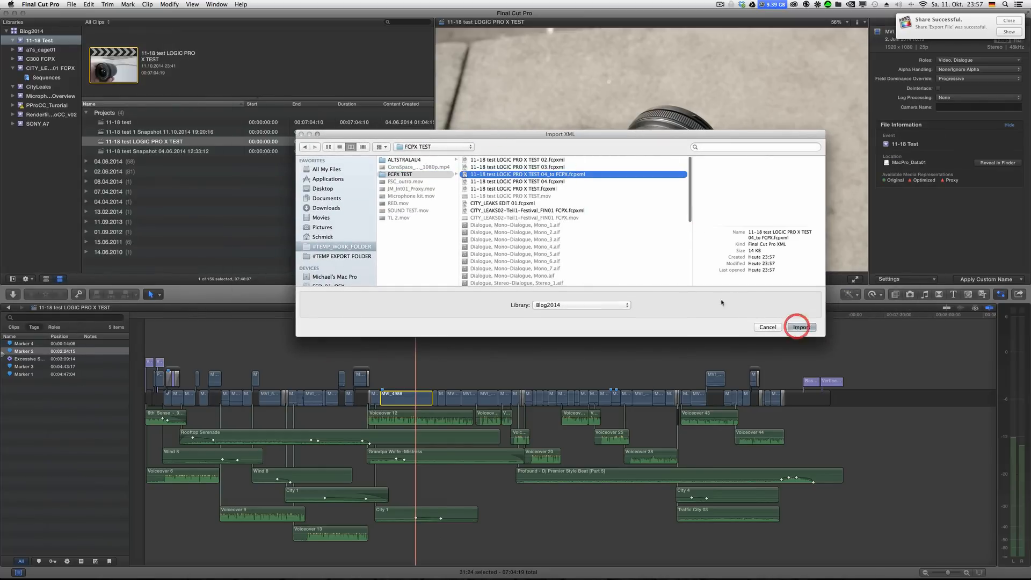
left_click(801, 327)
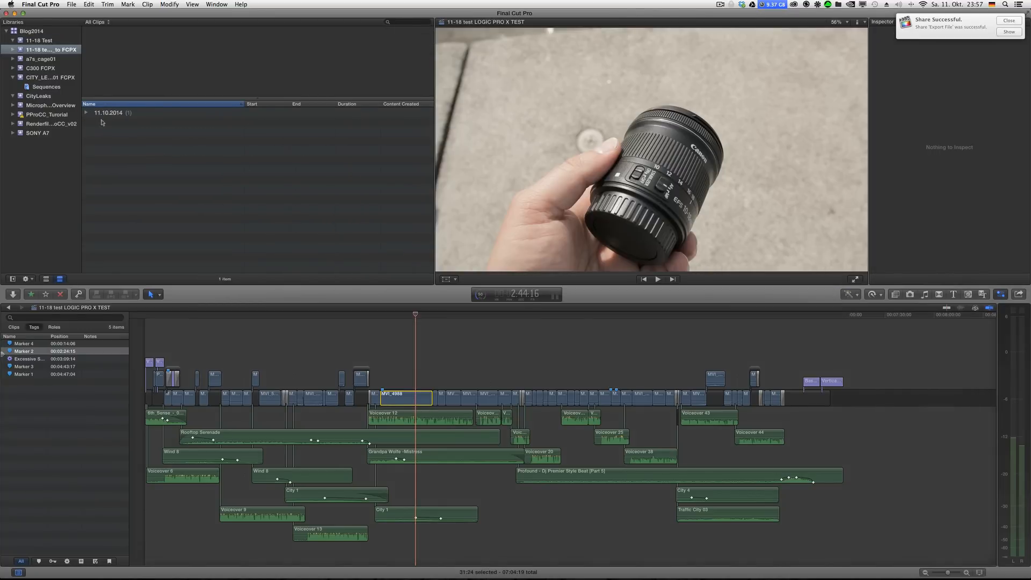
Expand the new event and open the compound clip to reveal its Dialogue, Effects and Music stems
left_click(158, 122)
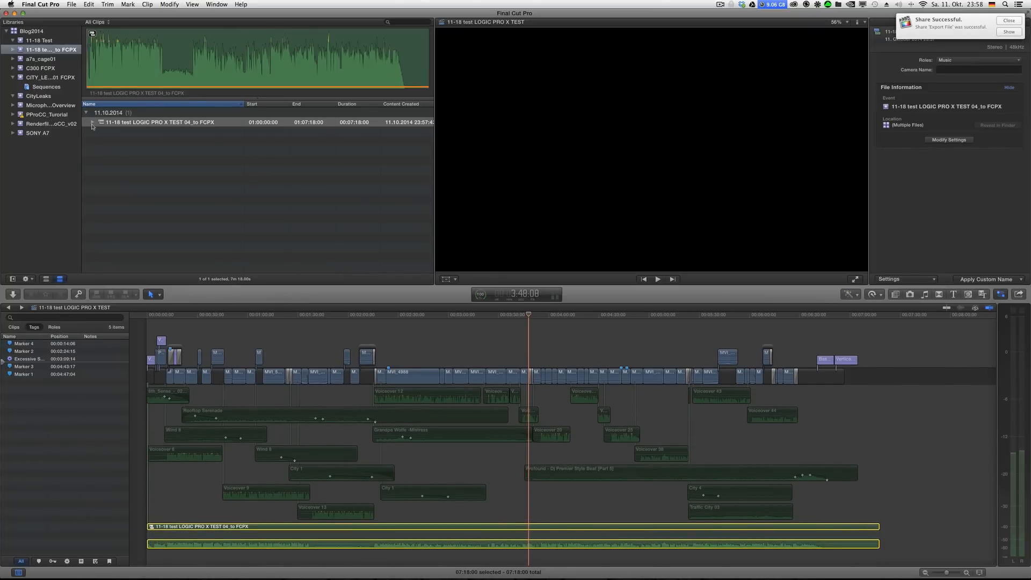
left_click(158, 122)
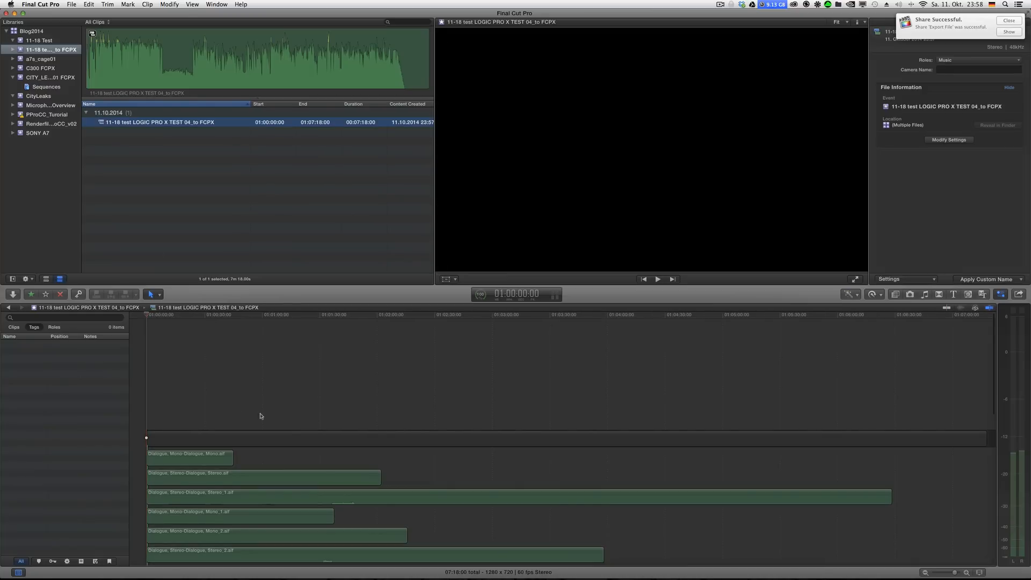
scroll("down", 3)
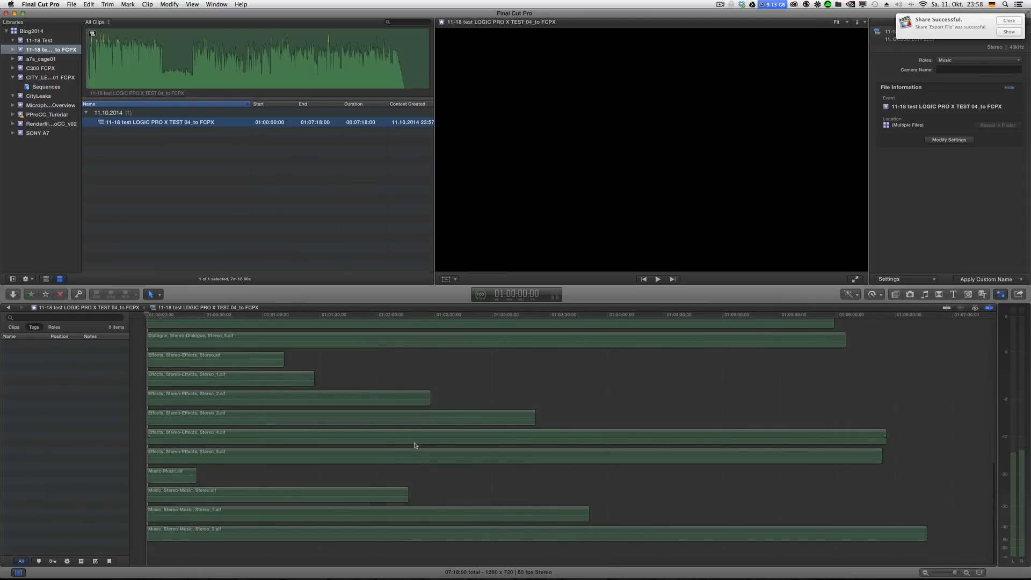